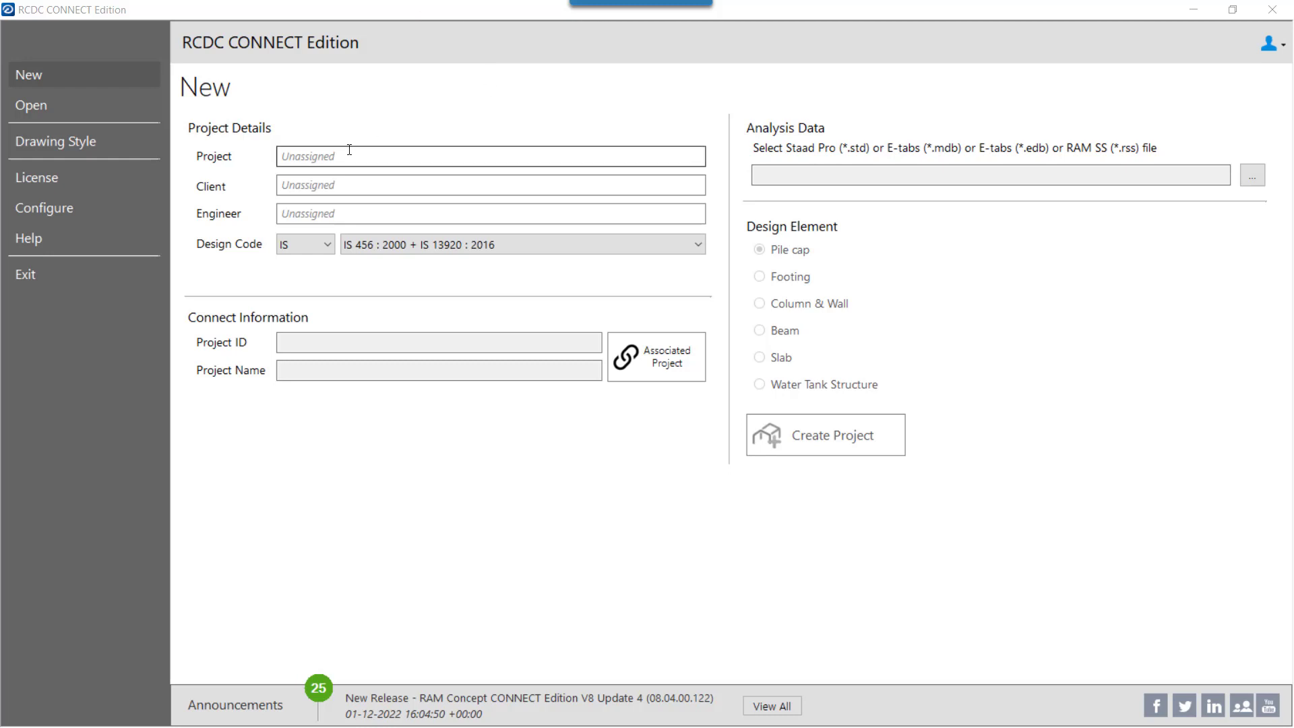
Step: Create an ACI 318M - 14 Column & Wall project from RCDC-Original File.std
{"action": "left_click", "coordinate": [327, 243]}
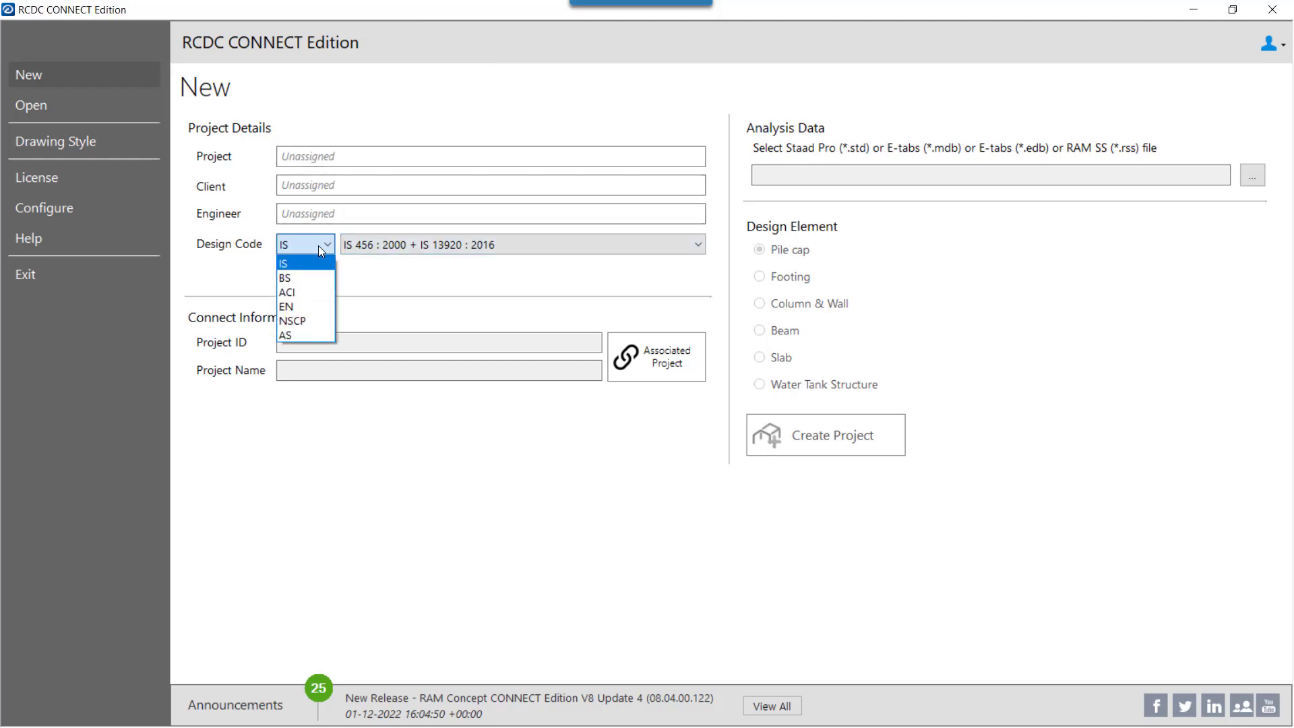
{"action": "left_click", "coordinate": [286, 292]}
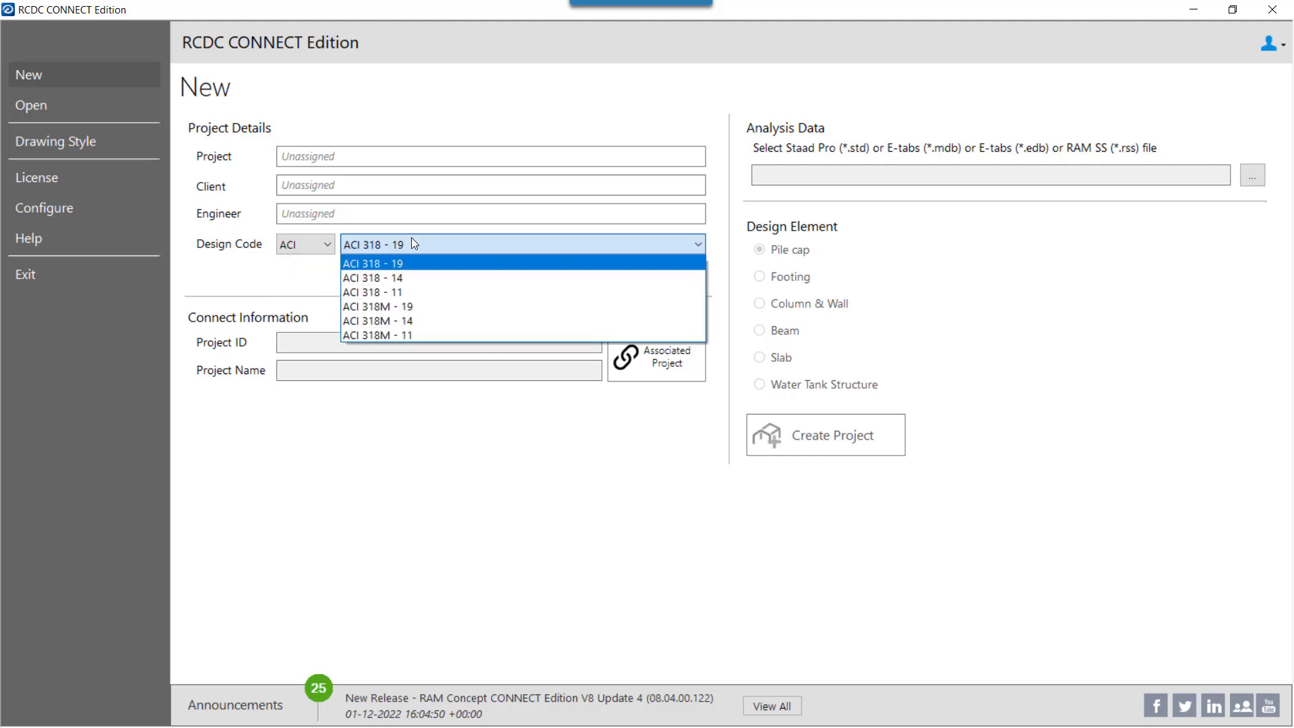
{"action": "left_click", "coordinate": [378, 320]}
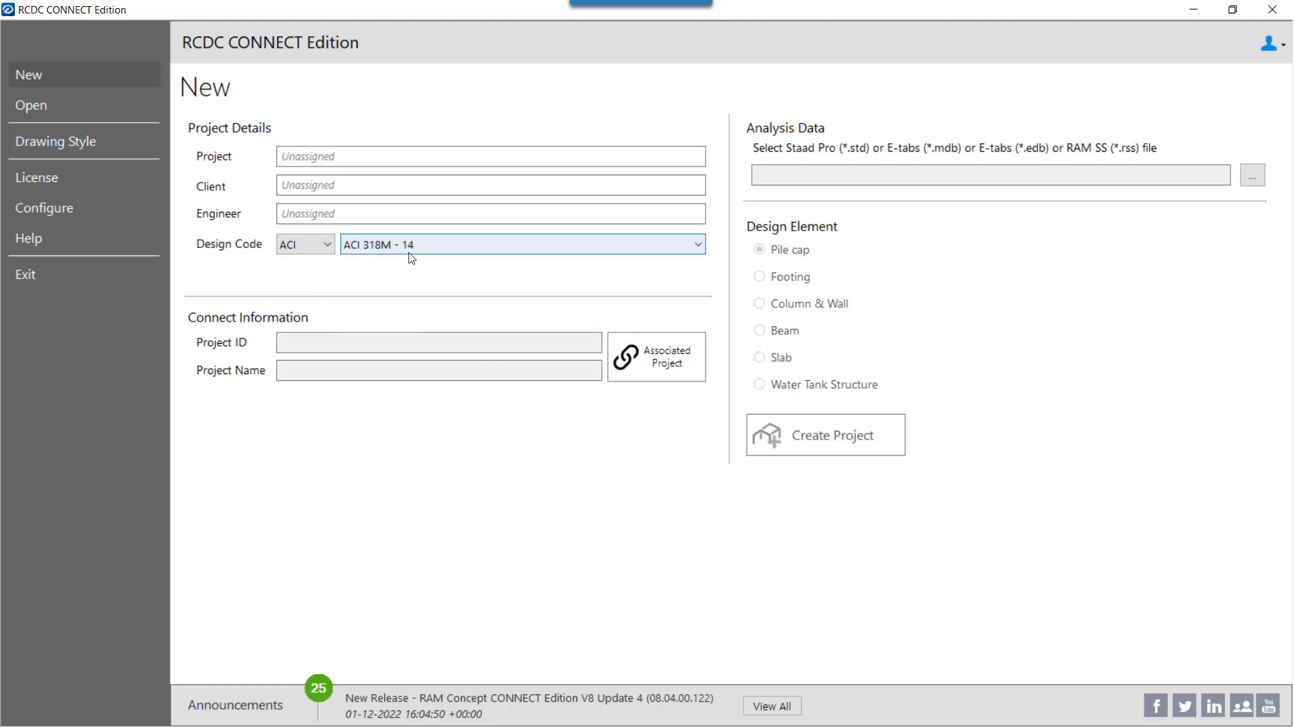
{"action": "mouse_move", "coordinate": [1191, 345]}
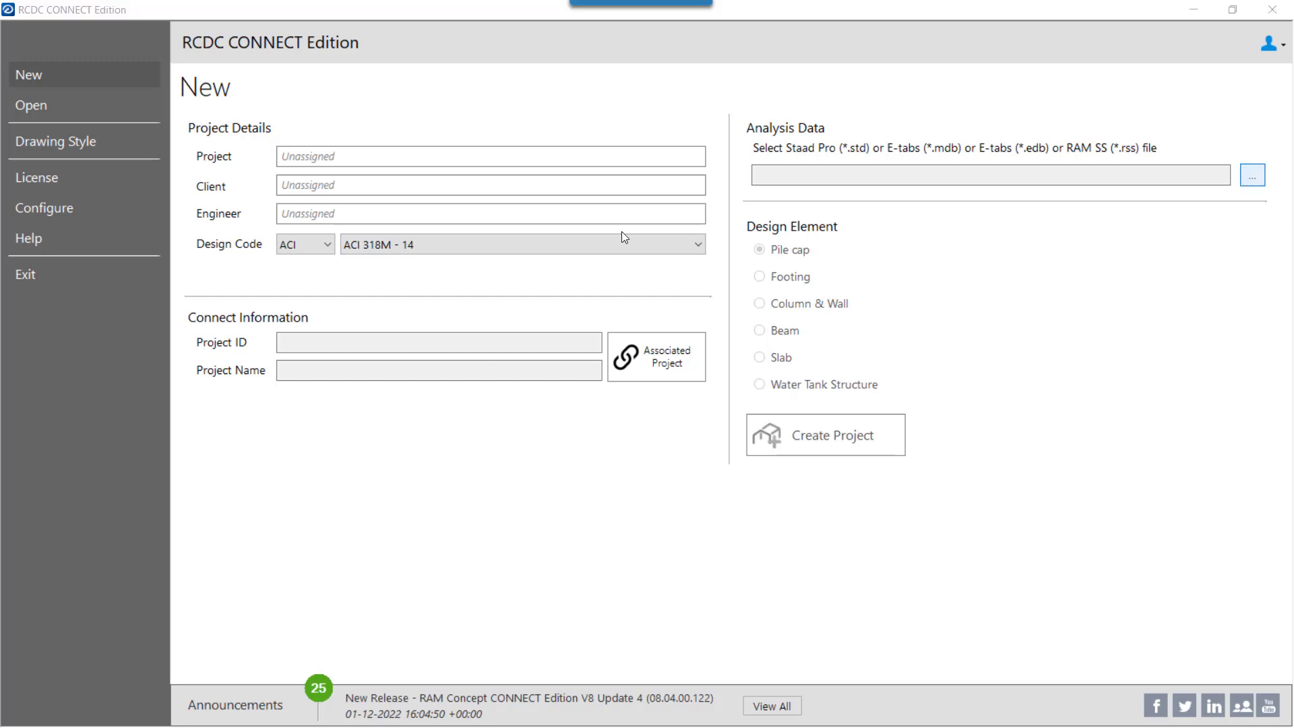
{"action": "left_click", "coordinate": [1251, 176]}
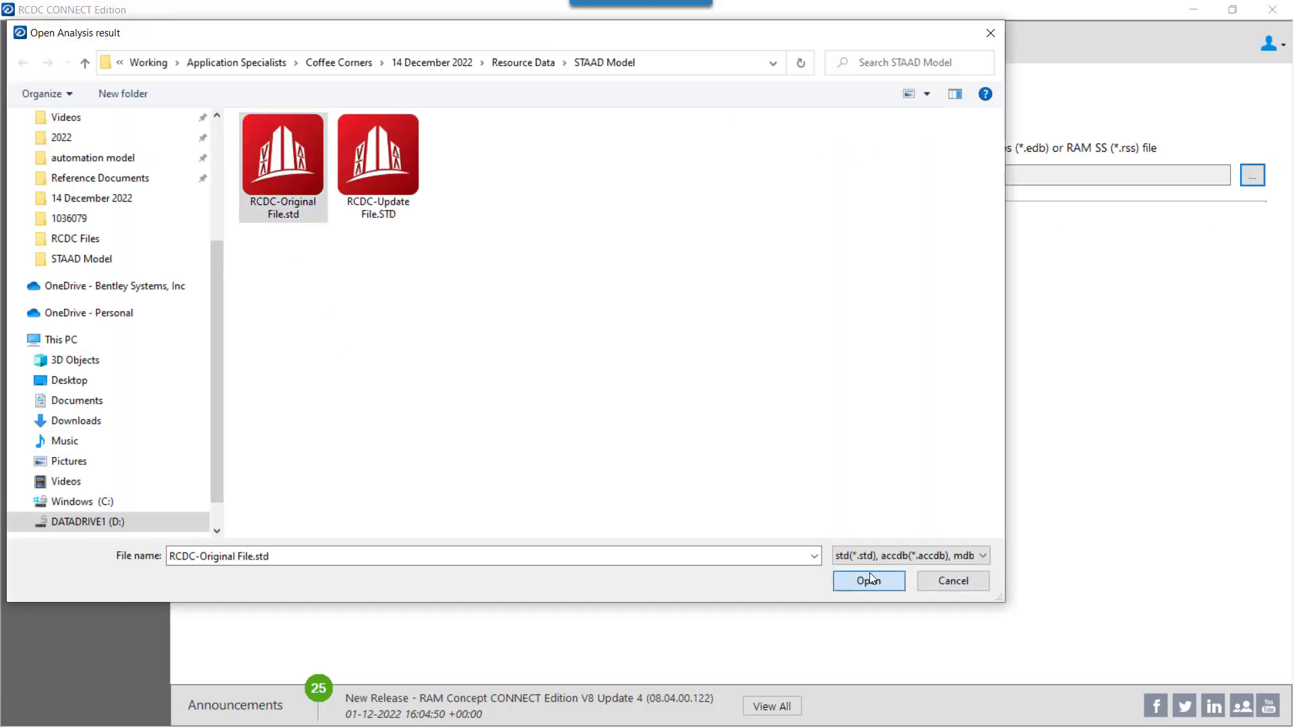
{"action": "left_click", "coordinate": [868, 581]}
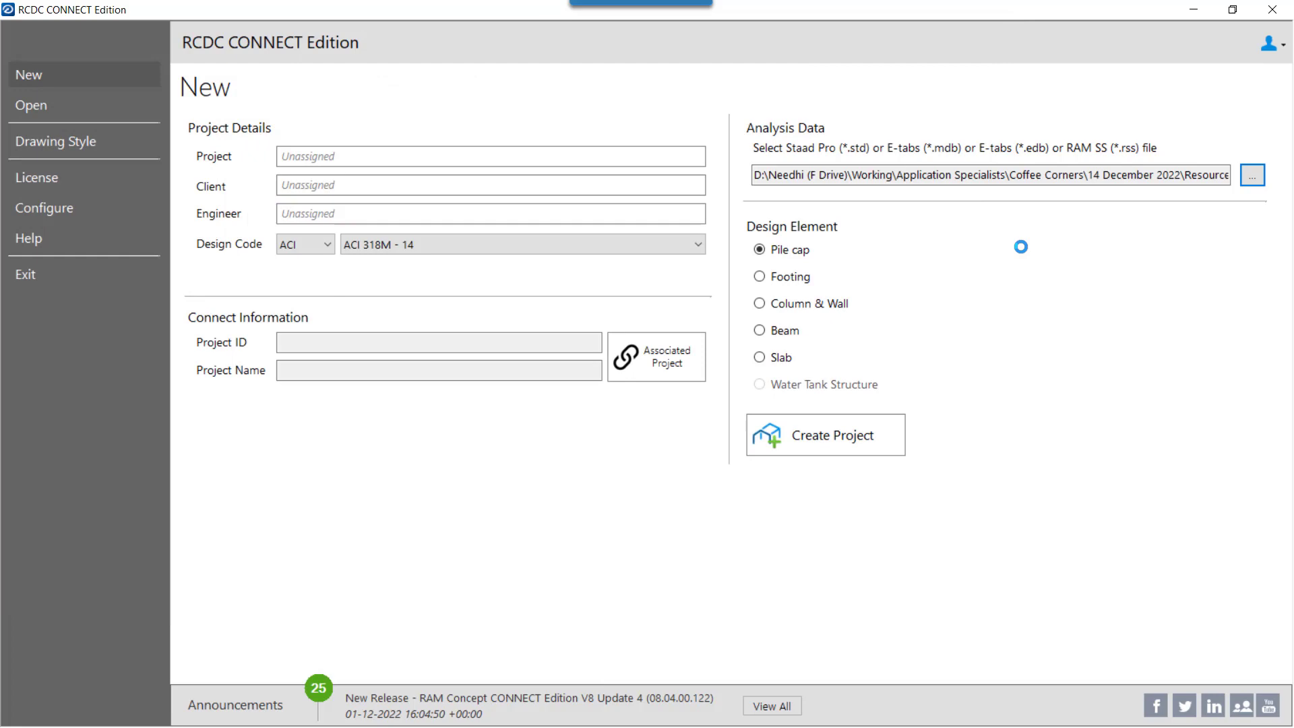
{"action": "left_click", "coordinate": [759, 302]}
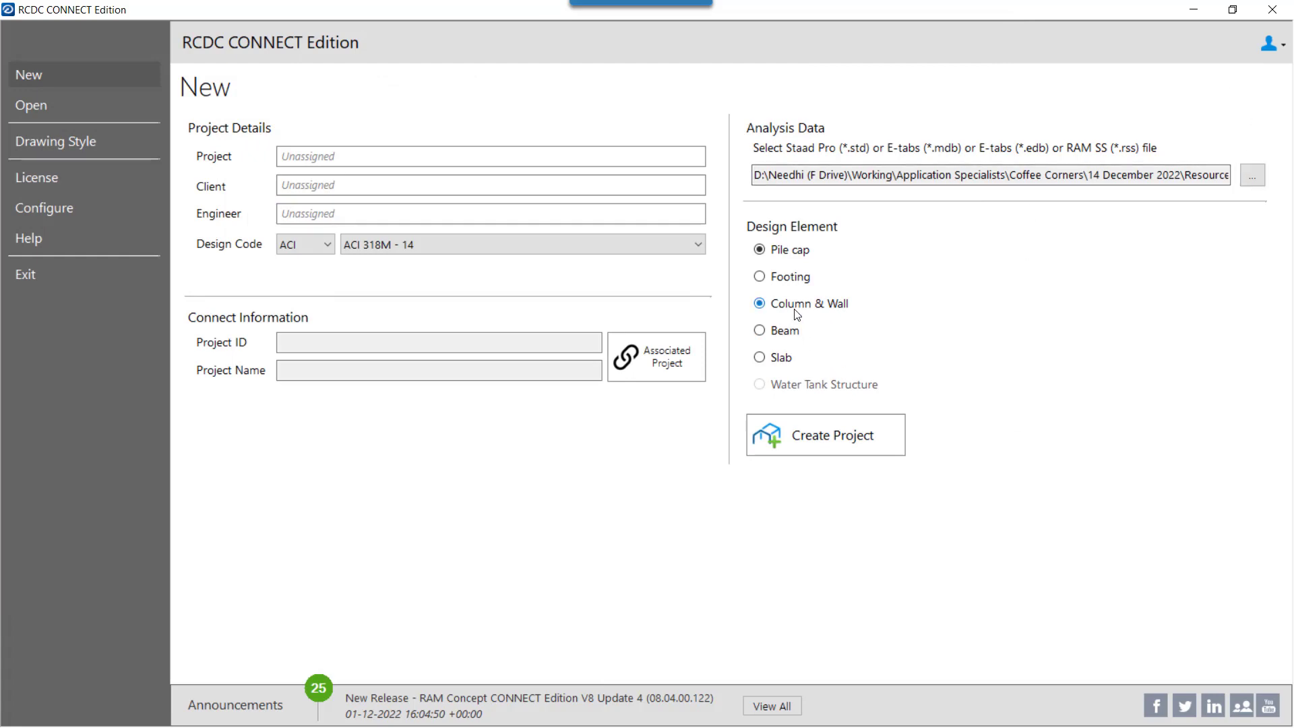
{"action": "left_click", "coordinate": [824, 434]}
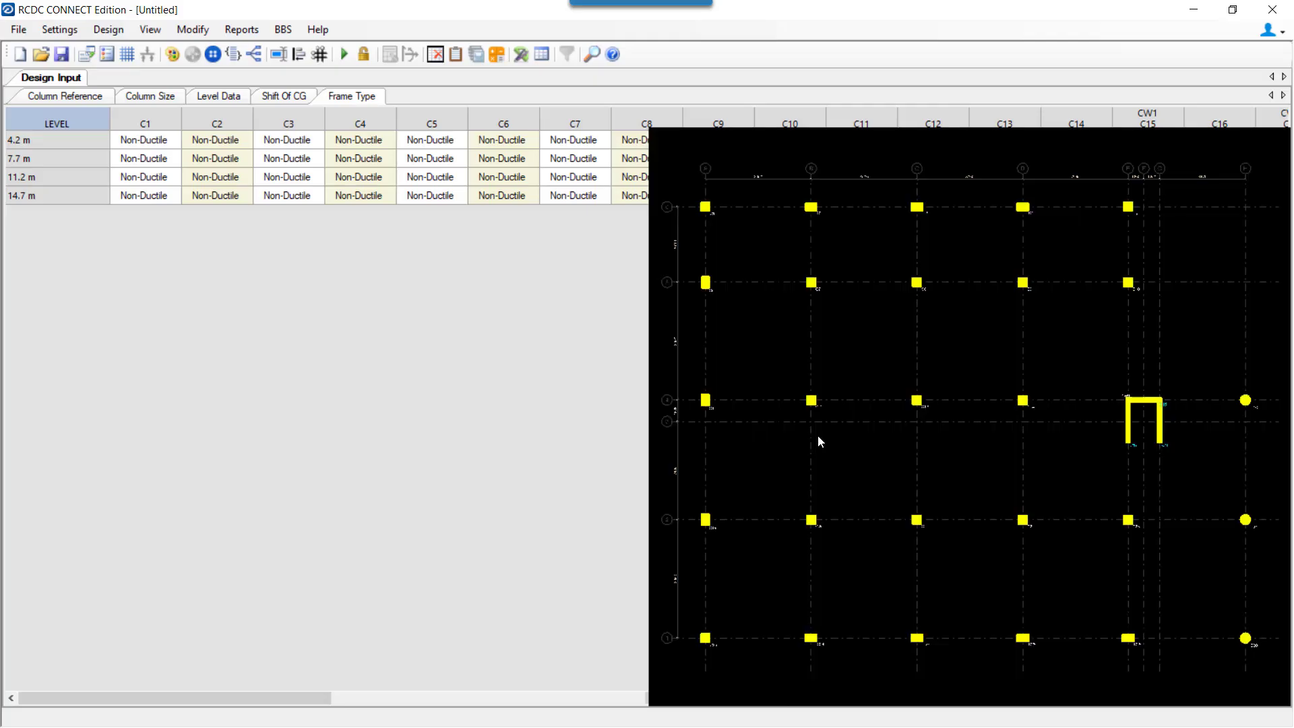
Step: In Design Settings, enable Perform Ductile Design with Intermediate and confirm
{"action": "left_click", "coordinate": [218, 95]}
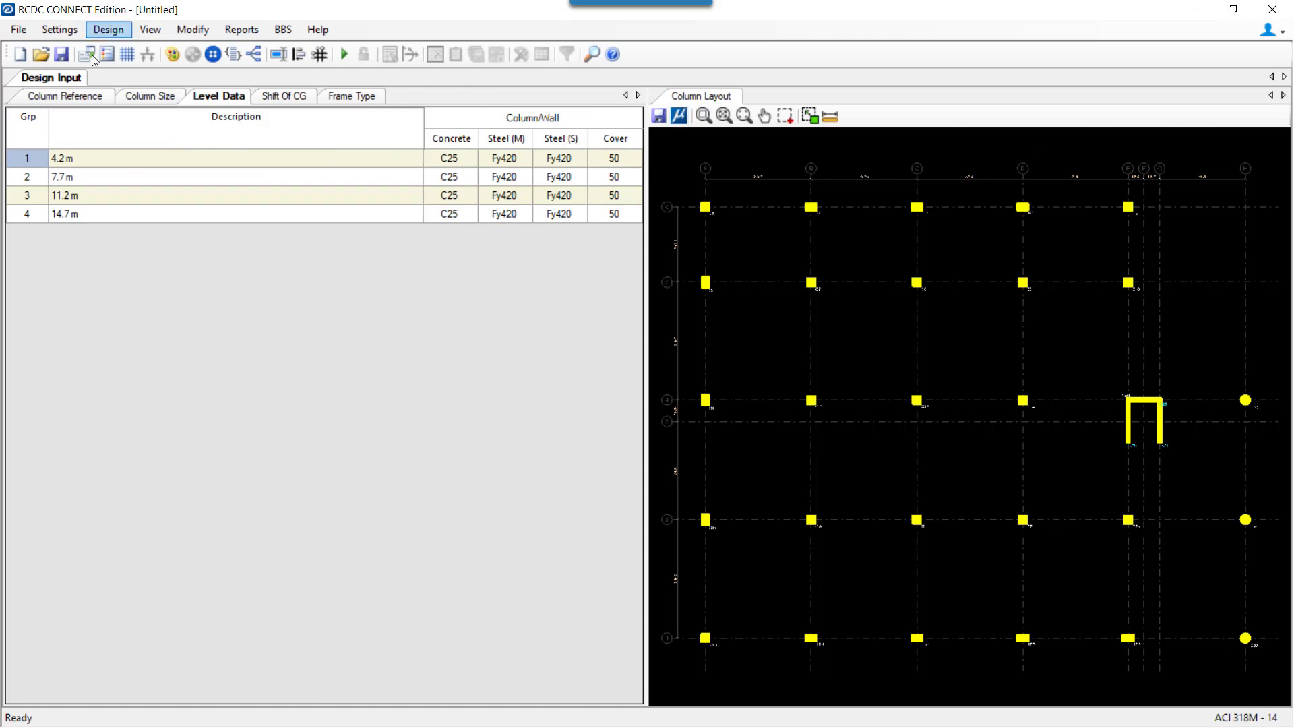
{"action": "left_click", "coordinate": [59, 29]}
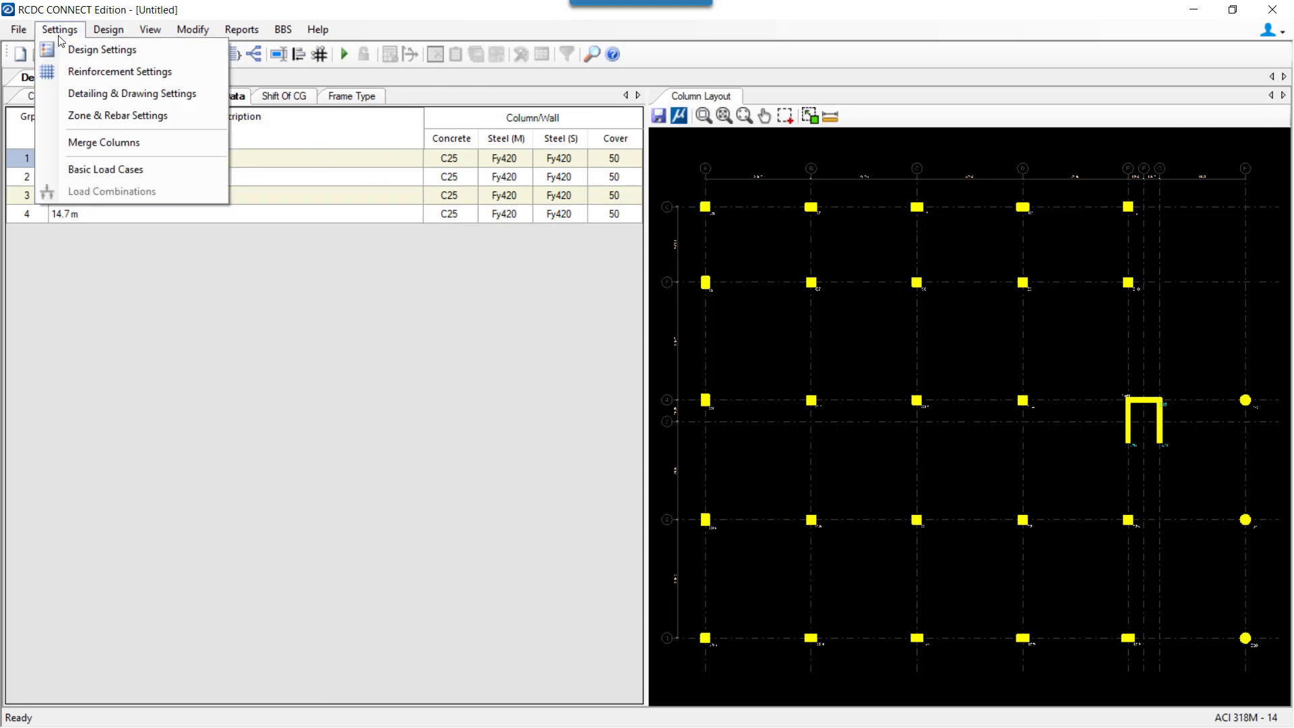
{"action": "left_click", "coordinate": [102, 48]}
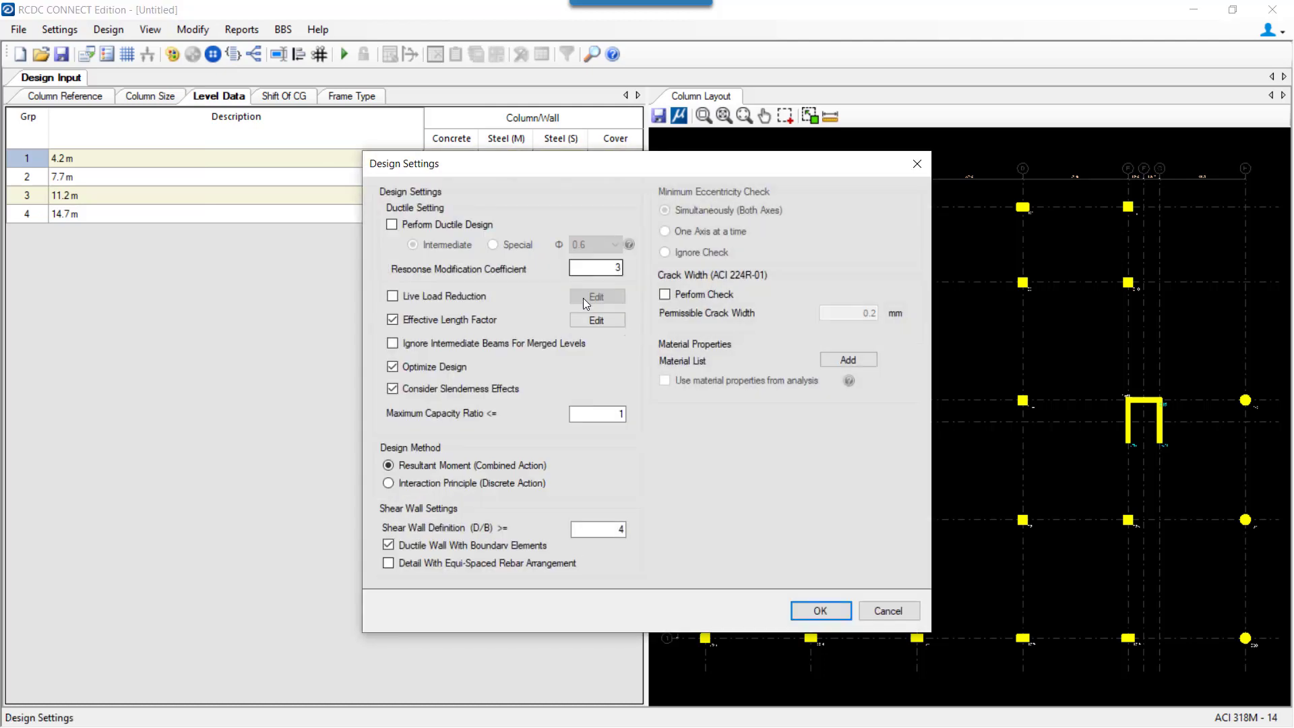
{"action": "left_click", "coordinate": [392, 224]}
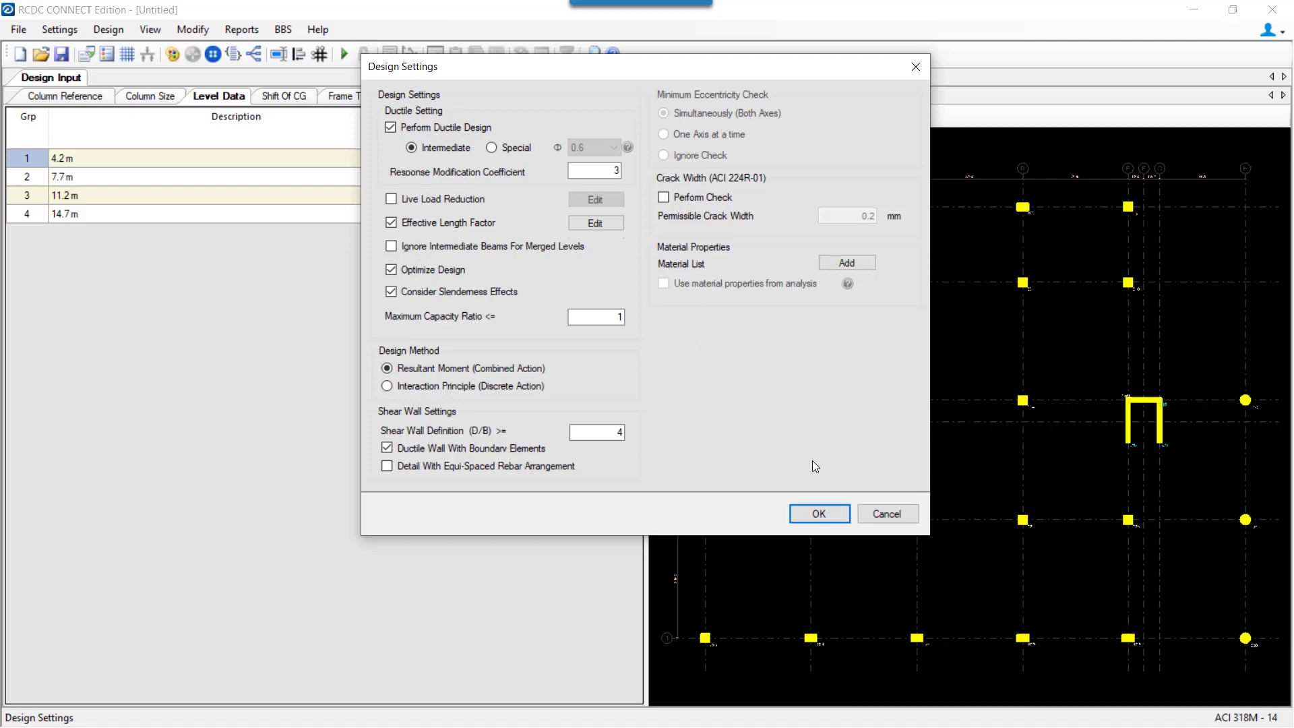
{"action": "left_click", "coordinate": [817, 513]}
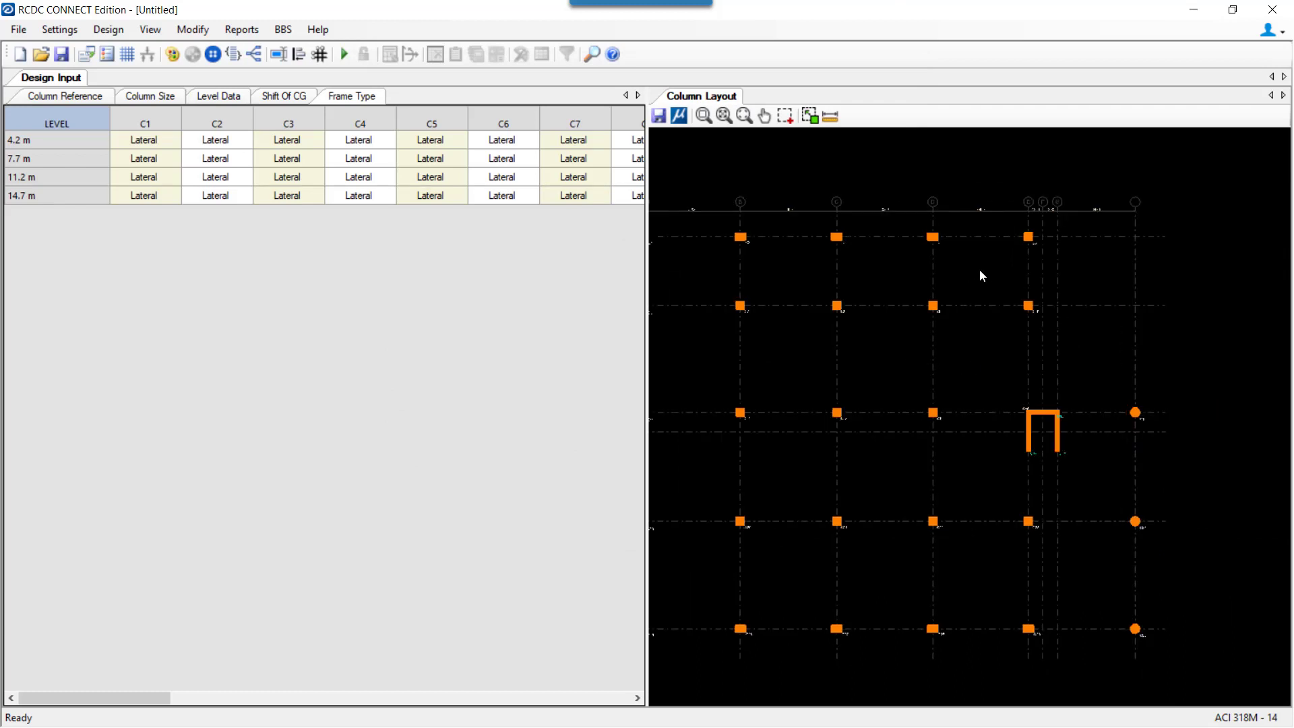
Step: Set column C9's frame type to Gravity at every level
{"action": "scroll", "scroll_direction": "right", "scroll_amount": 3}
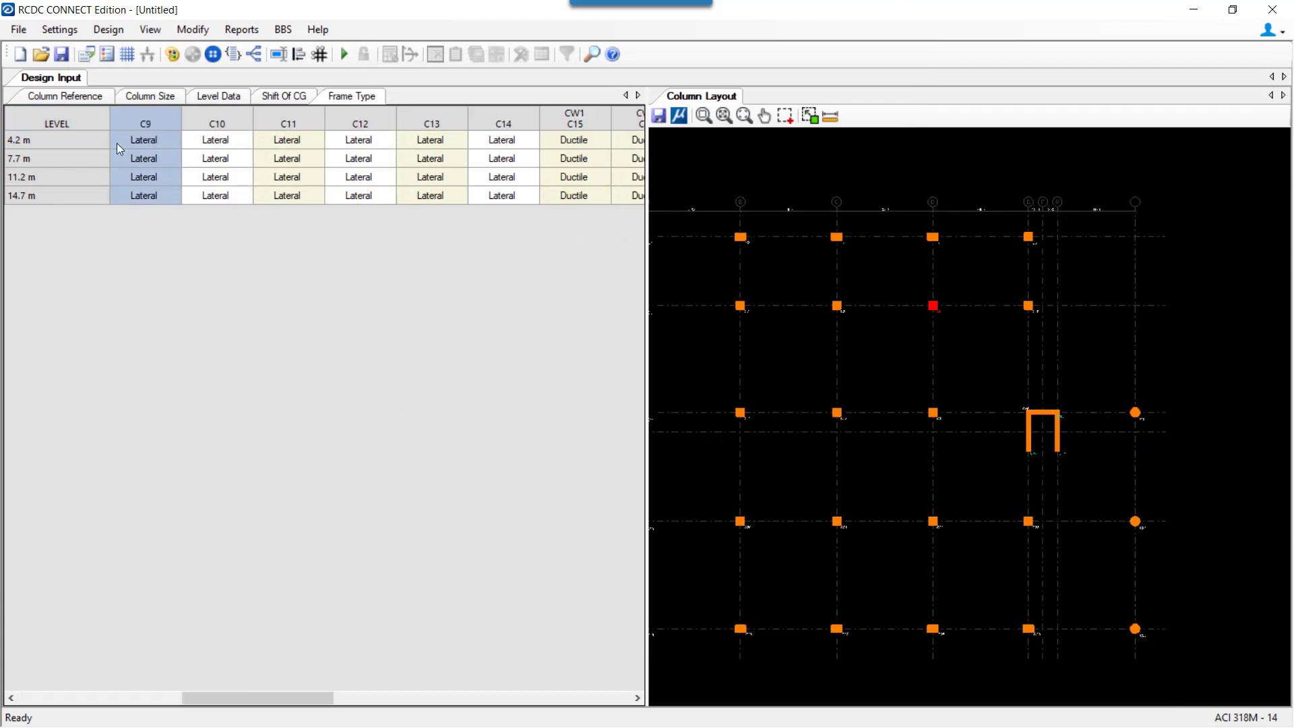
{"action": "left_click", "coordinate": [144, 139]}
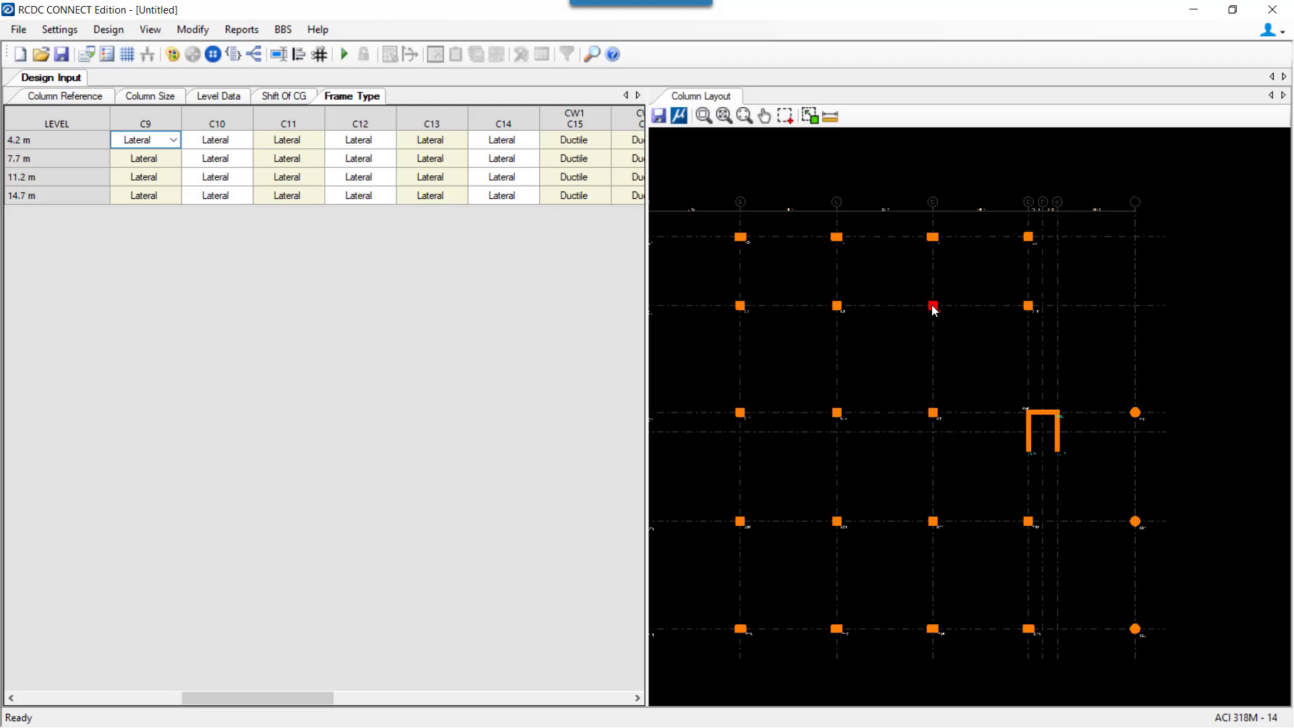
{"action": "left_click", "coordinate": [144, 140]}
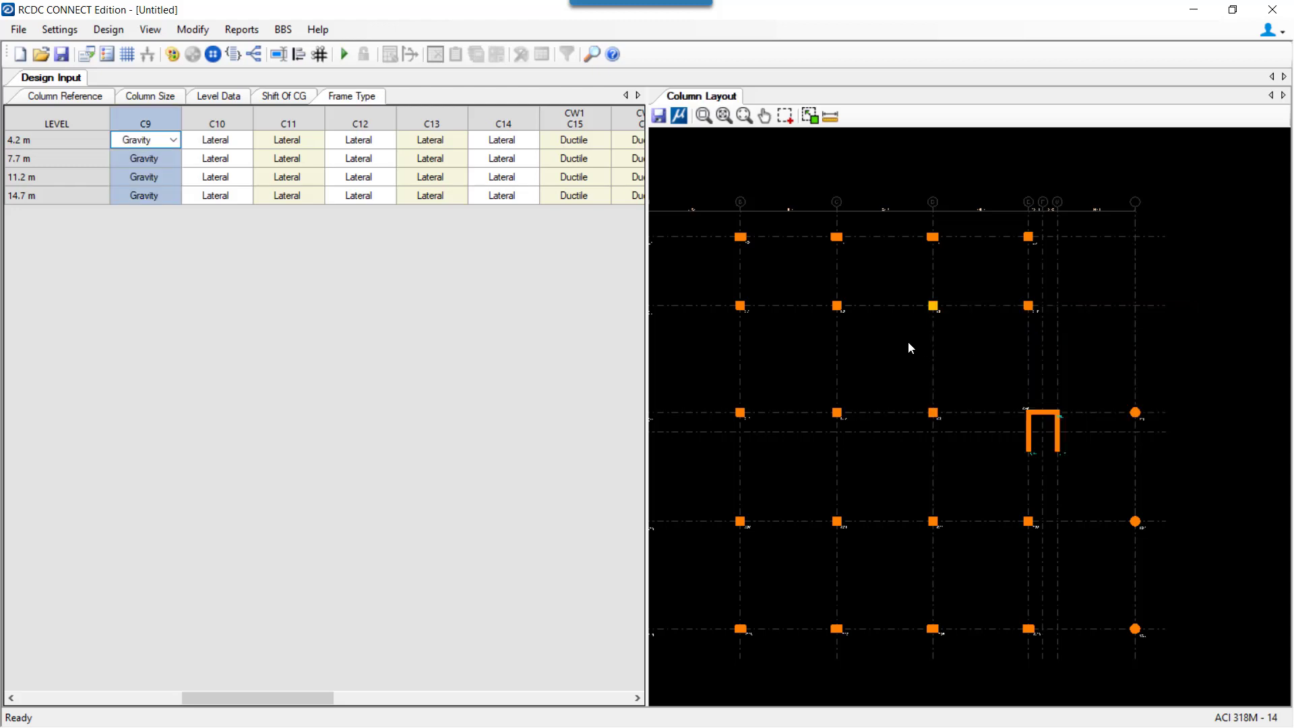
{"action": "mouse_move", "coordinate": [911, 333]}
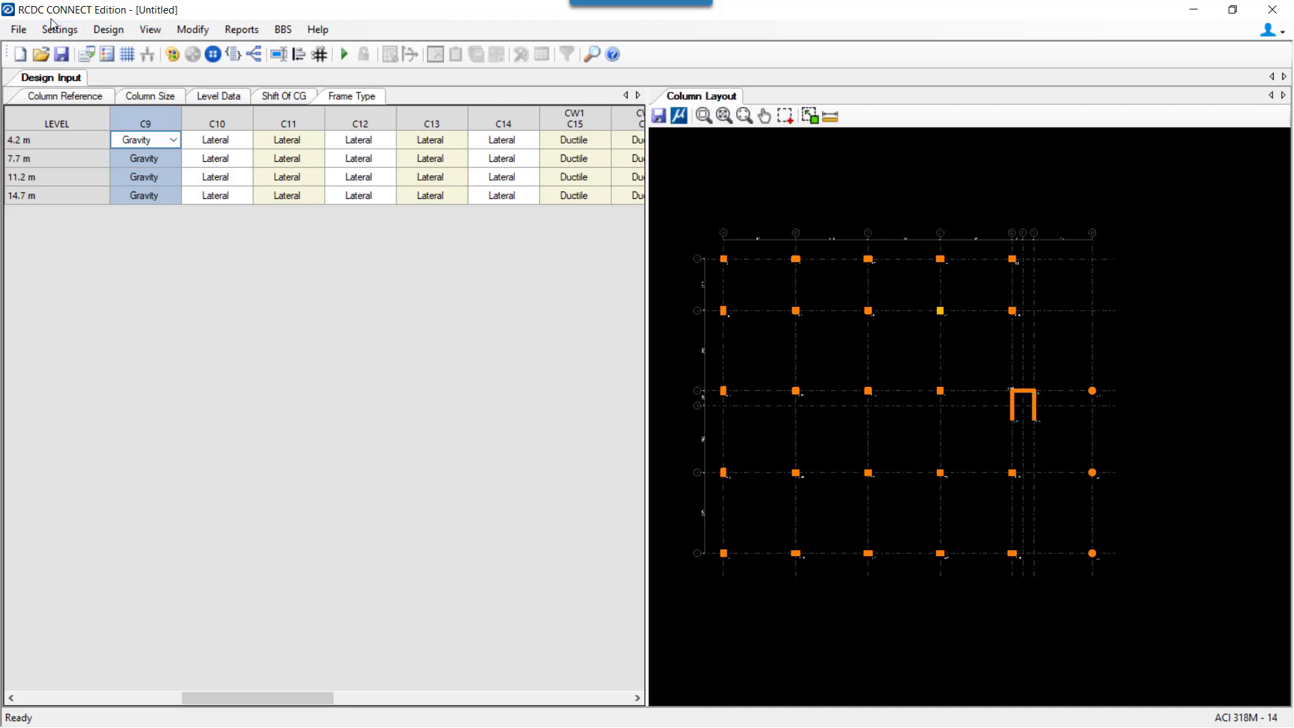
Step: Set level data to C35/Fy500 for columns and C30/Fy500 for beams
{"action": "left_click", "coordinate": [218, 96]}
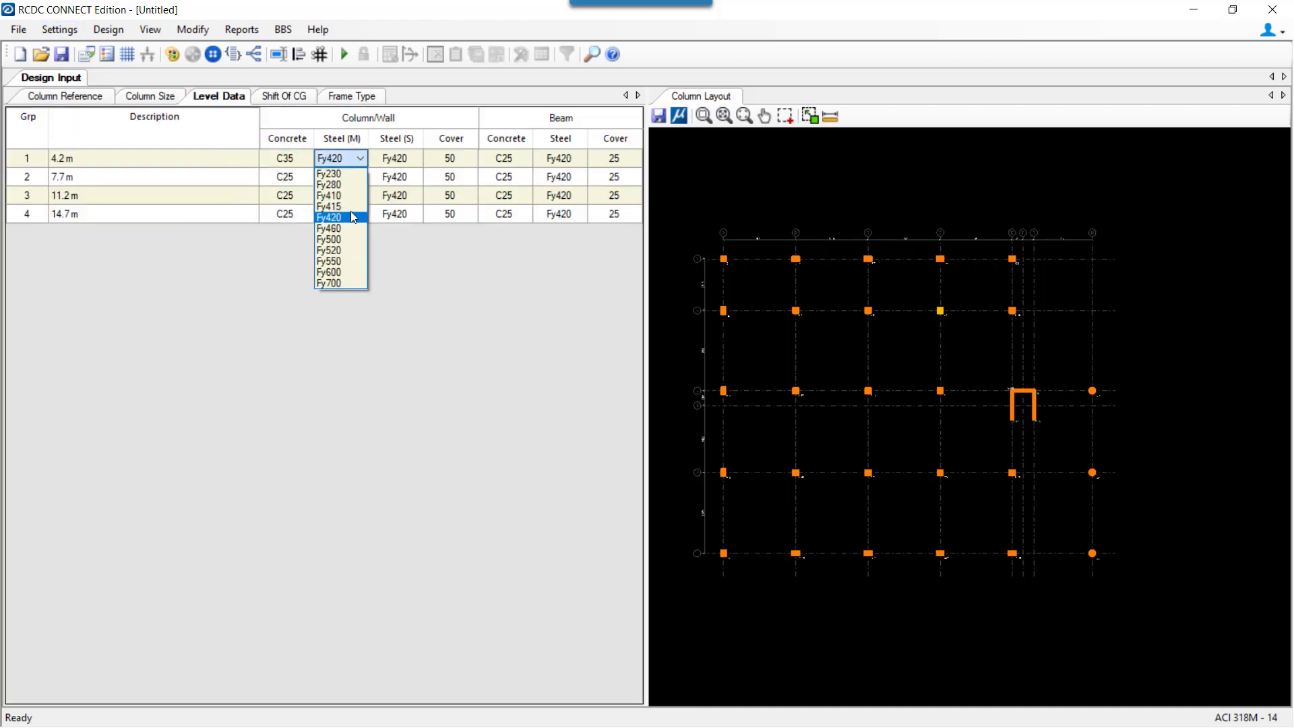
{"action": "left_click", "coordinate": [328, 229]}
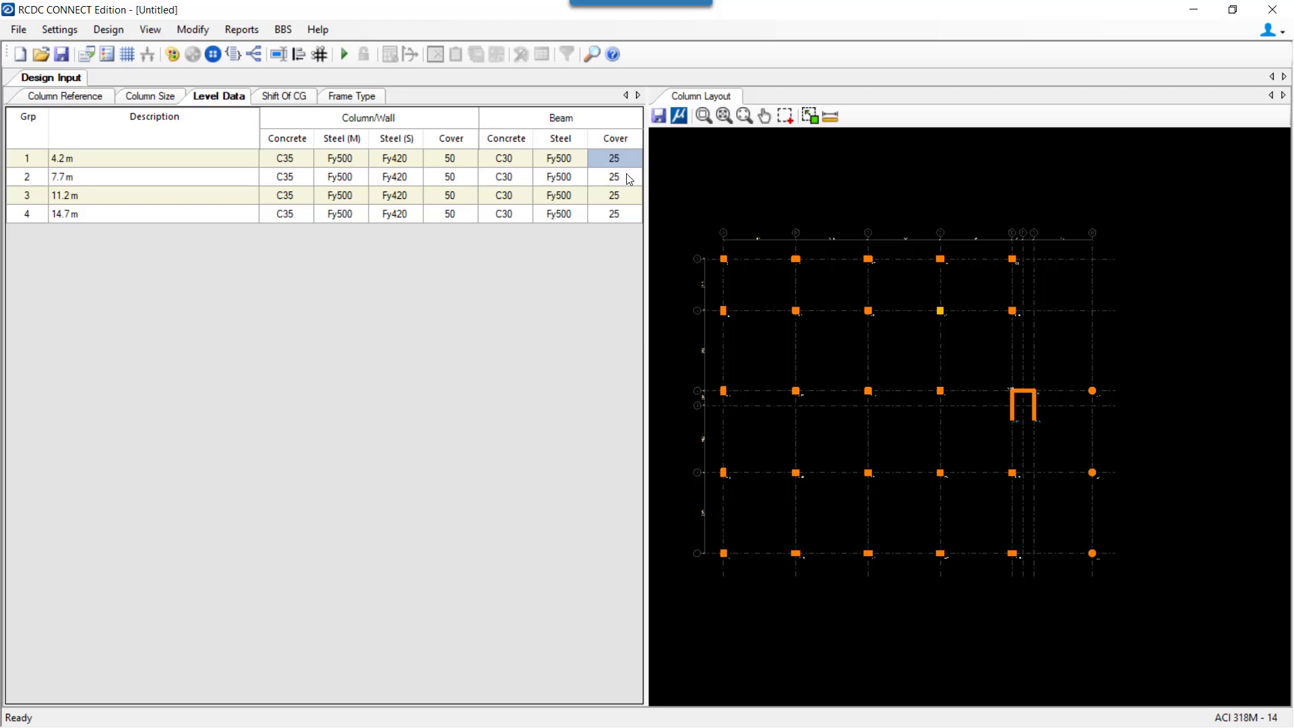
{"action": "left_click", "coordinate": [60, 29]}
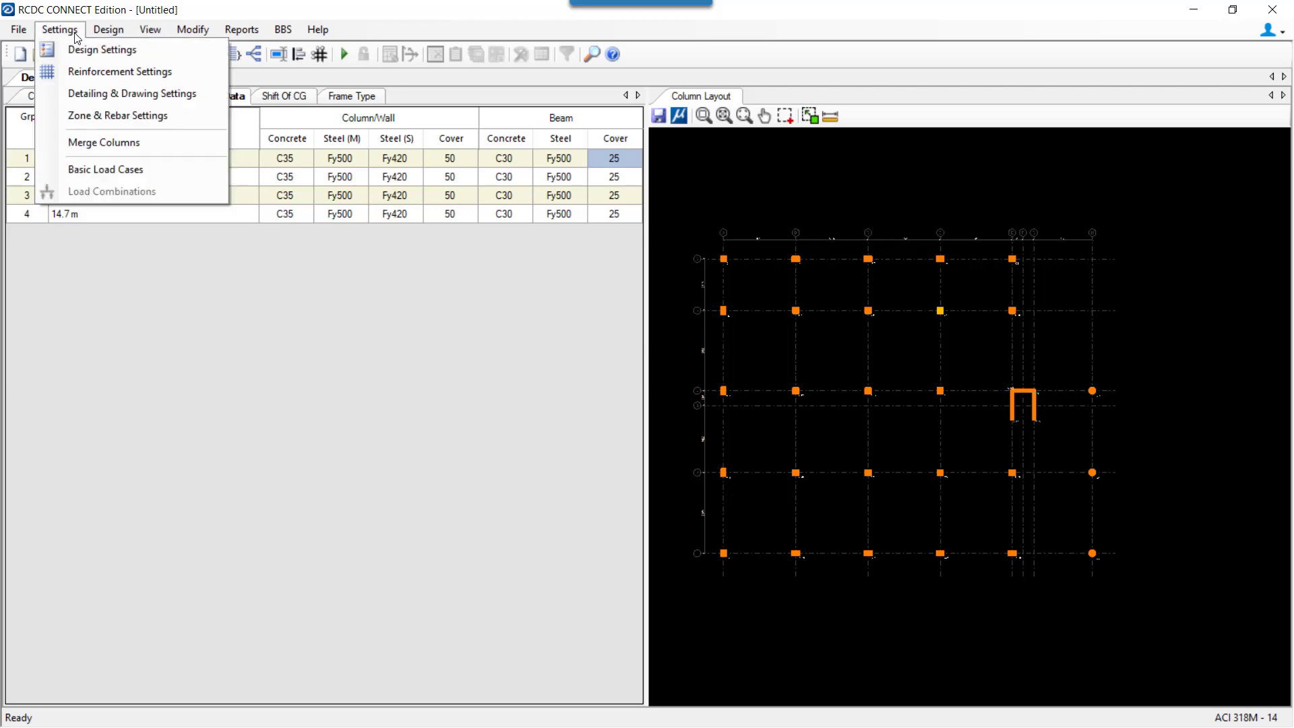
Step: Assign dead, live and earthquake load types to the four basic load cases
{"action": "left_click", "coordinate": [106, 169]}
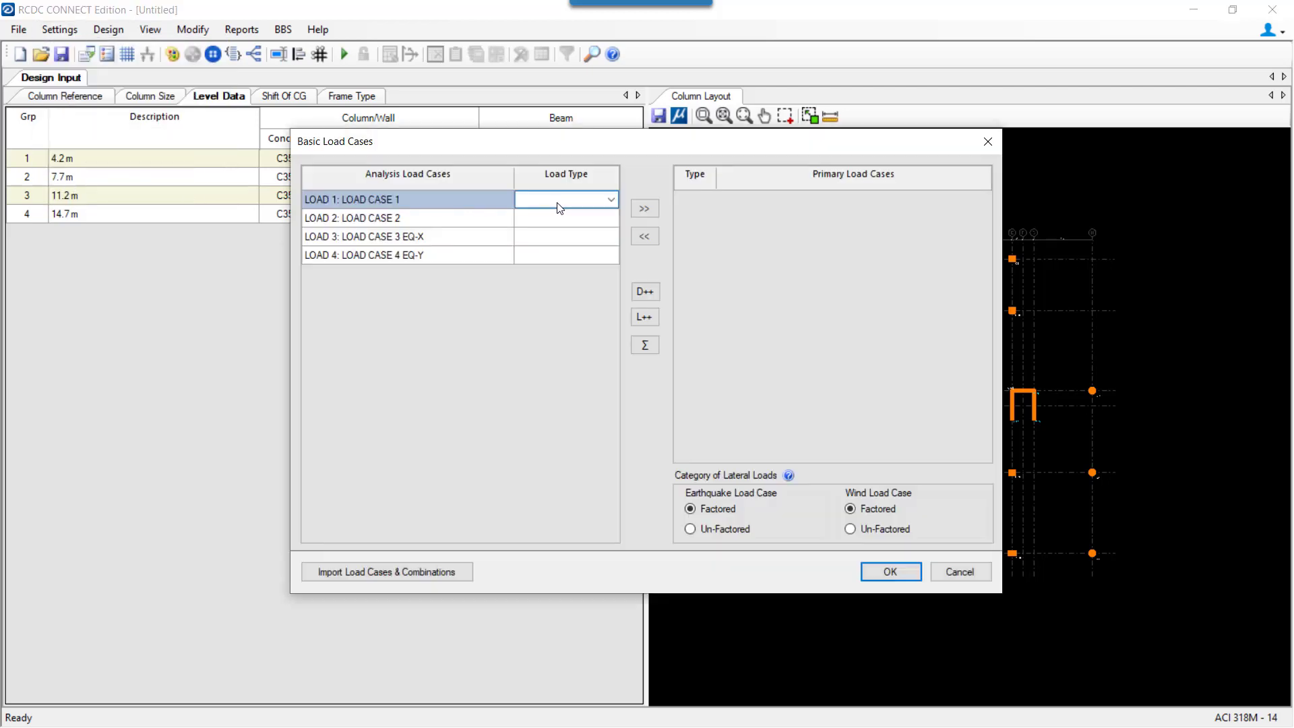
{"action": "left_click", "coordinate": [565, 199]}
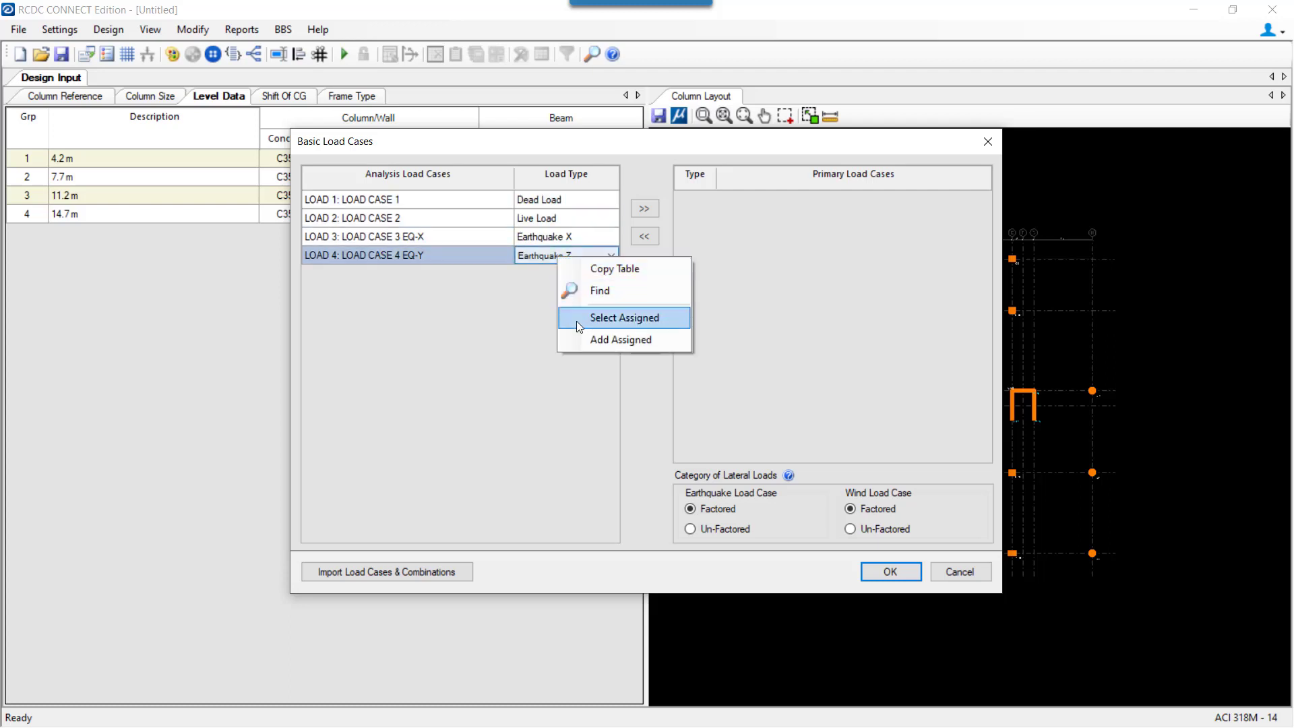
{"action": "left_click", "coordinate": [625, 317]}
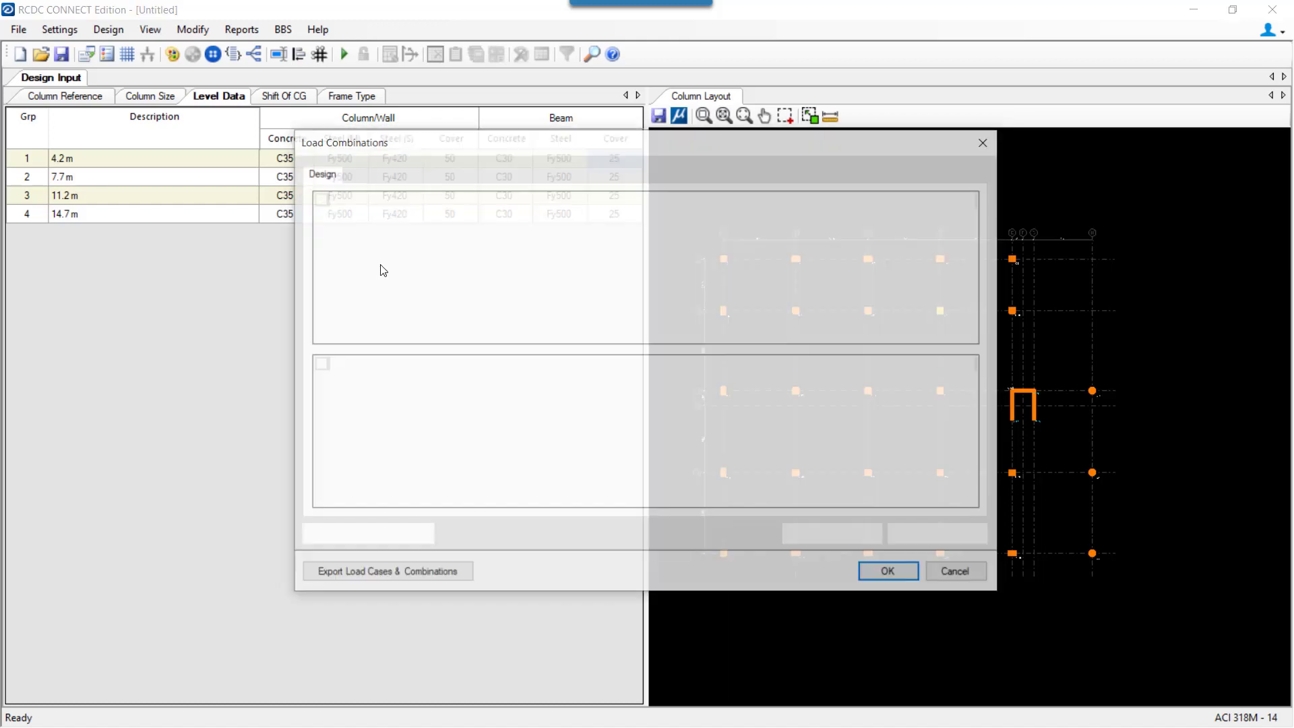
Step: Add load combinations from the For Regular Structure template
{"action": "left_click", "coordinate": [832, 535]}
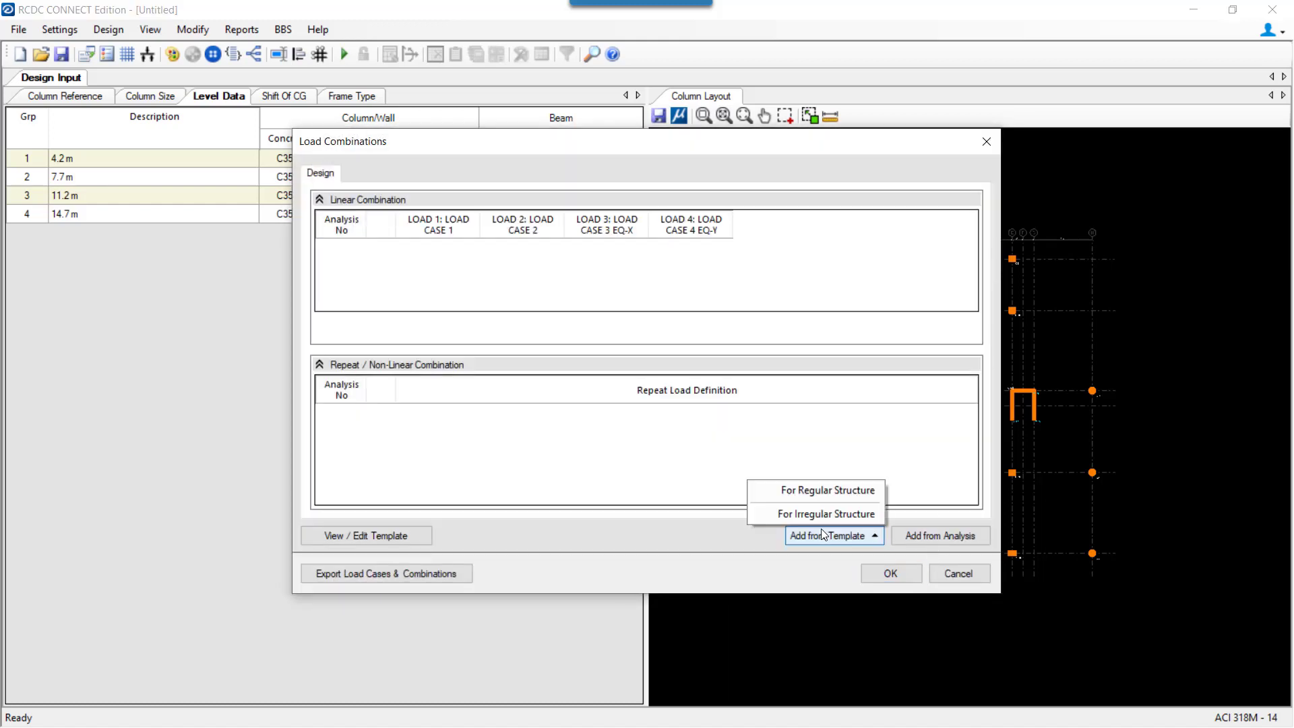
{"action": "left_click", "coordinate": [825, 489]}
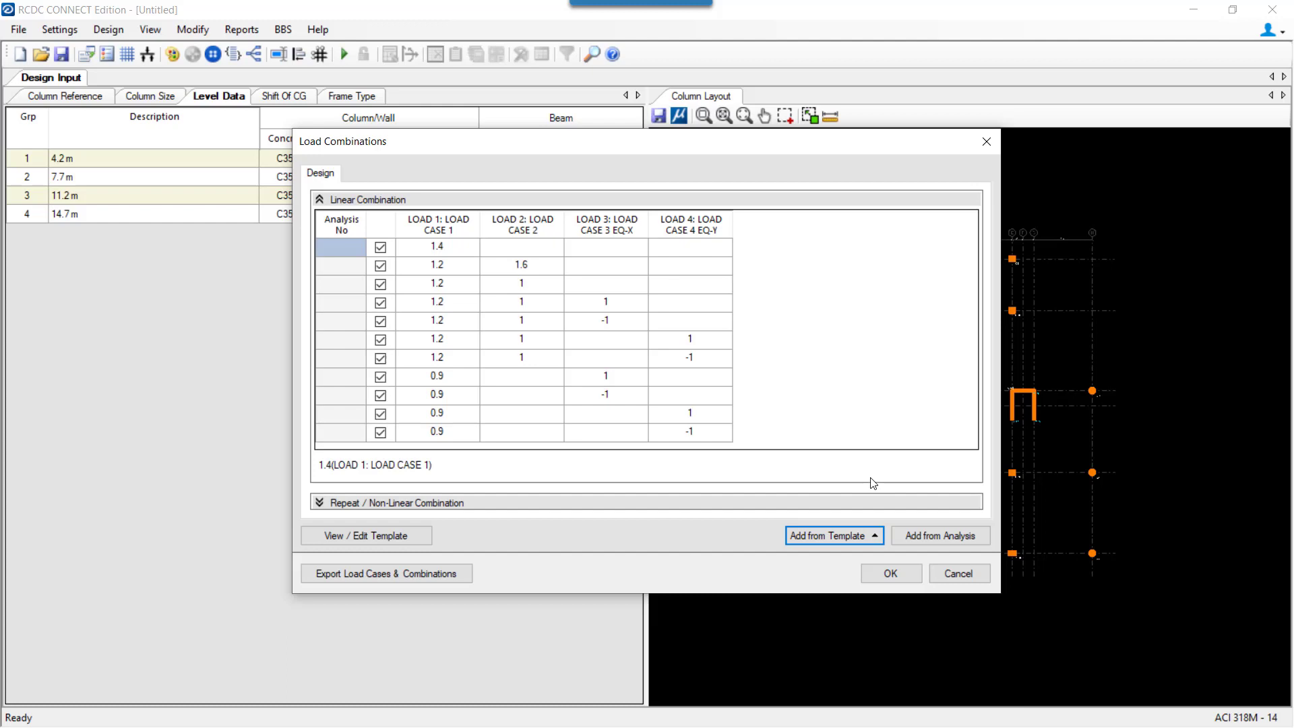
{"action": "left_click", "coordinate": [889, 573]}
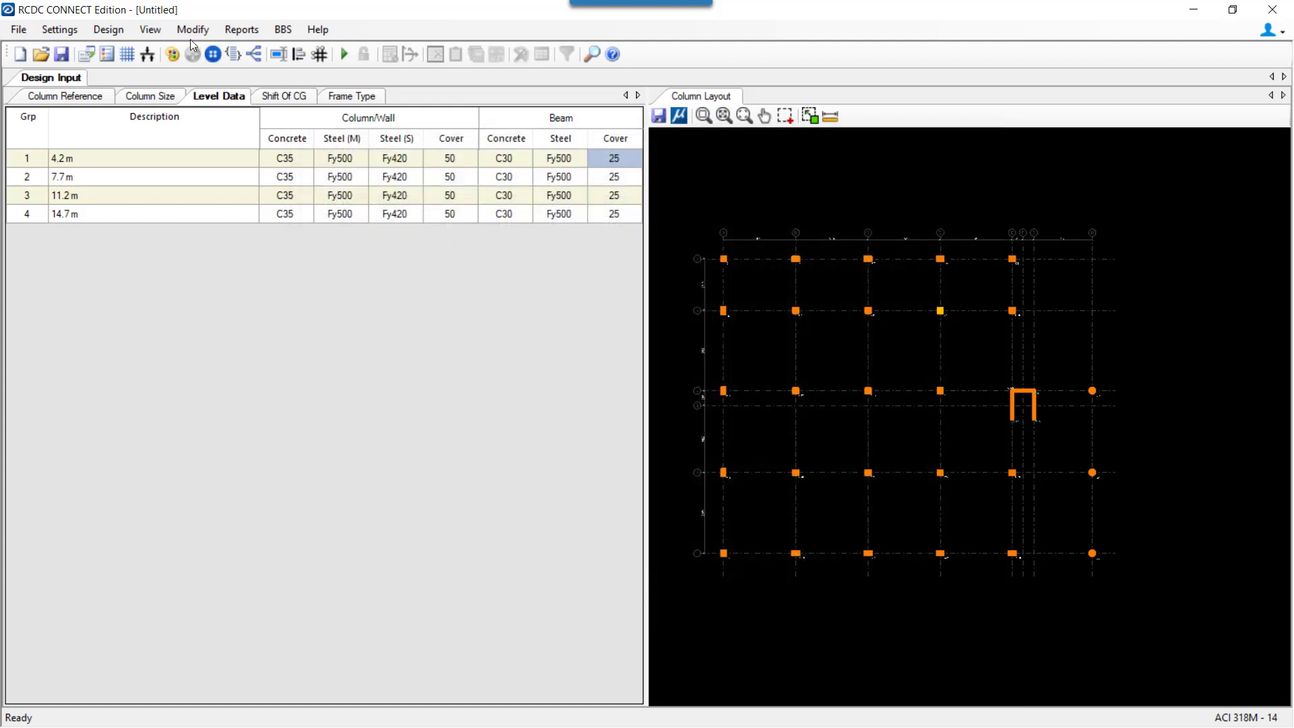
{"action": "mouse_move", "coordinate": [404, 234]}
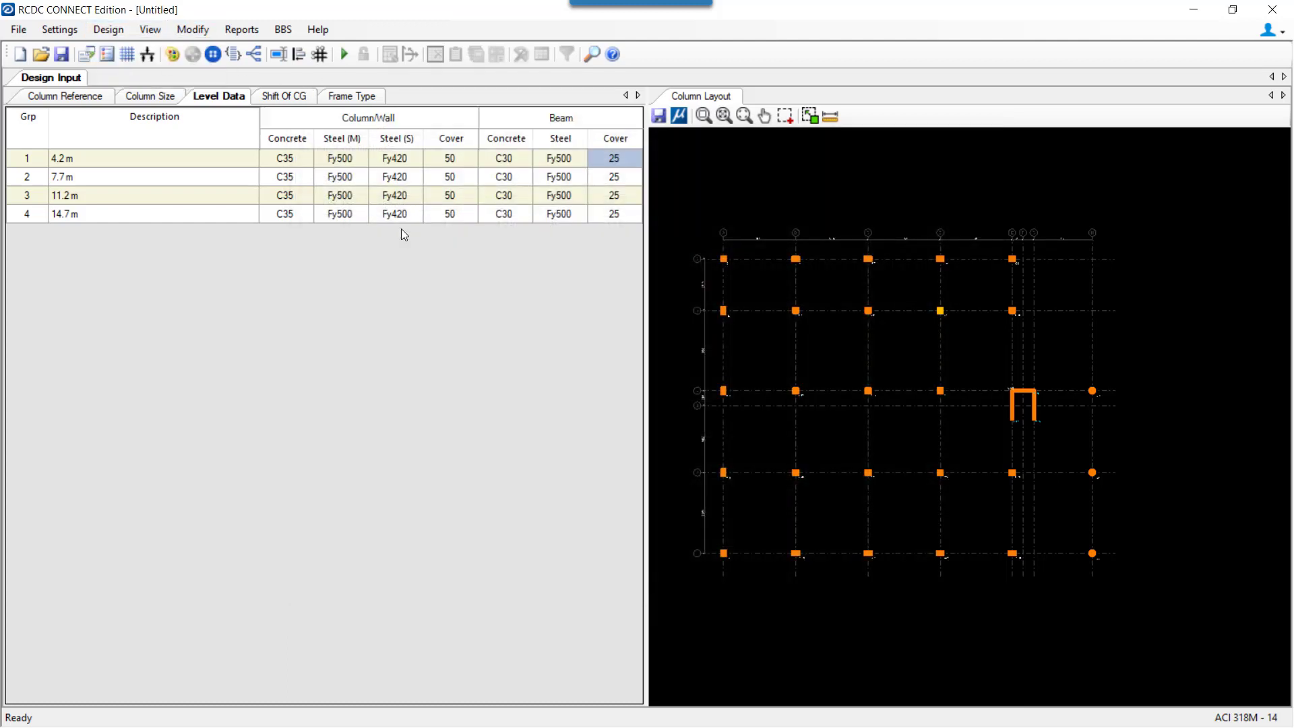
Step: Design the columns and save the project as 'Column Design - Final.rcdx'
{"action": "left_click", "coordinate": [343, 54]}
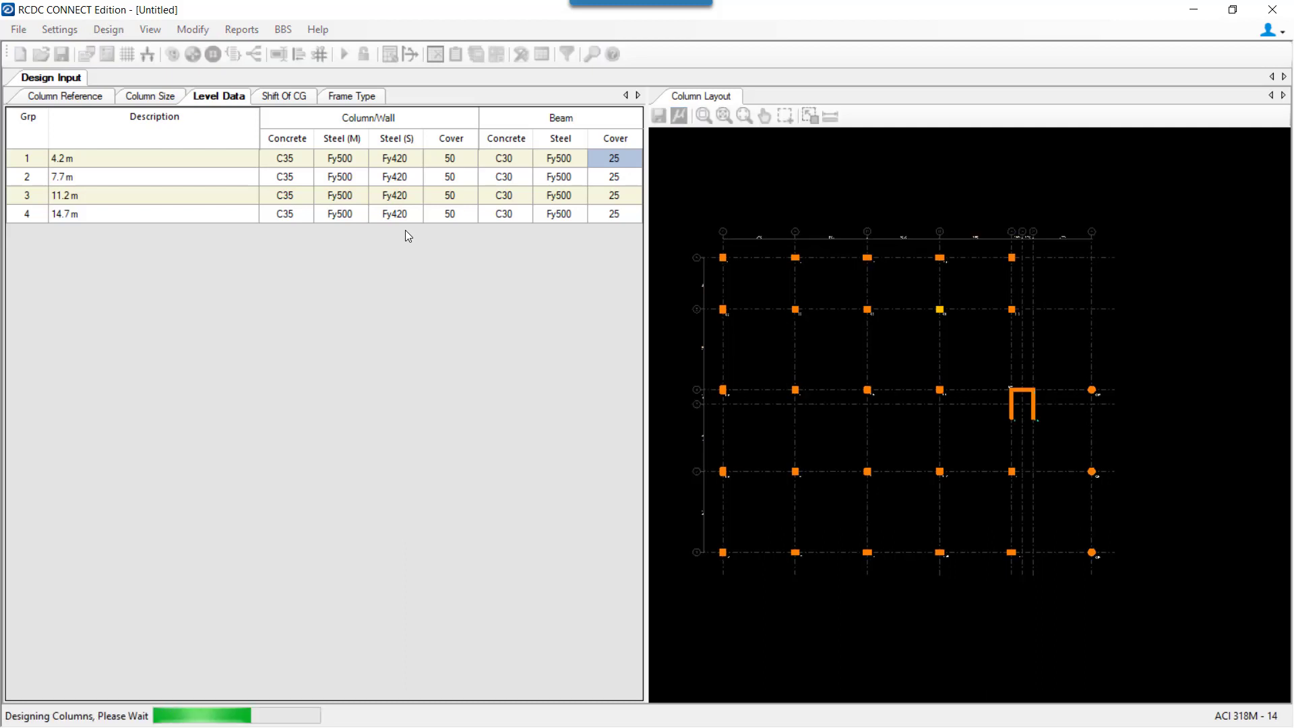
{"action": "left_click", "coordinate": [128, 77]}
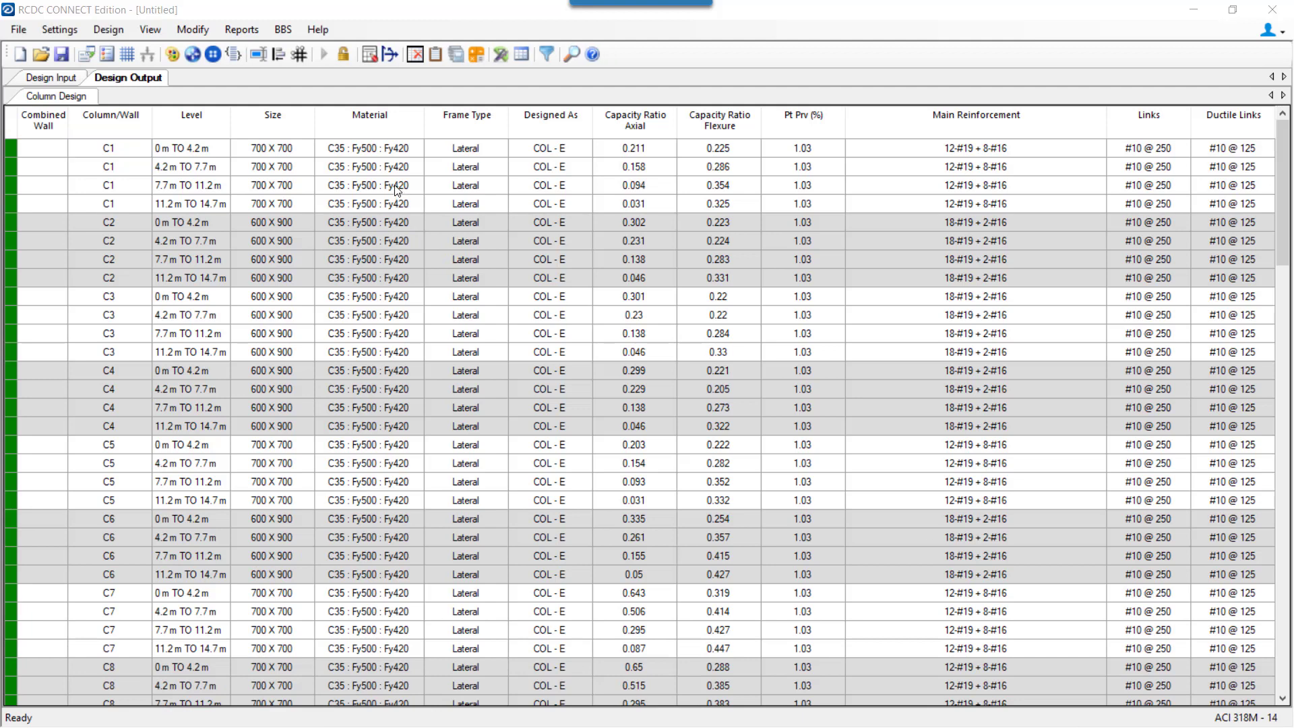
{"action": "mouse_move", "coordinate": [971, 147]}
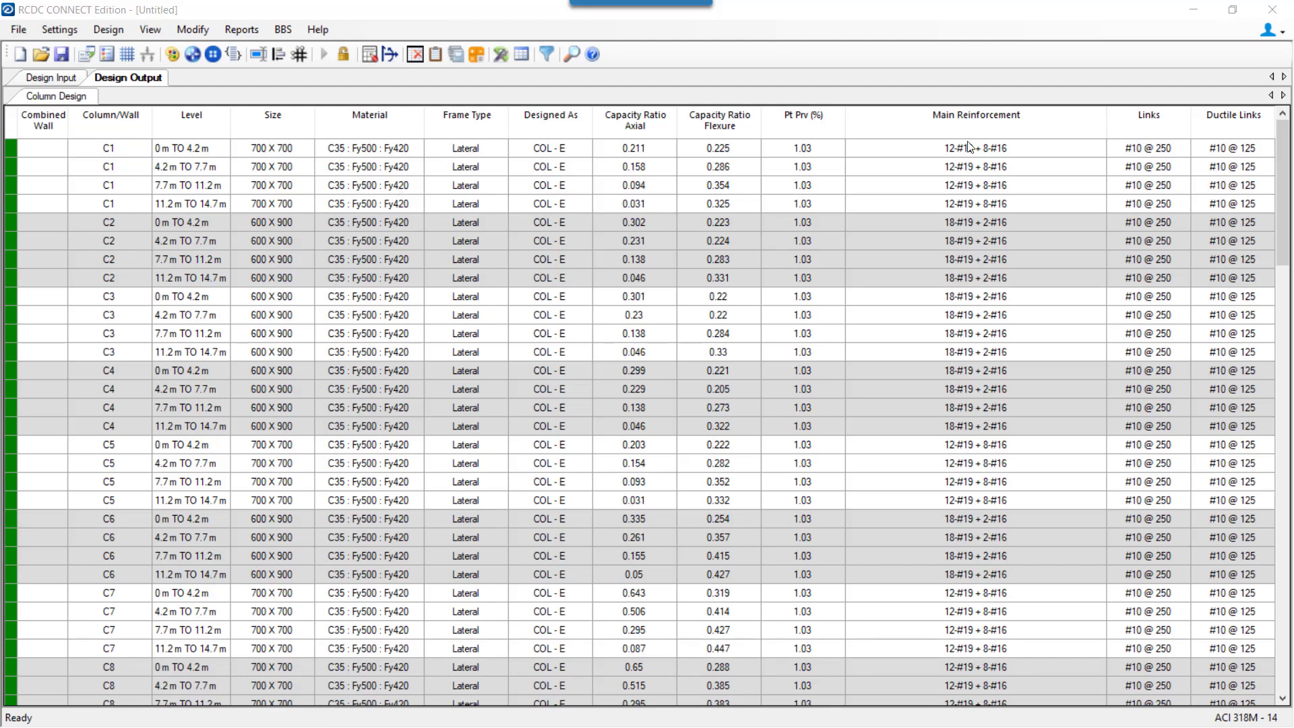
{"action": "mouse_move", "coordinate": [931, 301]}
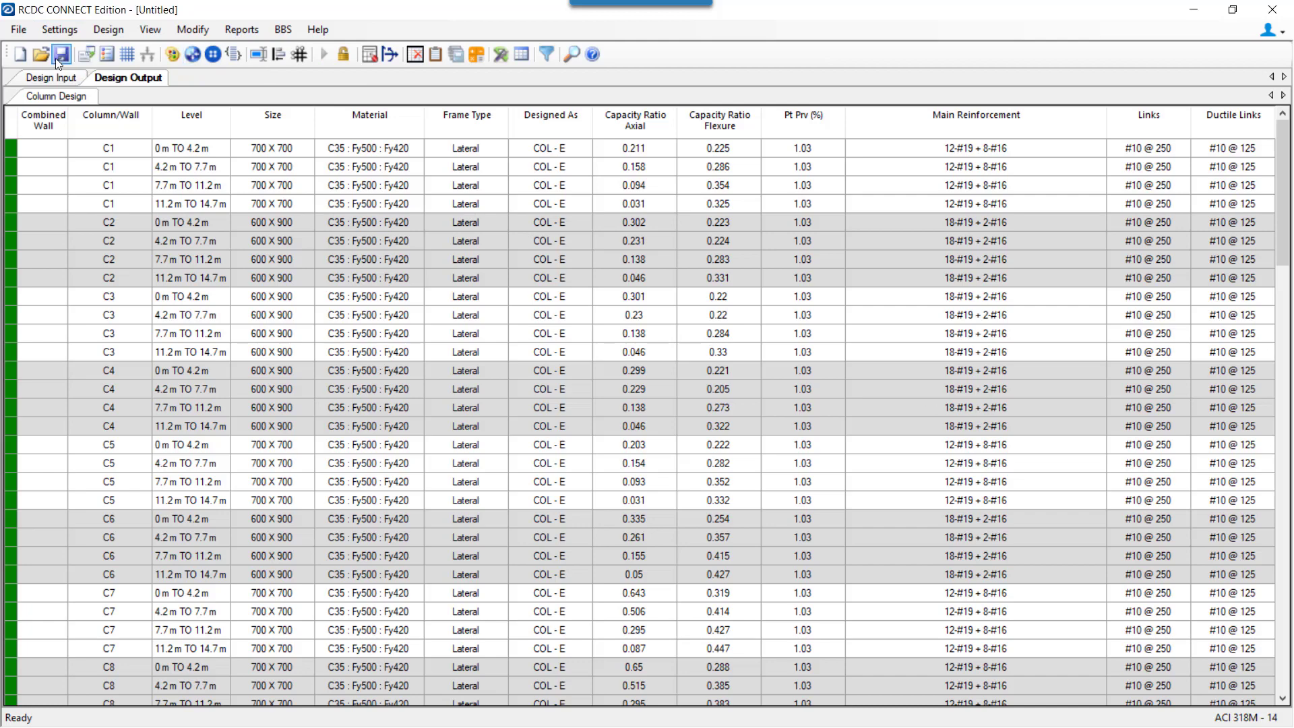
{"action": "left_click", "coordinate": [60, 55]}
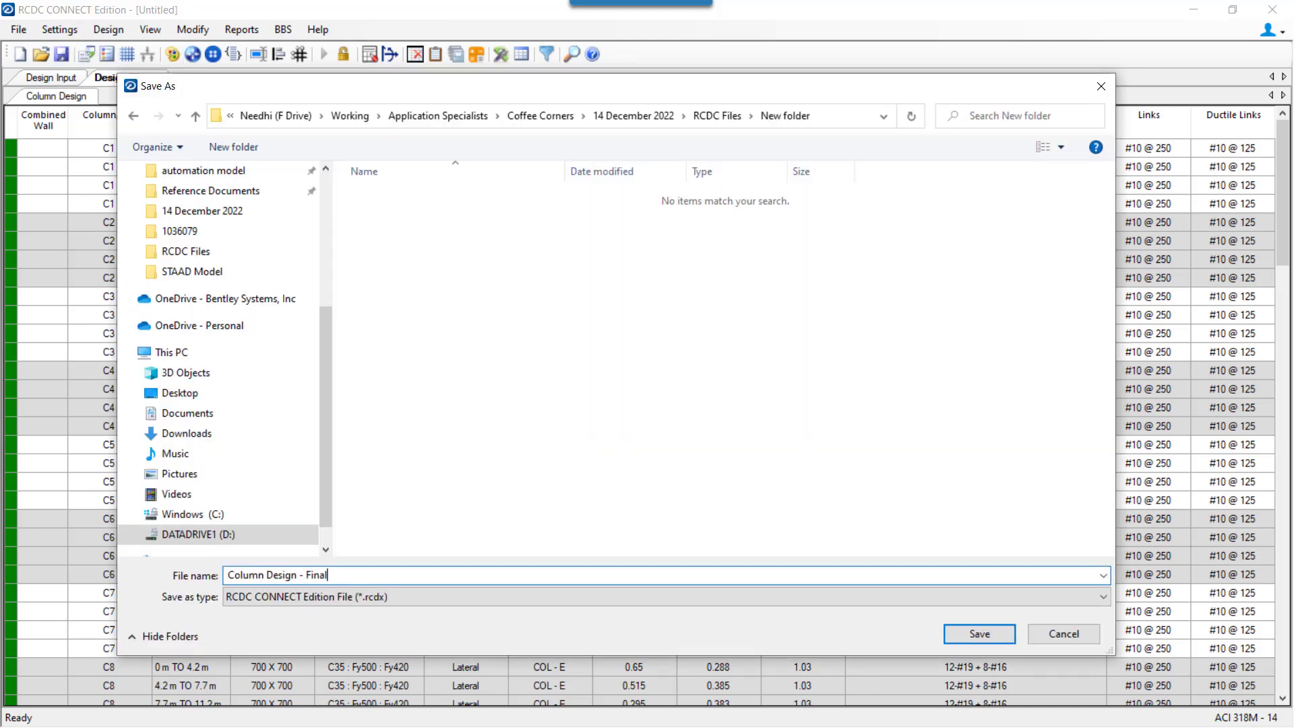
{"action": "left_click", "coordinate": [978, 633]}
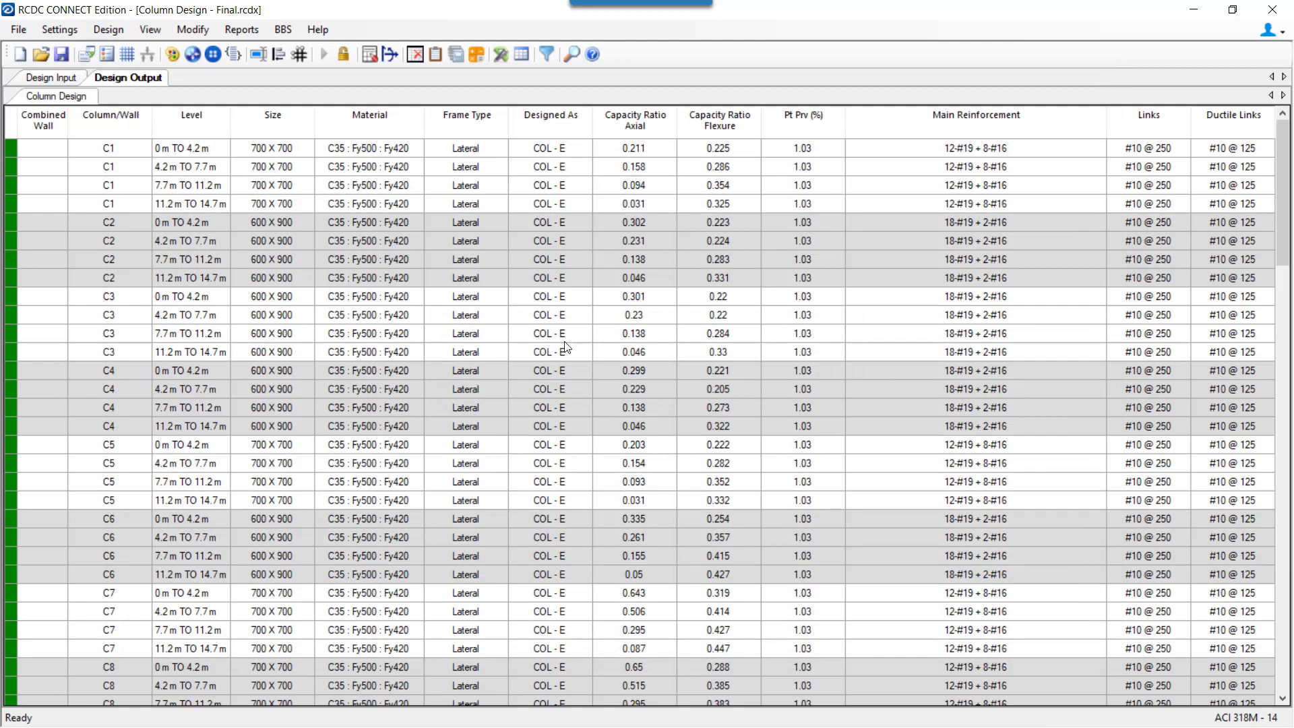
{"action": "mouse_move", "coordinate": [656, 384]}
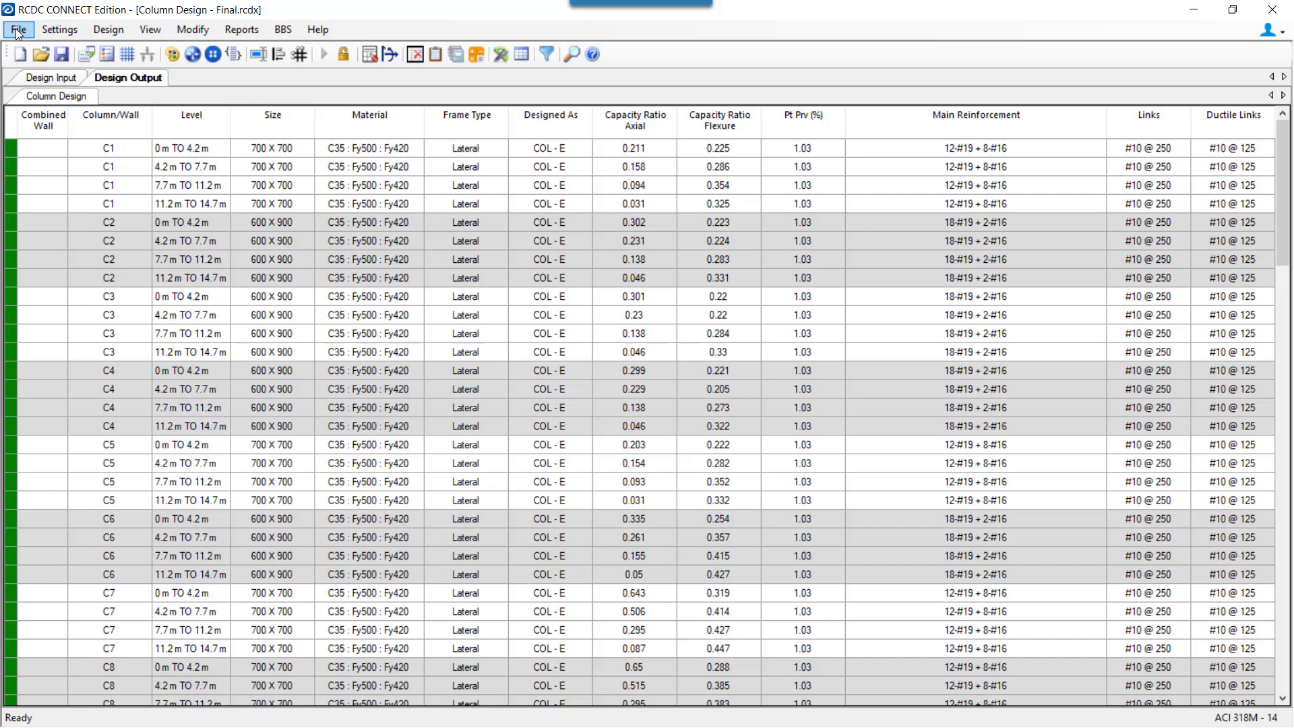
Step: Start Update Design and select RCDC-Update File.STD as the revised analysis file
{"action": "left_click", "coordinate": [18, 29]}
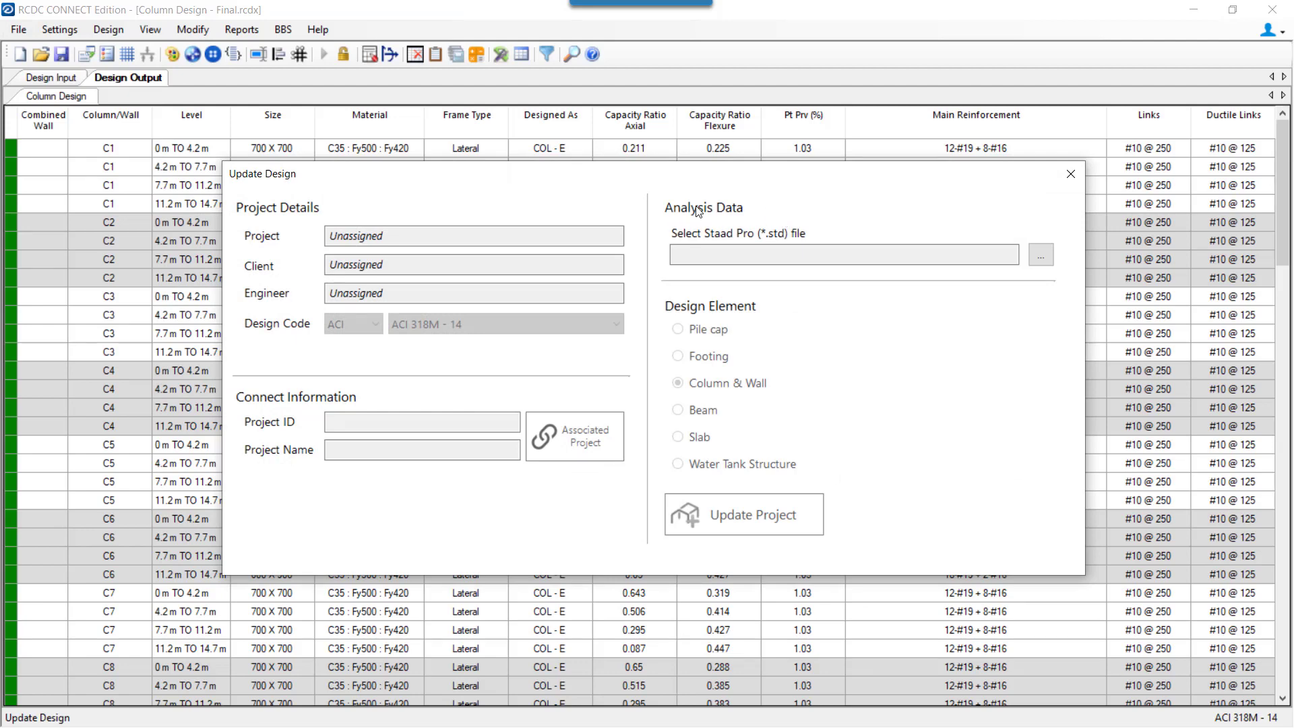
{"action": "left_click", "coordinate": [841, 254]}
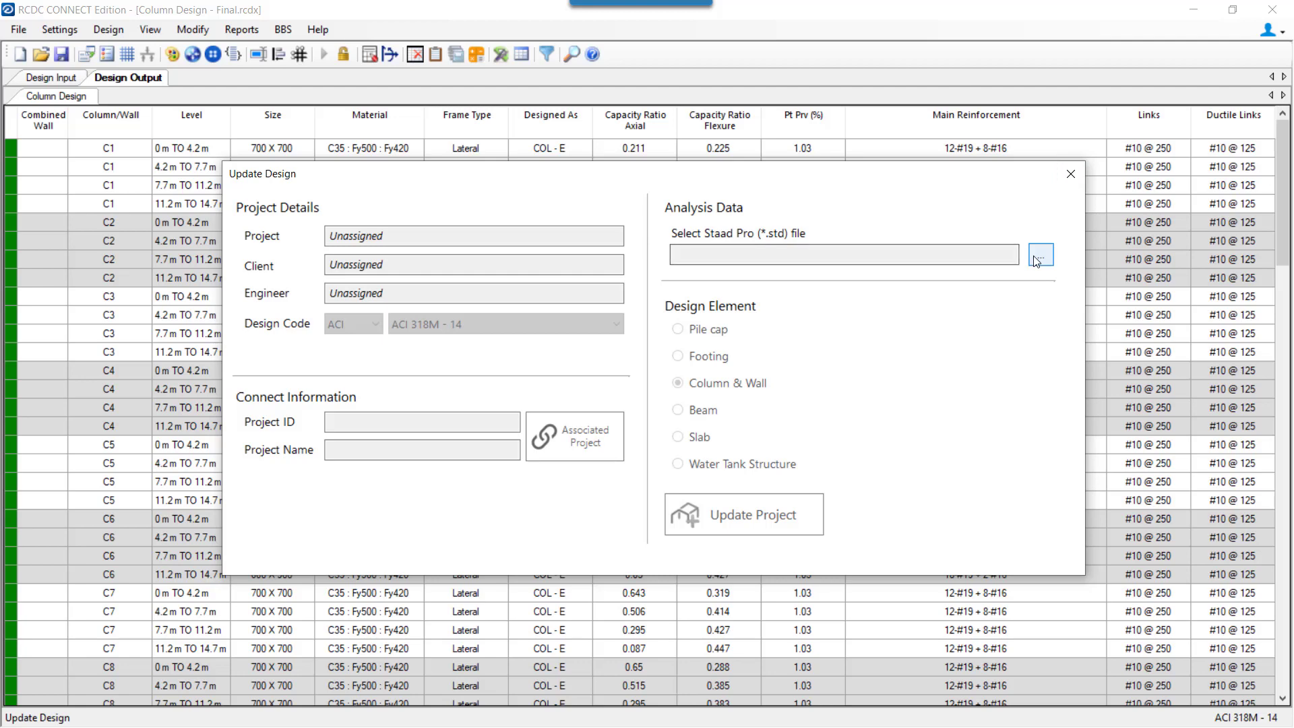
{"action": "left_click", "coordinate": [1040, 254]}
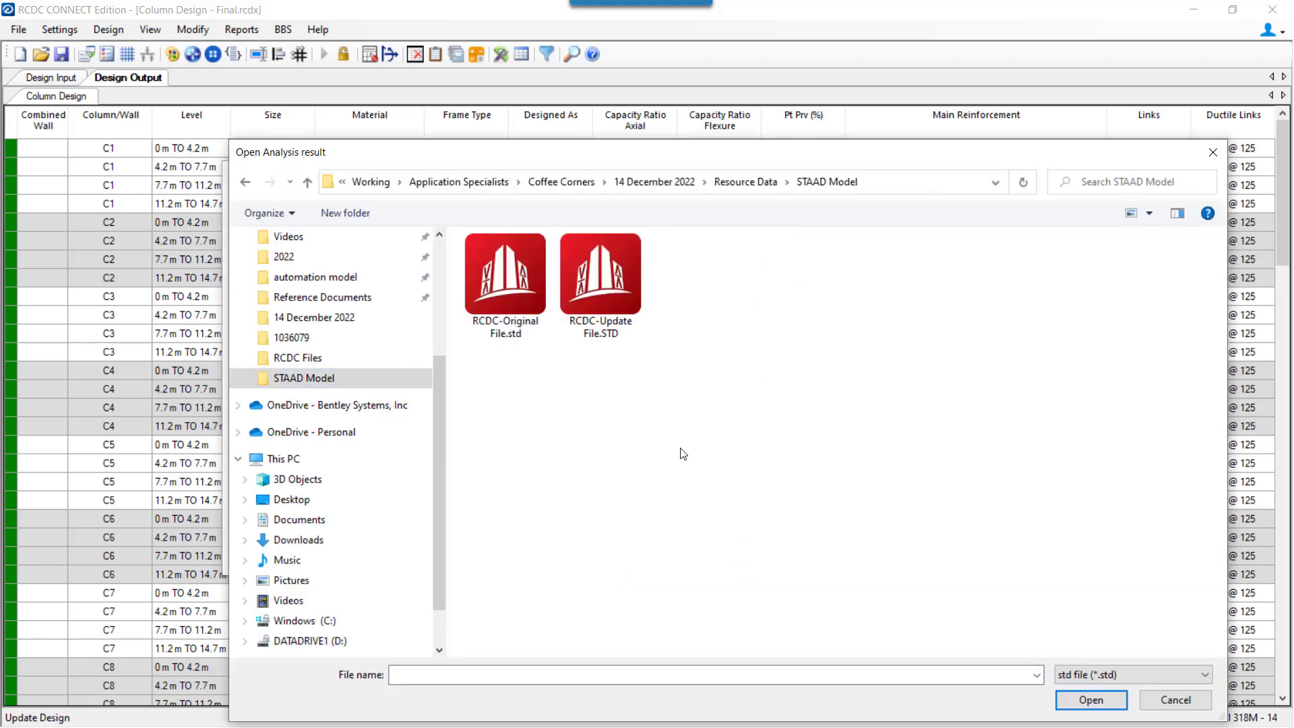
{"action": "left_click", "coordinate": [1174, 700]}
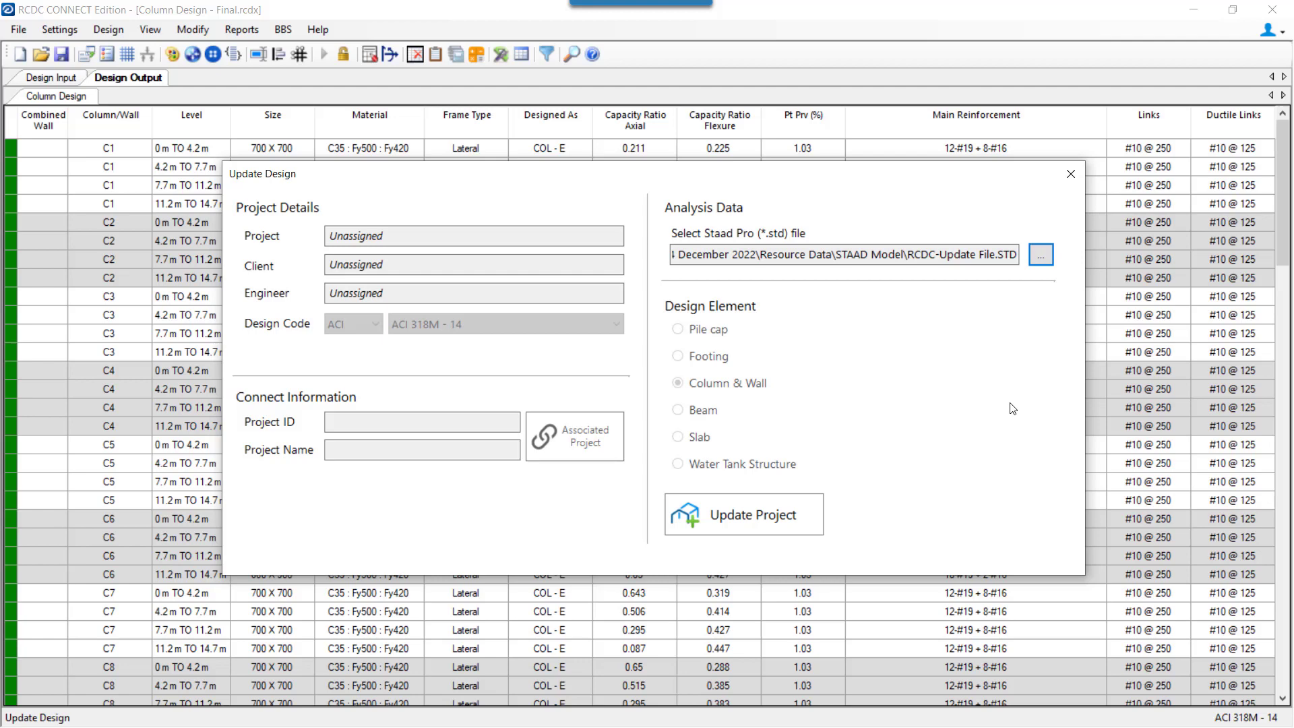
{"action": "mouse_move", "coordinate": [810, 520]}
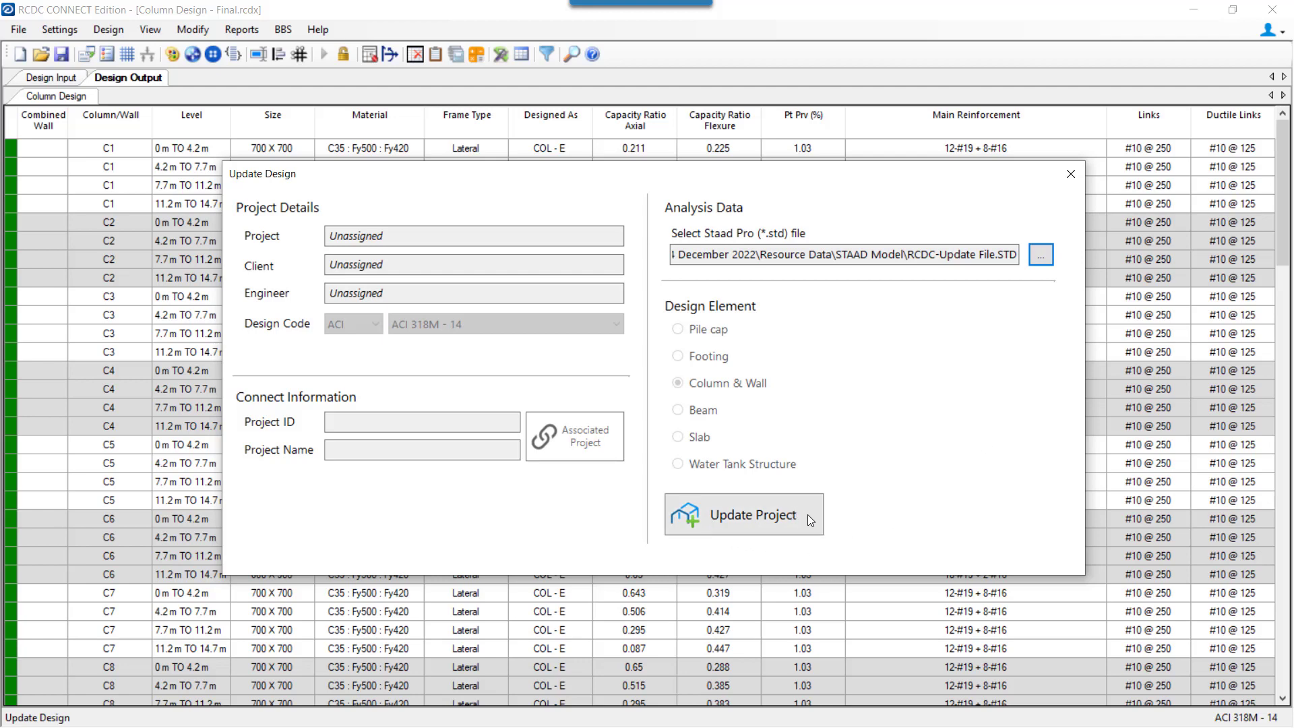
{"action": "mouse_move", "coordinate": [908, 489]}
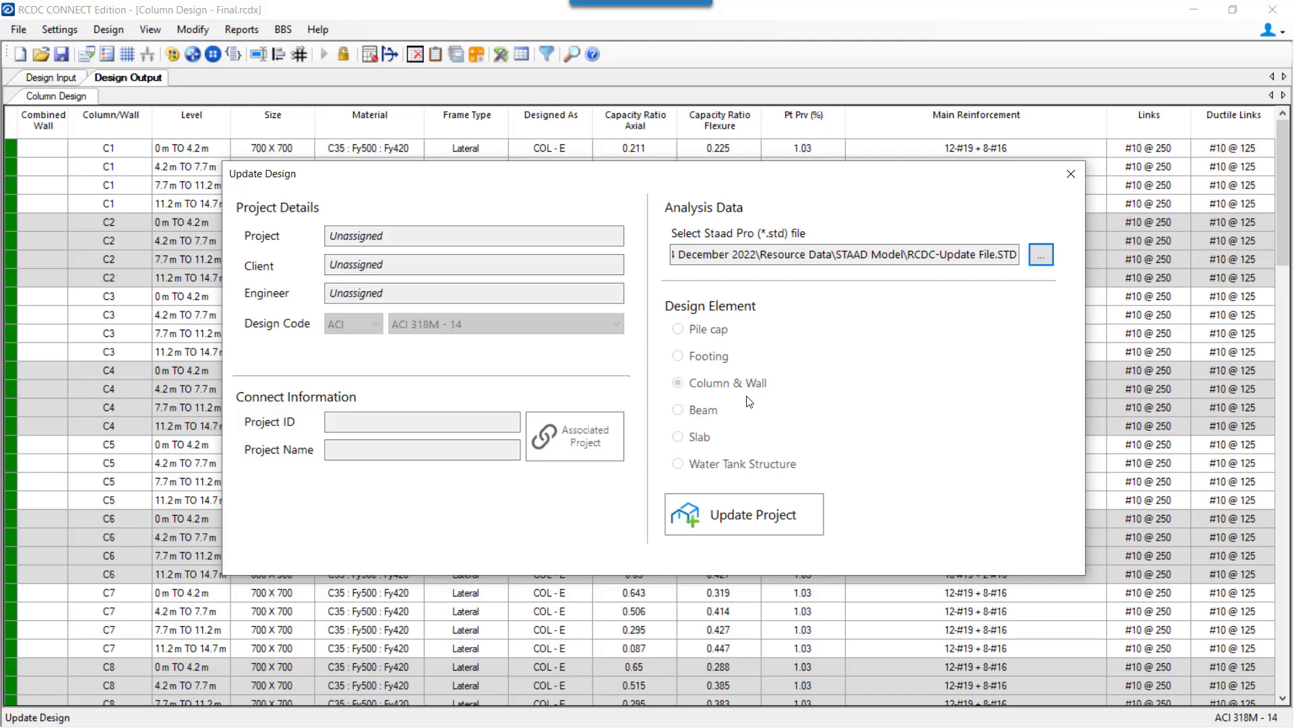
{"action": "mouse_move", "coordinate": [772, 505]}
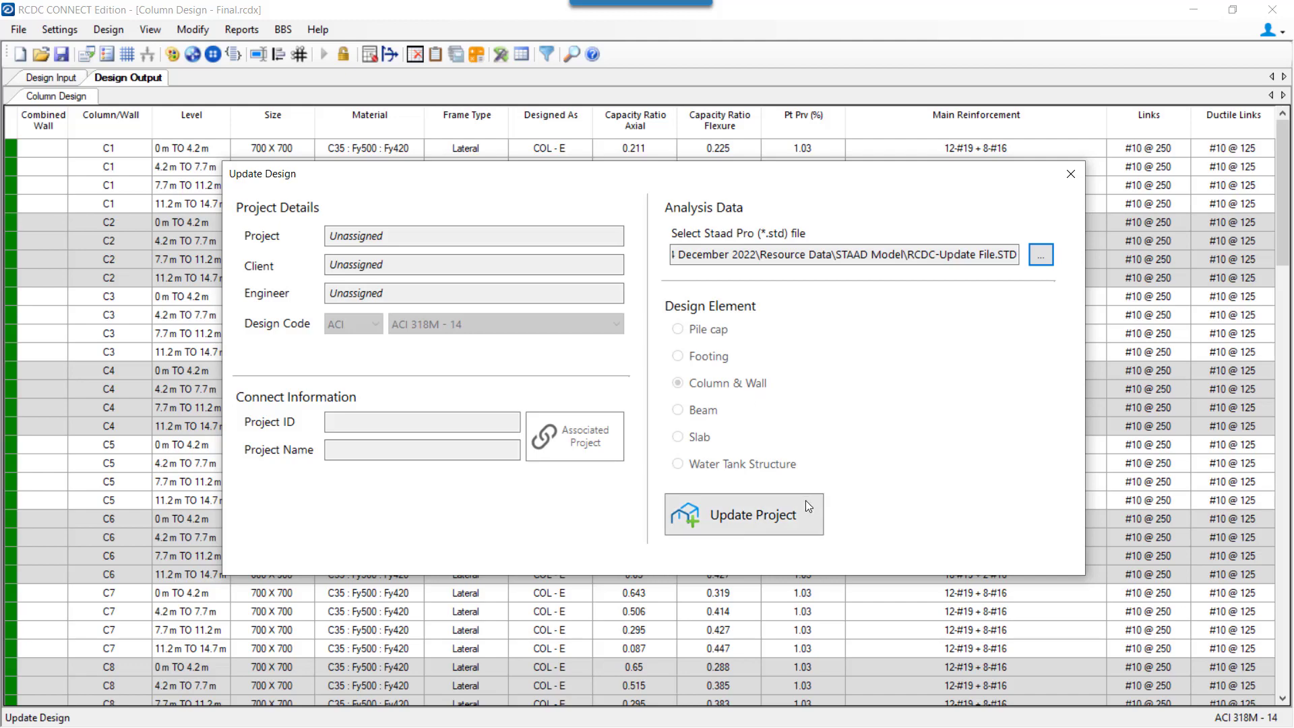
{"action": "left_click", "coordinate": [741, 514]}
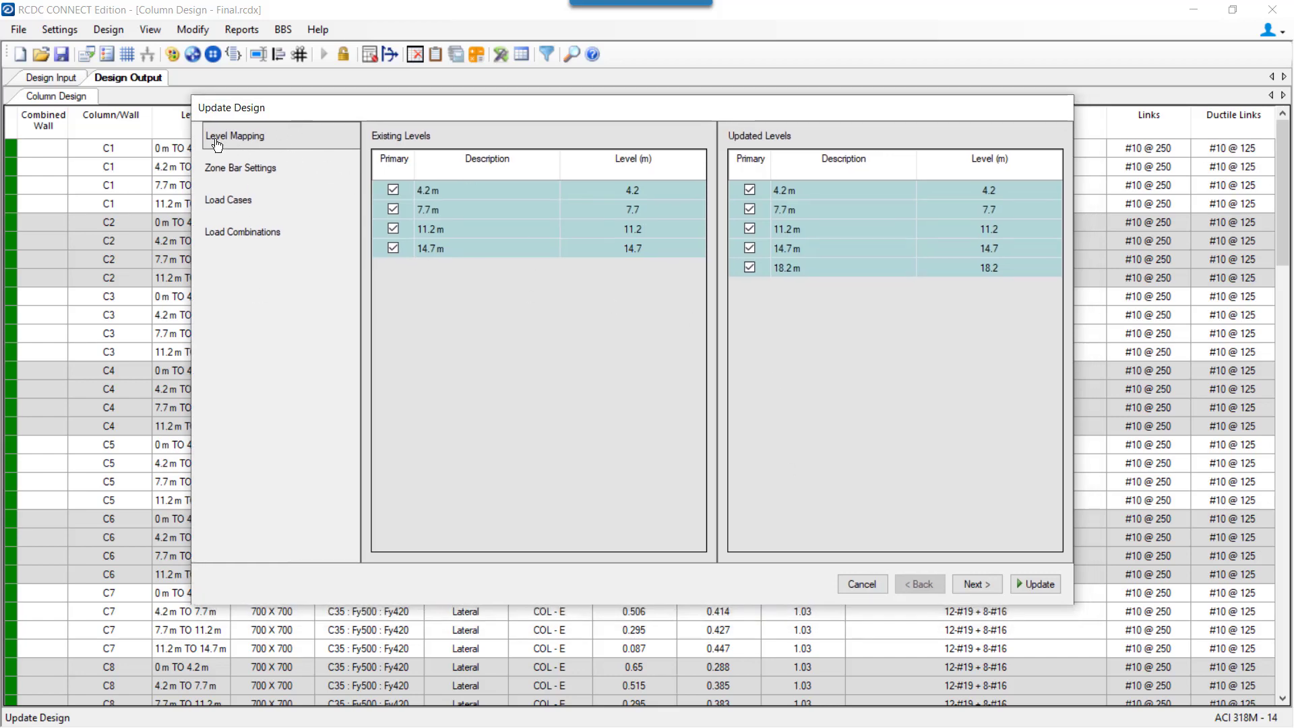
{"action": "mouse_move", "coordinate": [251, 144]}
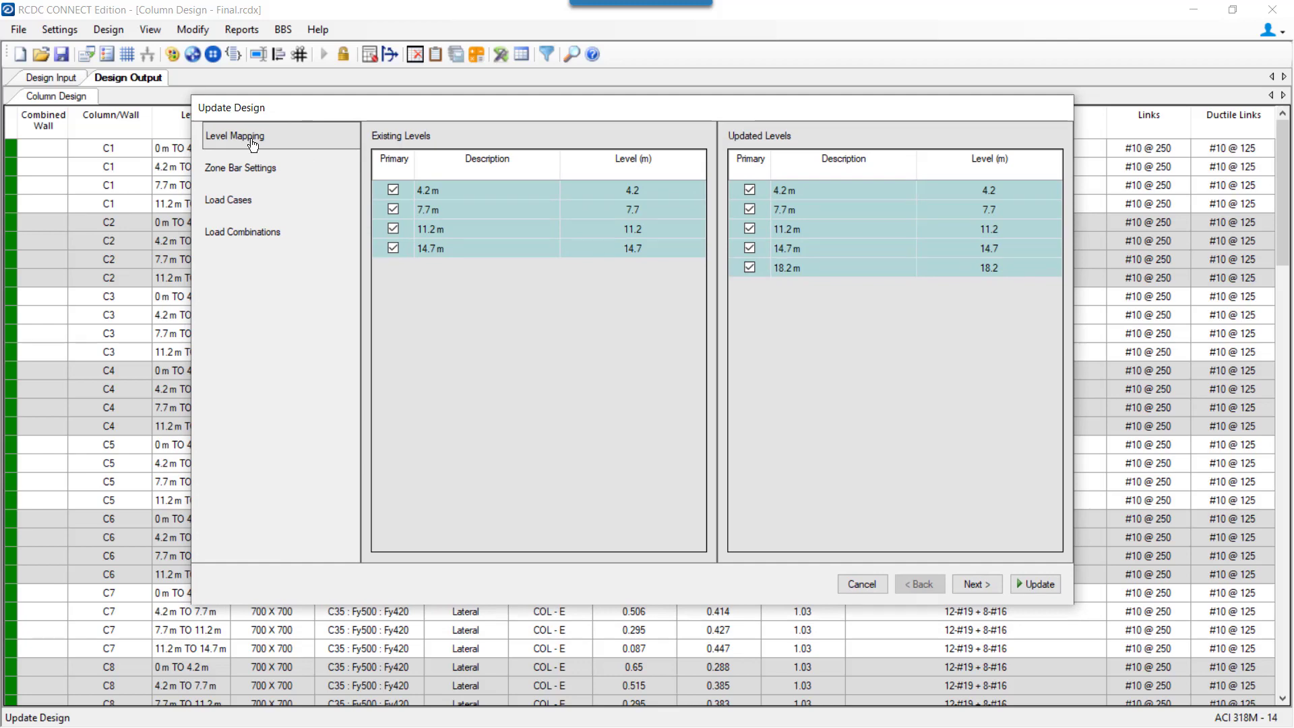
{"action": "mouse_move", "coordinate": [411, 151]}
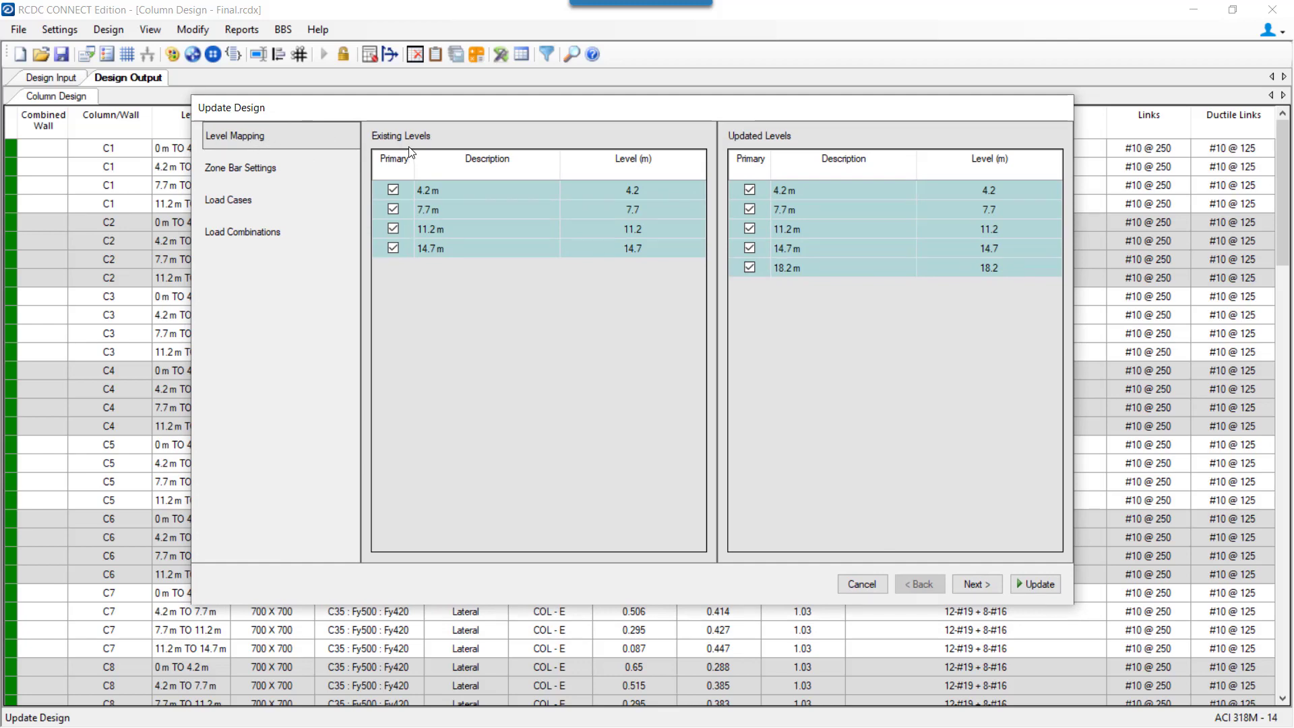
{"action": "mouse_move", "coordinate": [441, 184]}
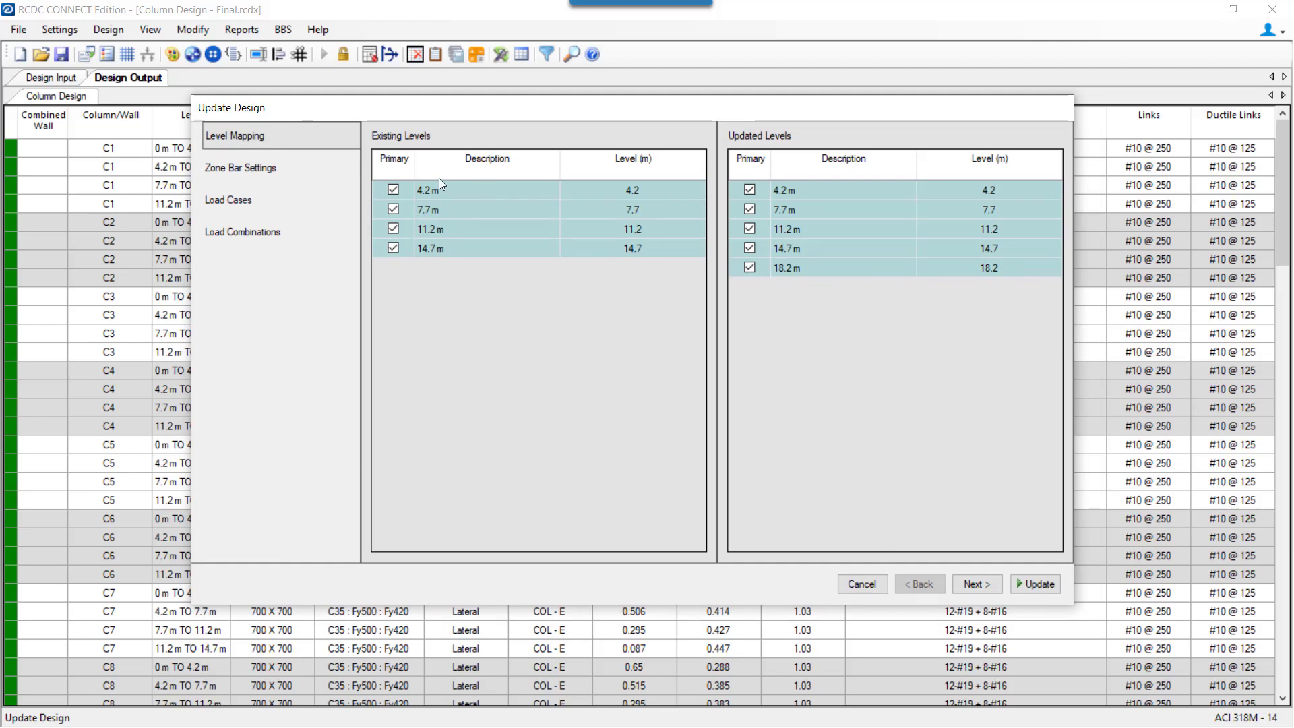
{"action": "mouse_move", "coordinate": [452, 250]}
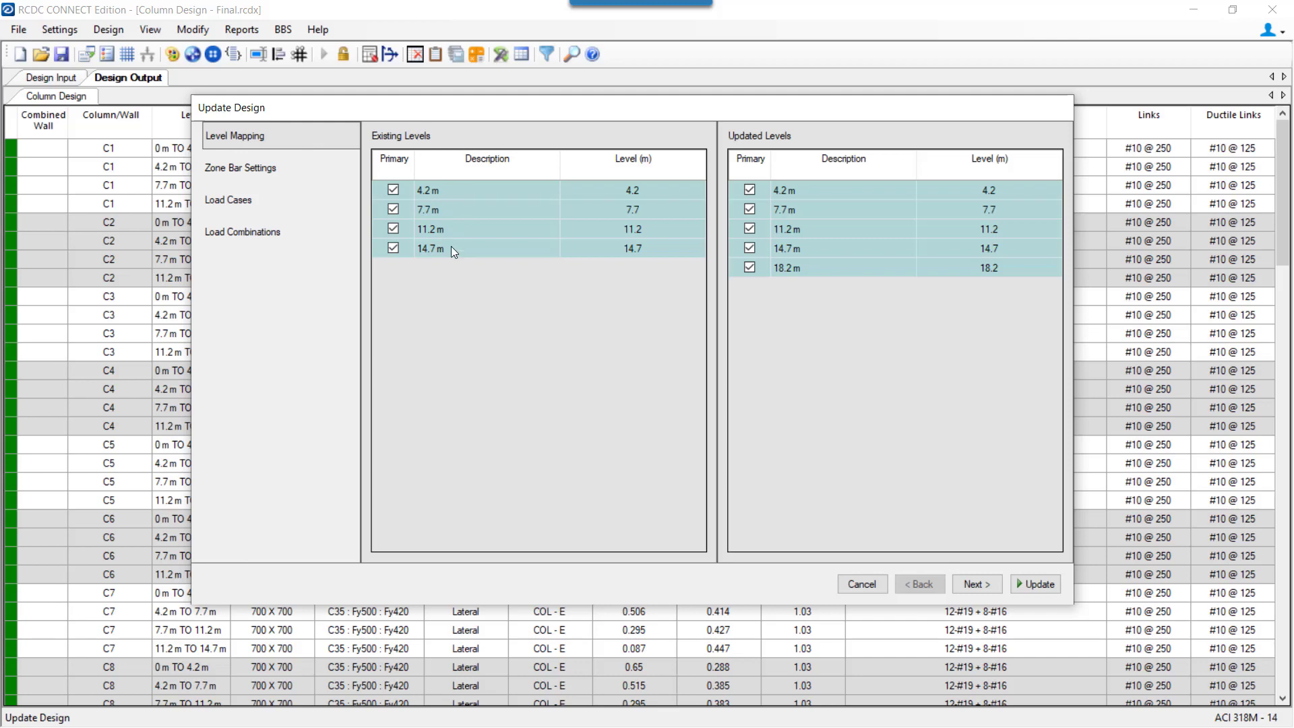
{"action": "mouse_move", "coordinate": [784, 203]}
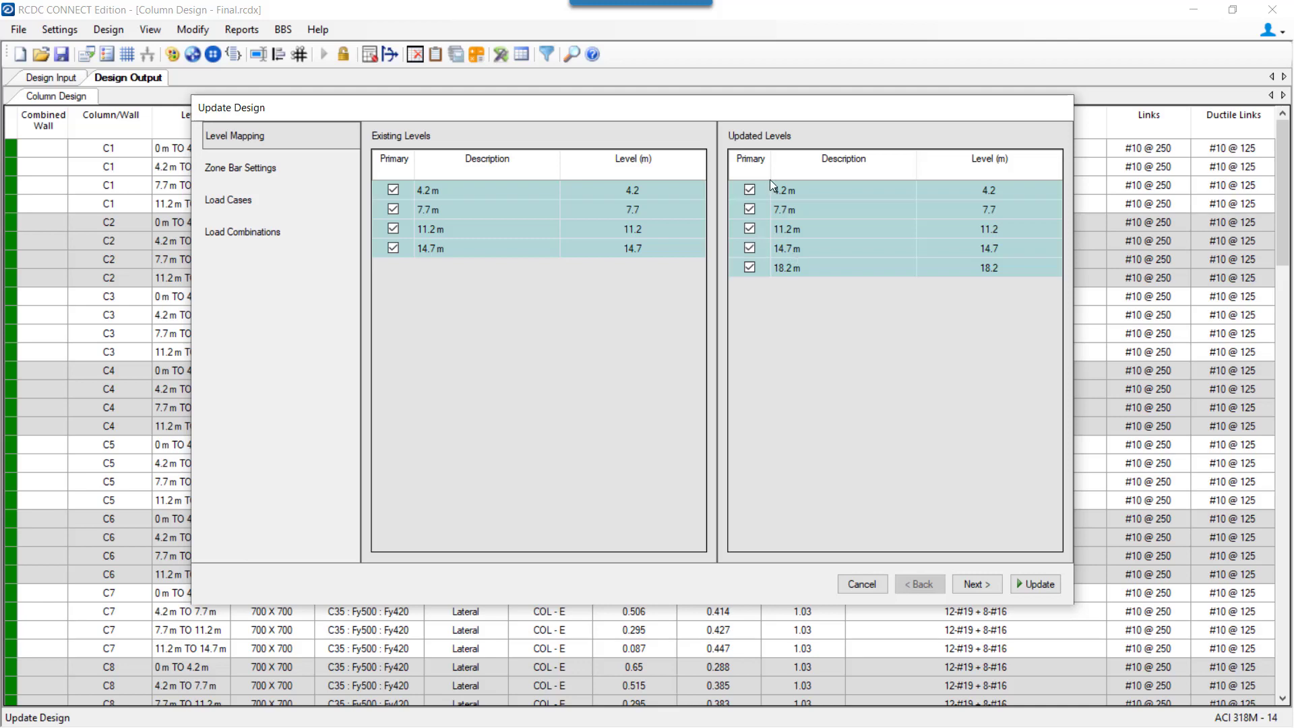
{"action": "mouse_move", "coordinate": [761, 264]}
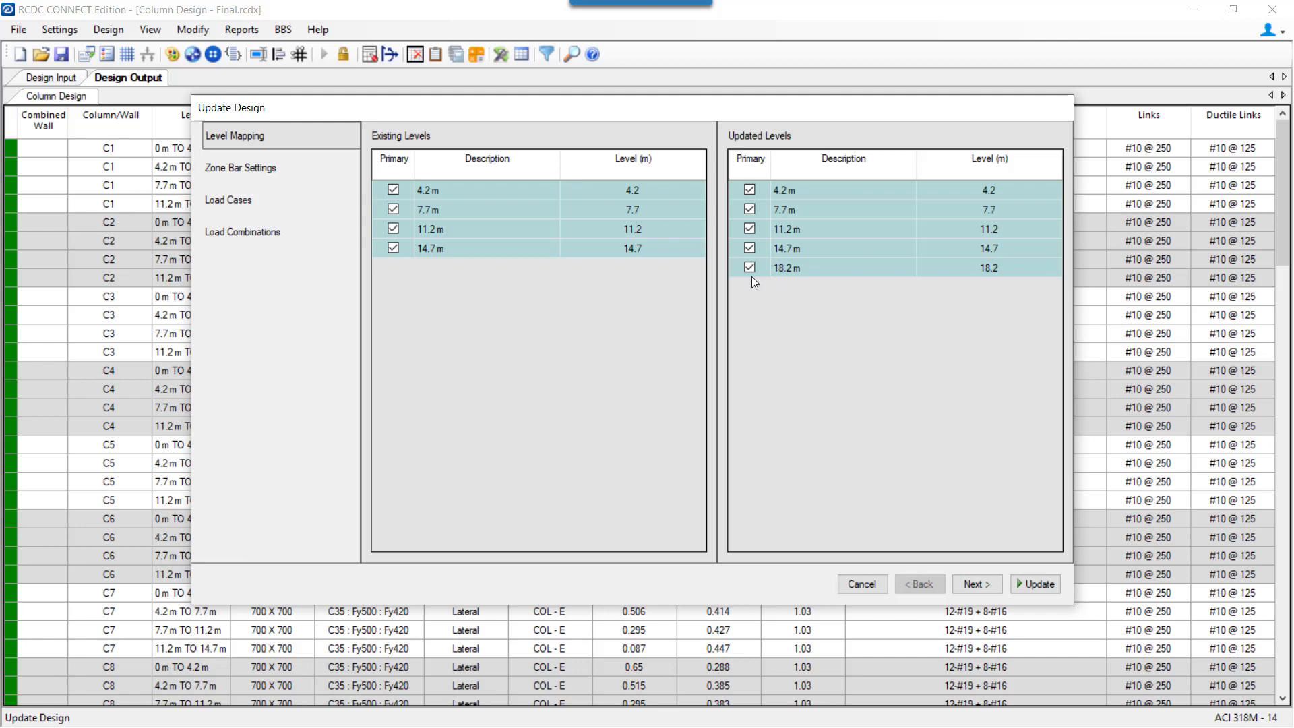
{"action": "mouse_move", "coordinate": [801, 281]}
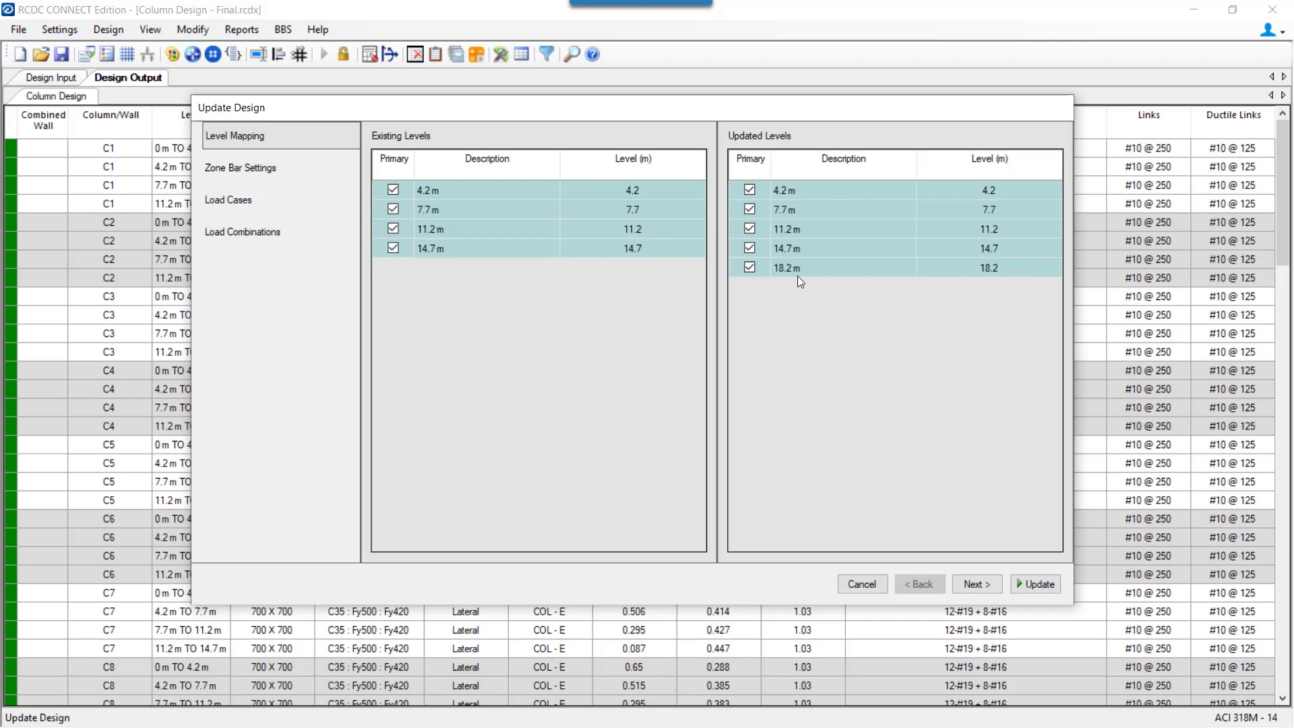
{"action": "mouse_move", "coordinate": [999, 271]}
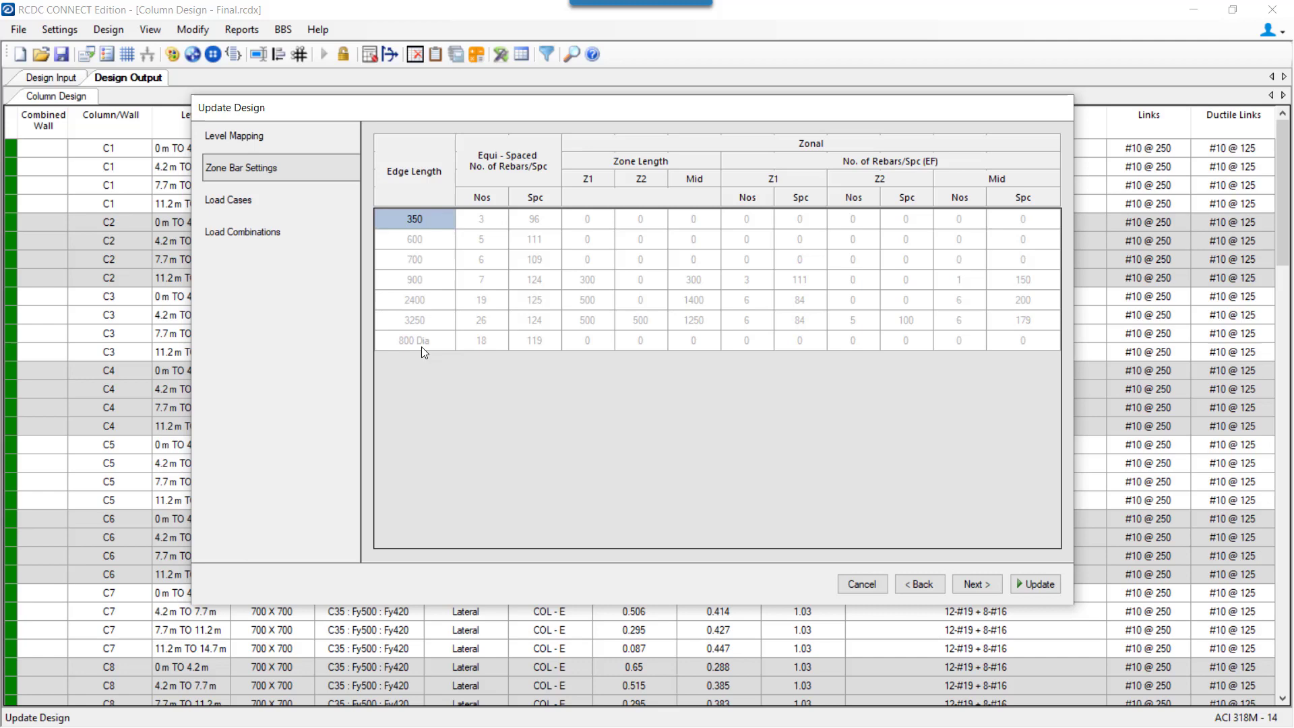
{"action": "mouse_move", "coordinate": [519, 232]}
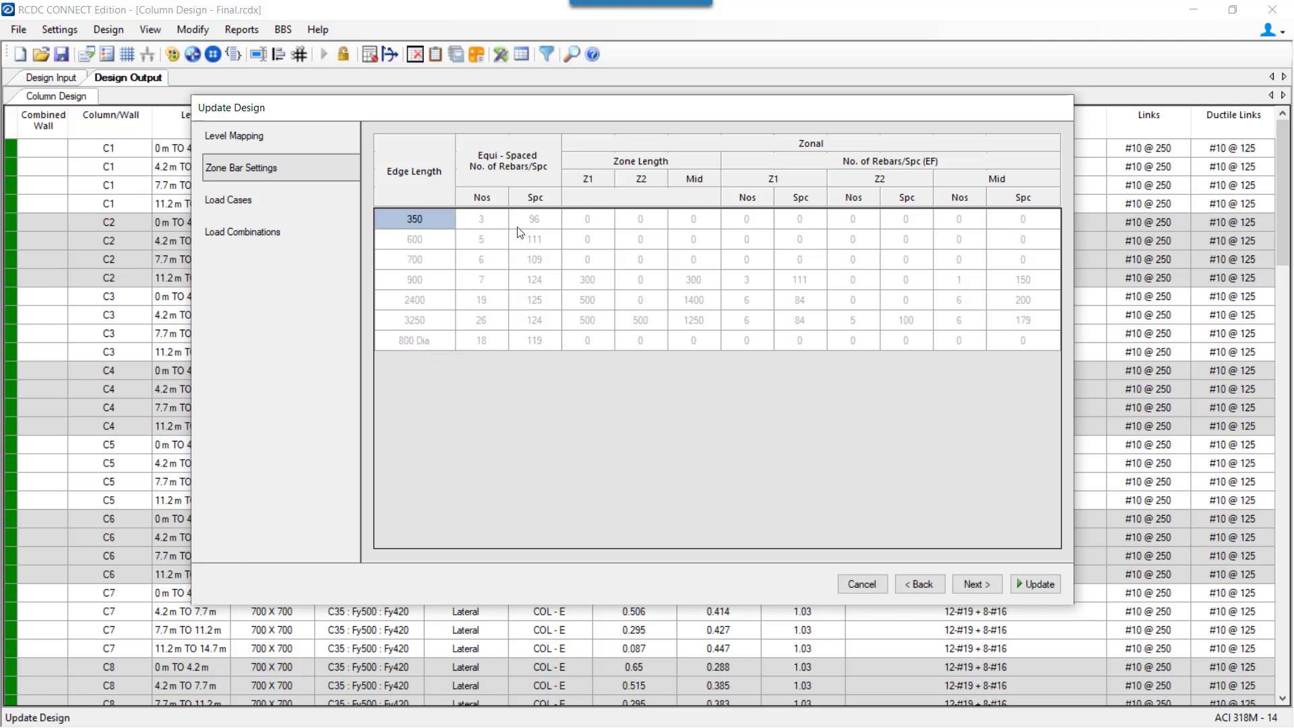
{"action": "mouse_move", "coordinate": [489, 224]}
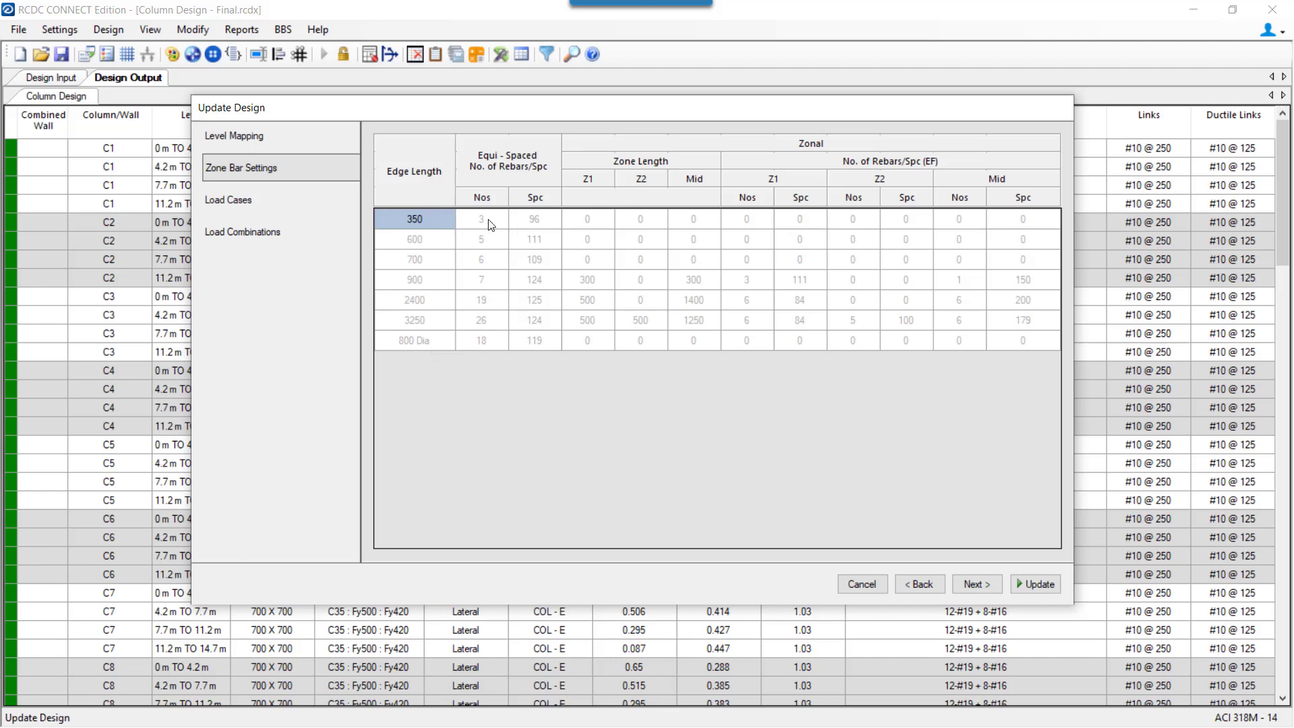
{"action": "mouse_move", "coordinate": [474, 321]}
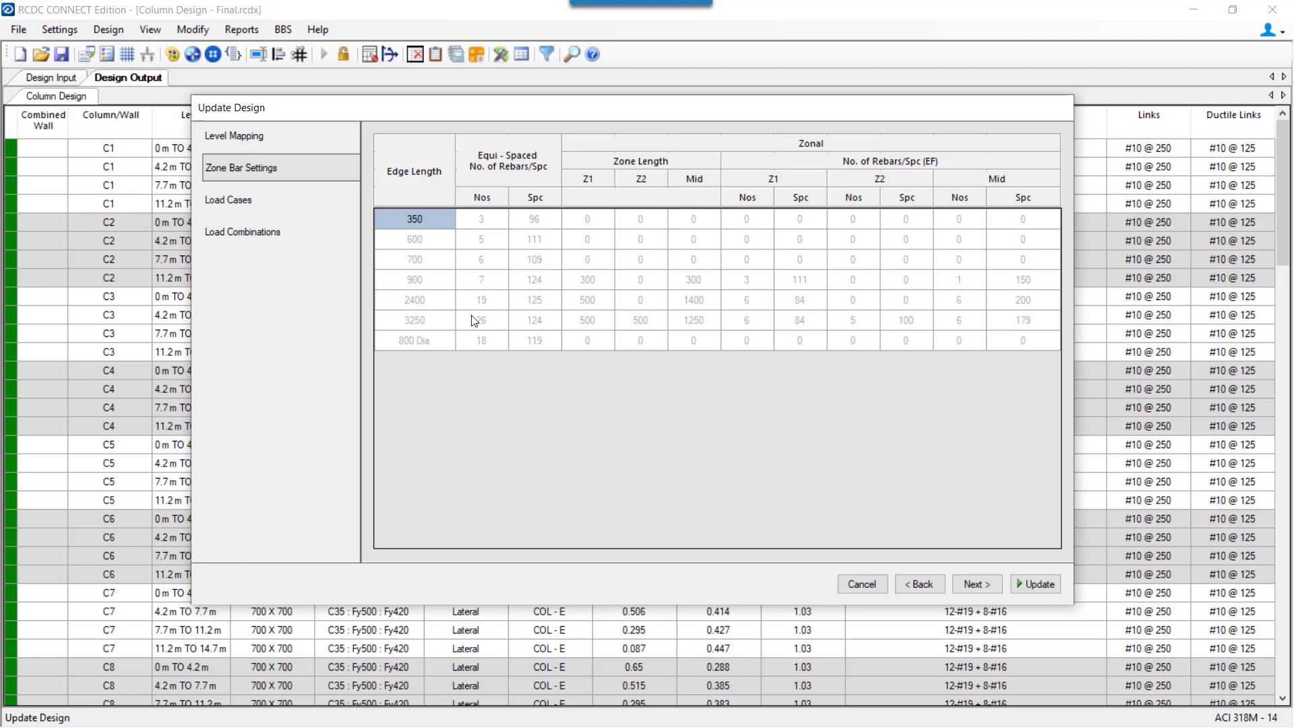
Step: Advance the update wizard from zone bar settings to Load Cases
{"action": "left_click", "coordinate": [229, 199]}
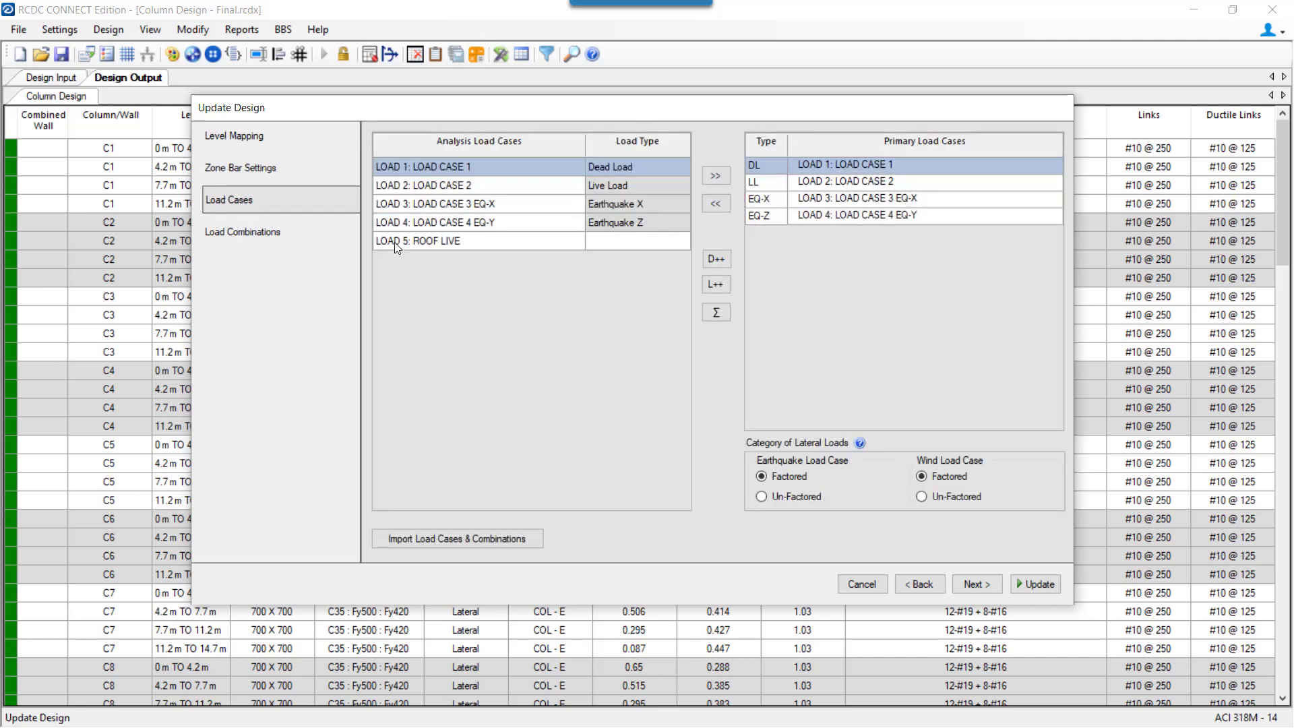
{"action": "mouse_move", "coordinate": [667, 247]}
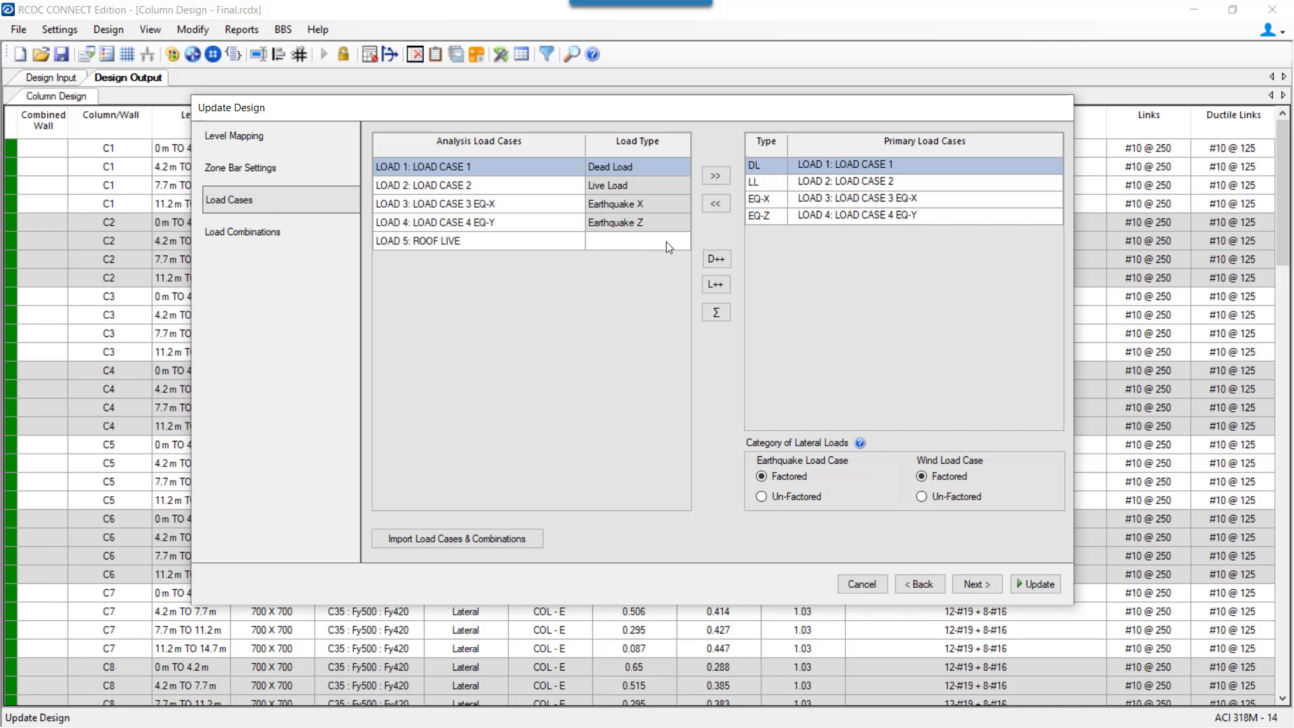
{"action": "mouse_move", "coordinate": [632, 245]}
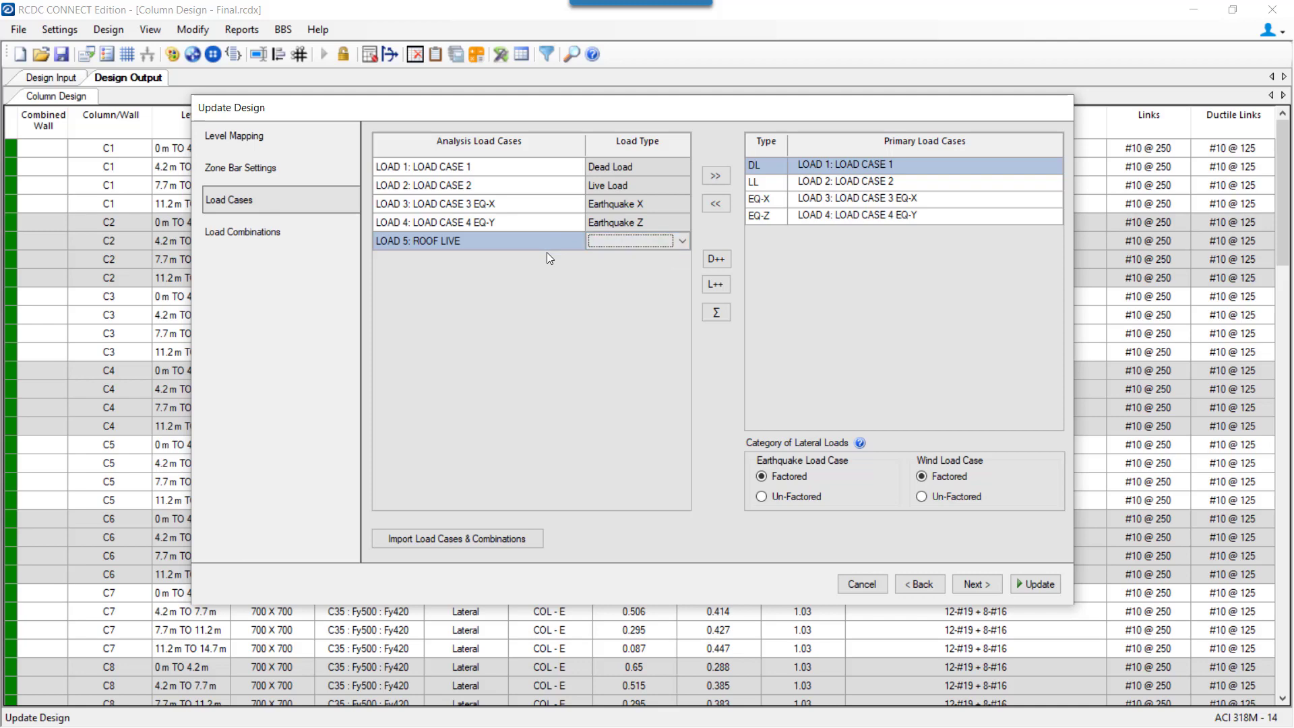
Step: Type LOAD 5: ROOF LIVE as Roof Live, add it to Primary Load Cases, and continue
{"action": "left_click", "coordinate": [243, 232]}
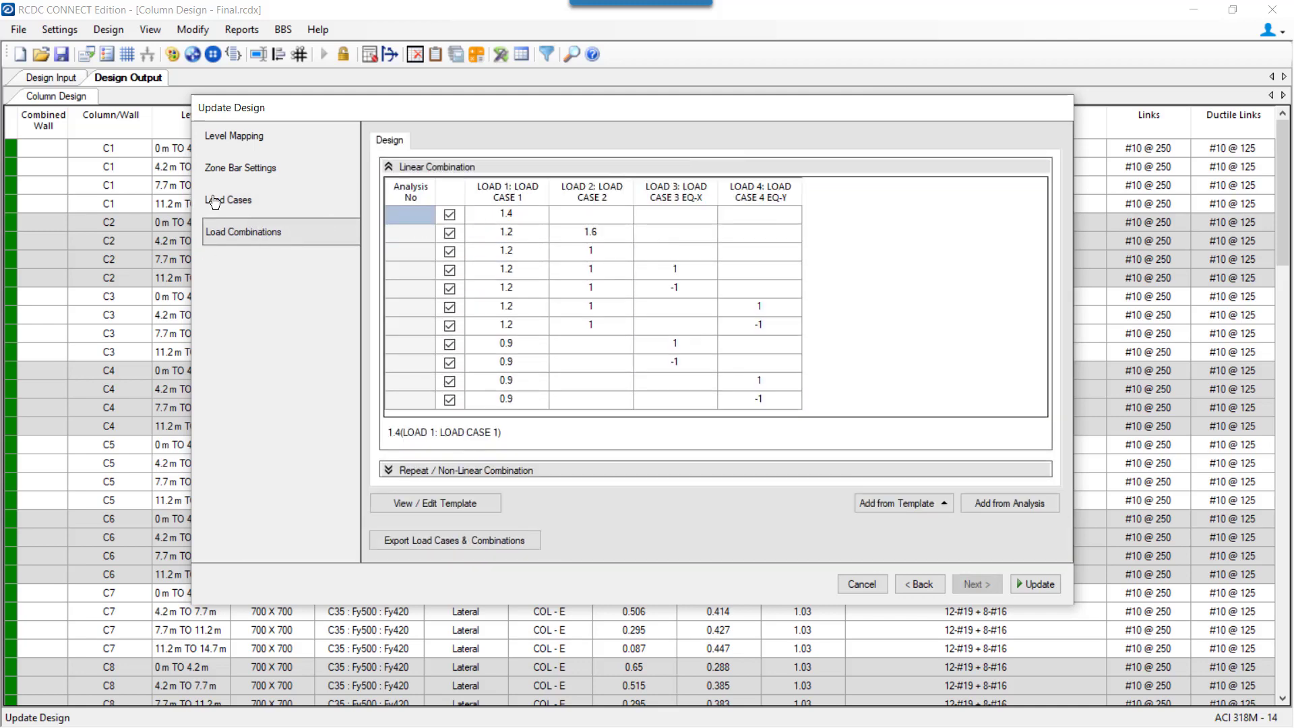
{"action": "left_click", "coordinate": [228, 199]}
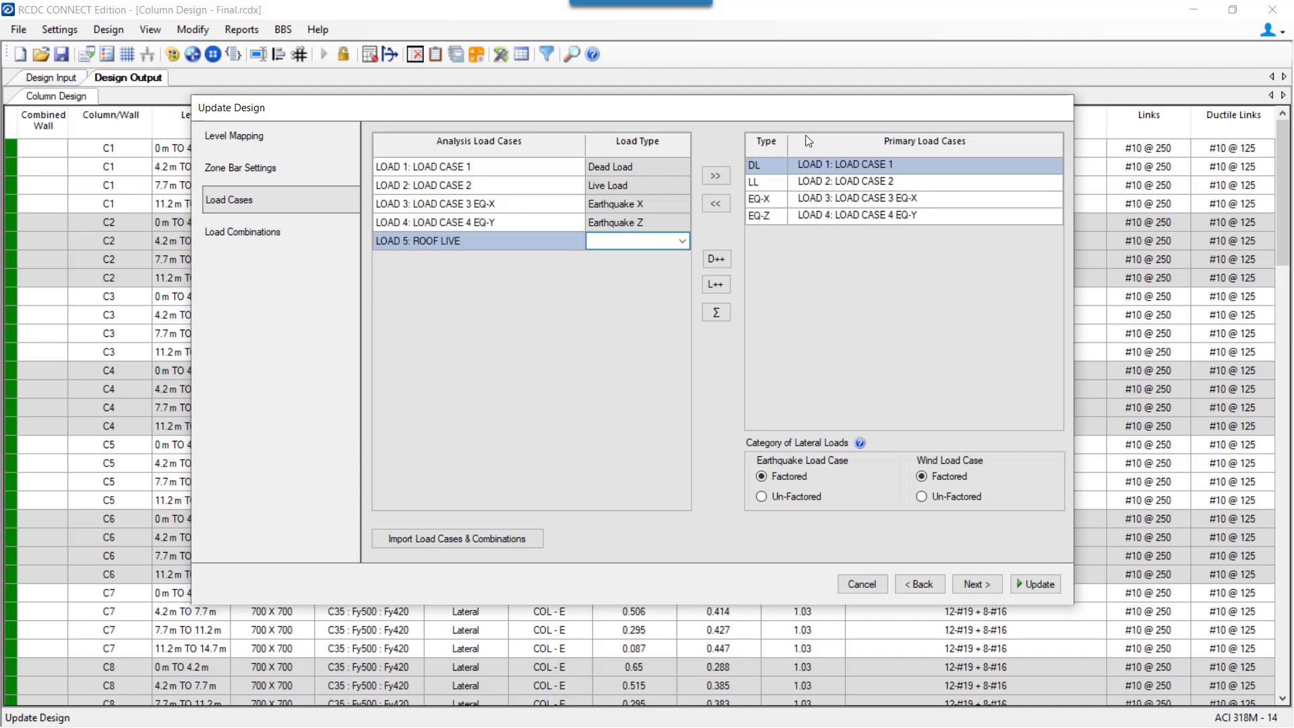
{"action": "left_click", "coordinate": [243, 232]}
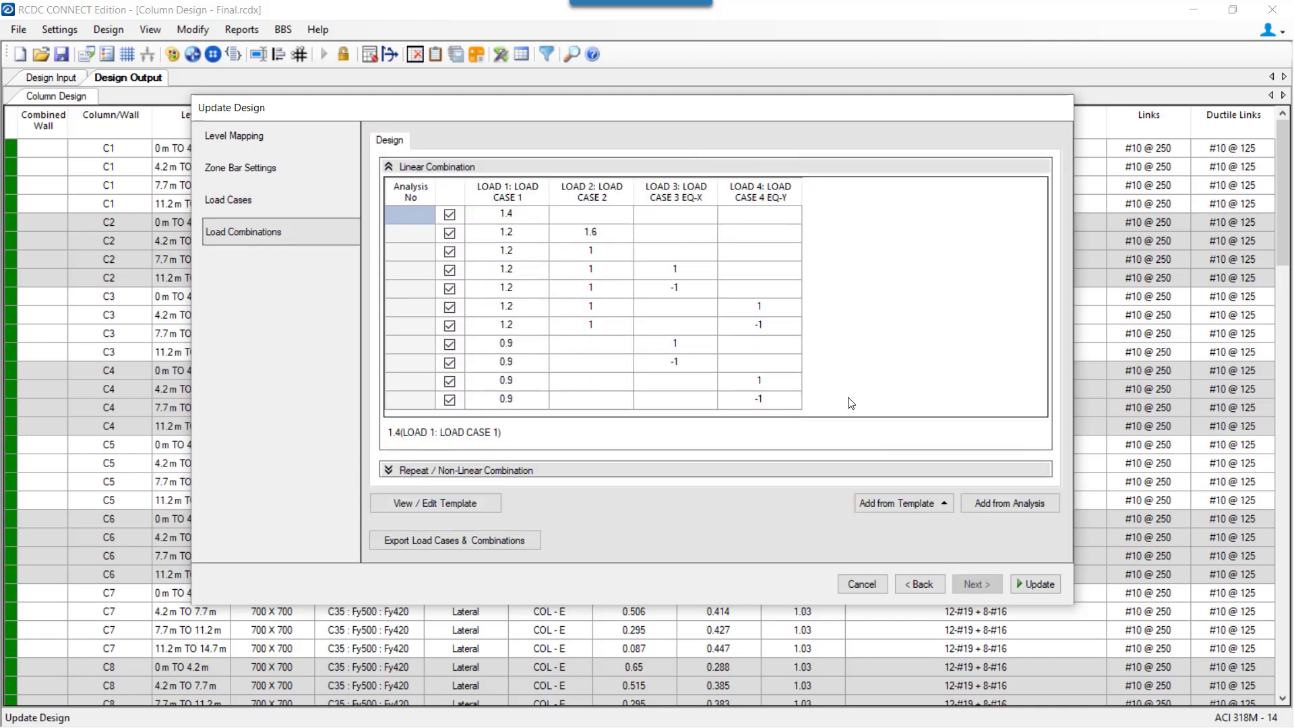
{"action": "left_click", "coordinate": [228, 200]}
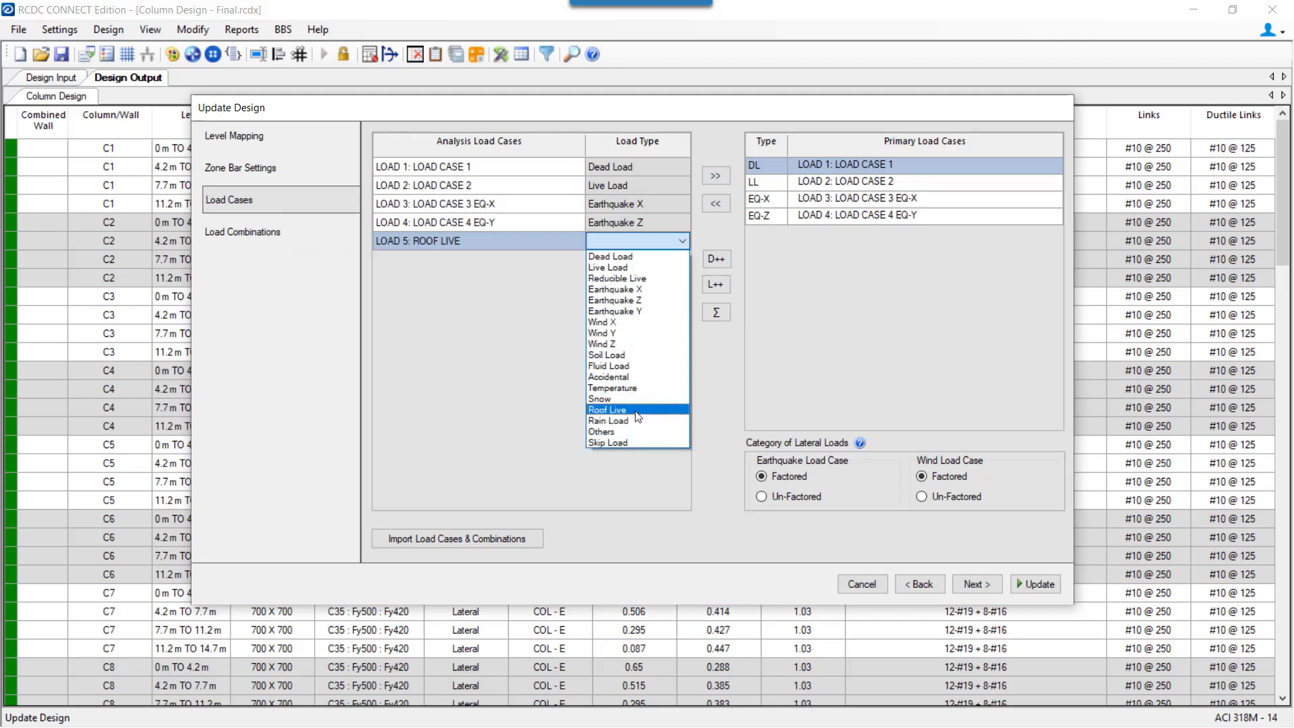
{"action": "mouse_move", "coordinate": [634, 267]}
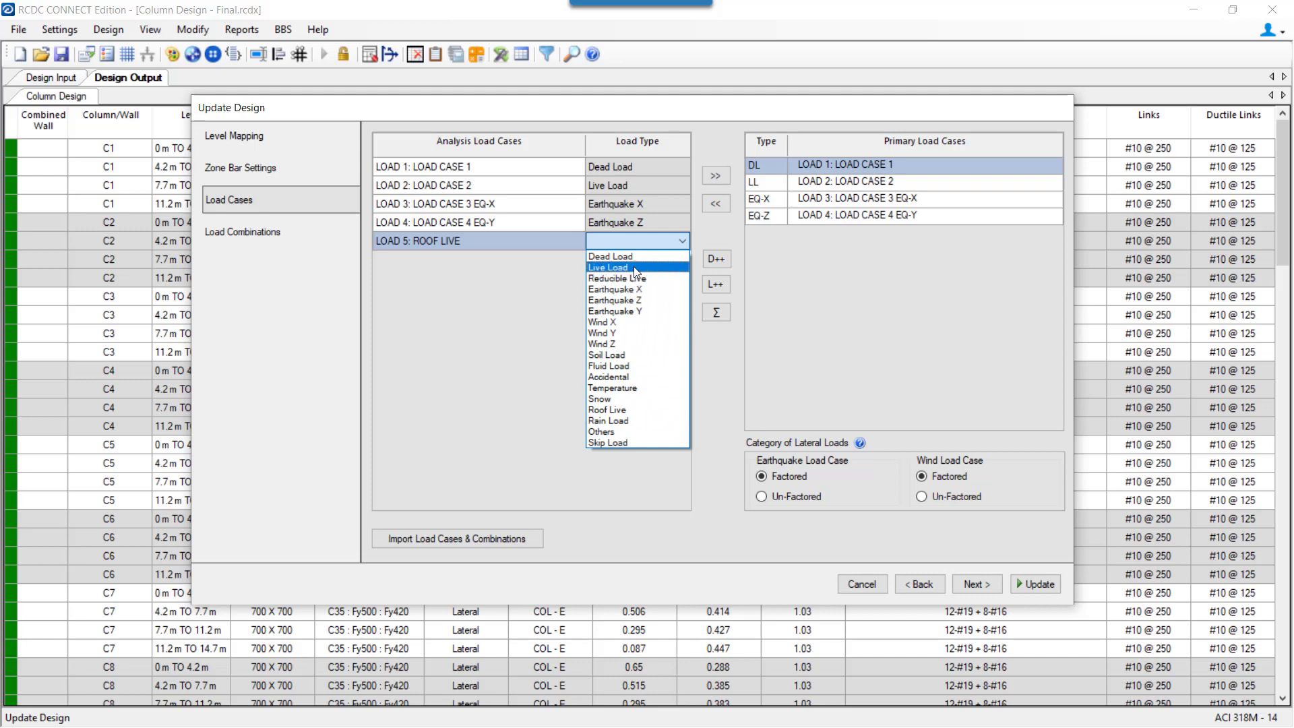
{"action": "left_click", "coordinate": [606, 409]}
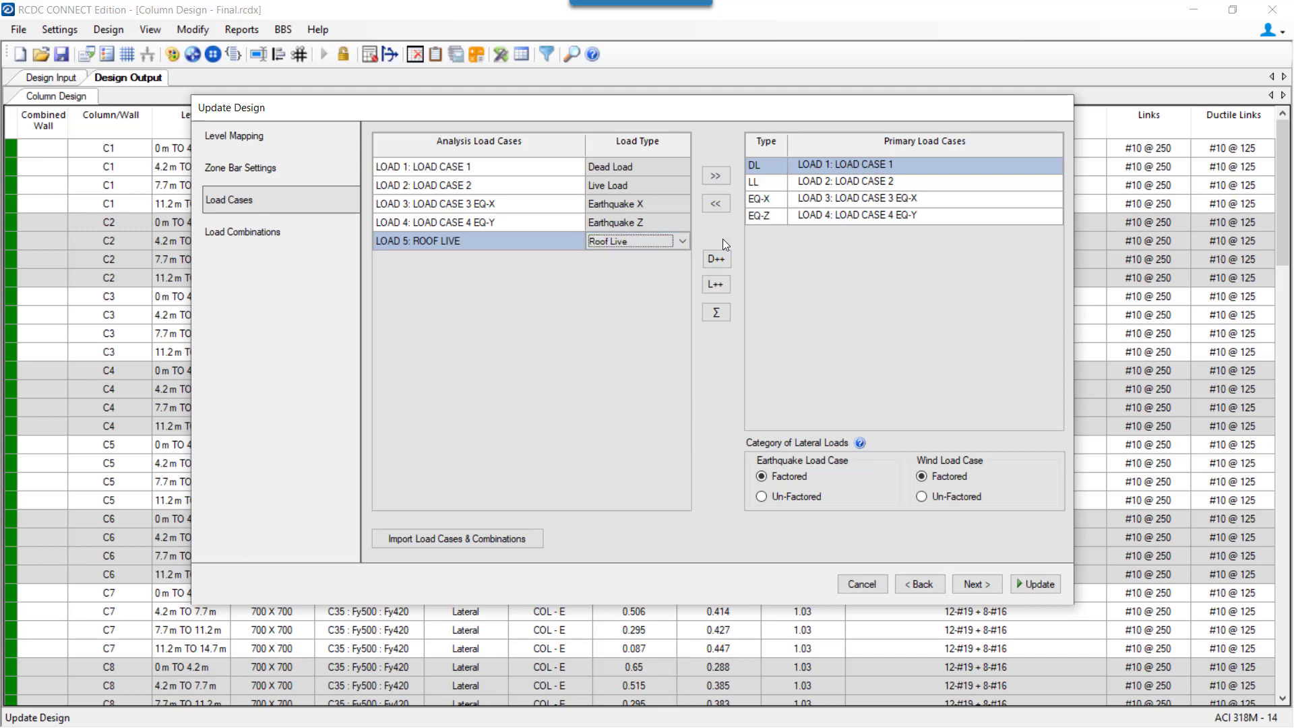
{"action": "left_click", "coordinate": [715, 175]}
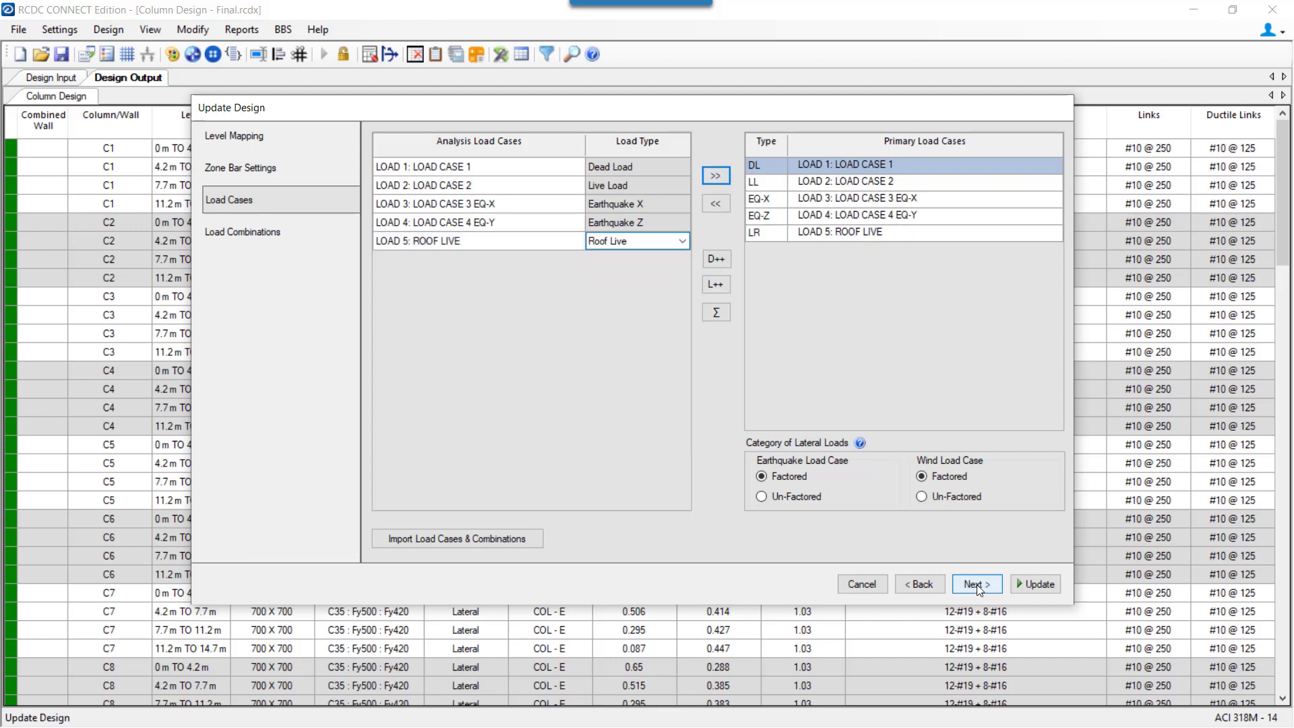
{"action": "left_click", "coordinate": [977, 584]}
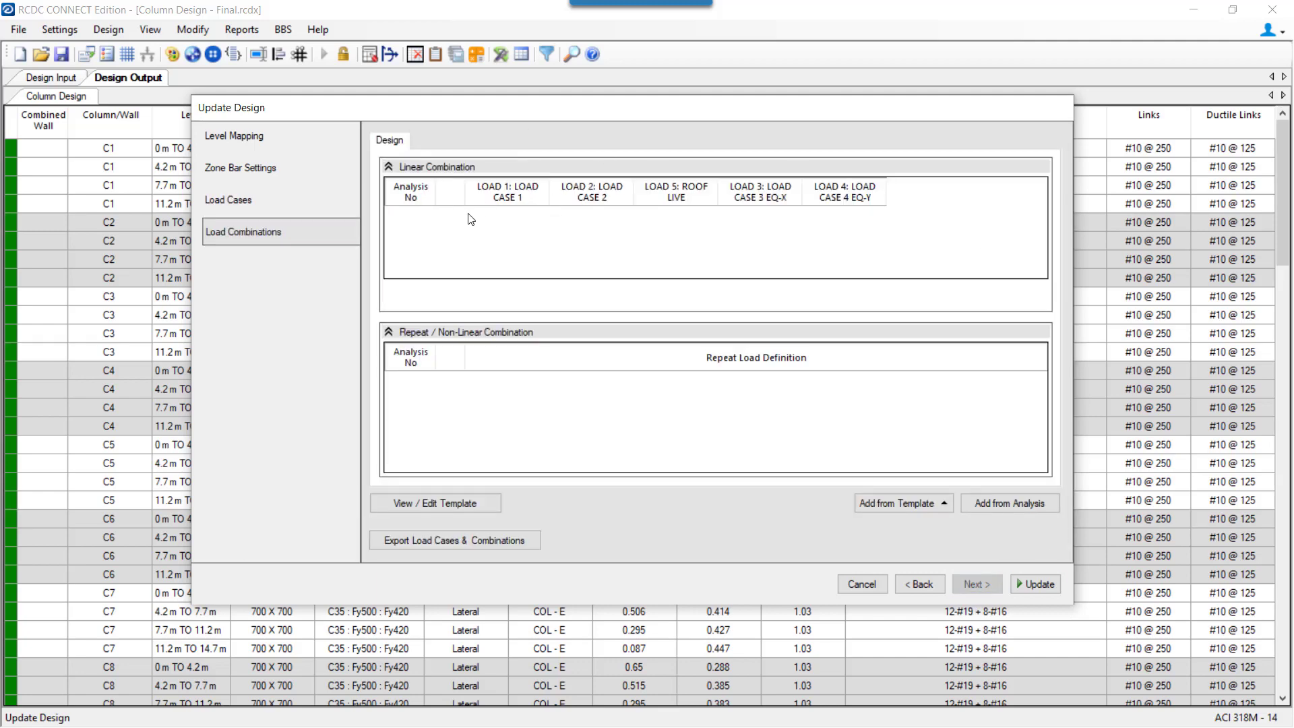
Step: Add regular-structure template combinations with roof live, then apply the design update
{"action": "left_click", "coordinate": [902, 503]}
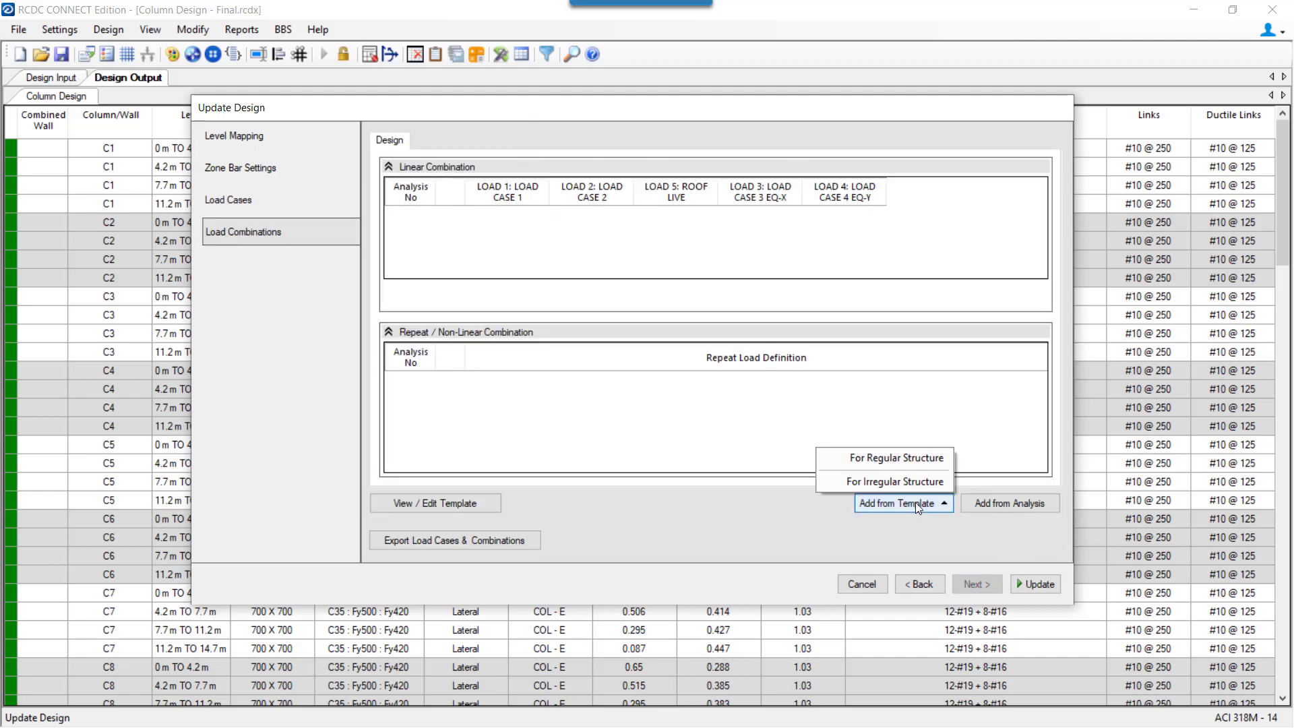
{"action": "left_click", "coordinate": [893, 457]}
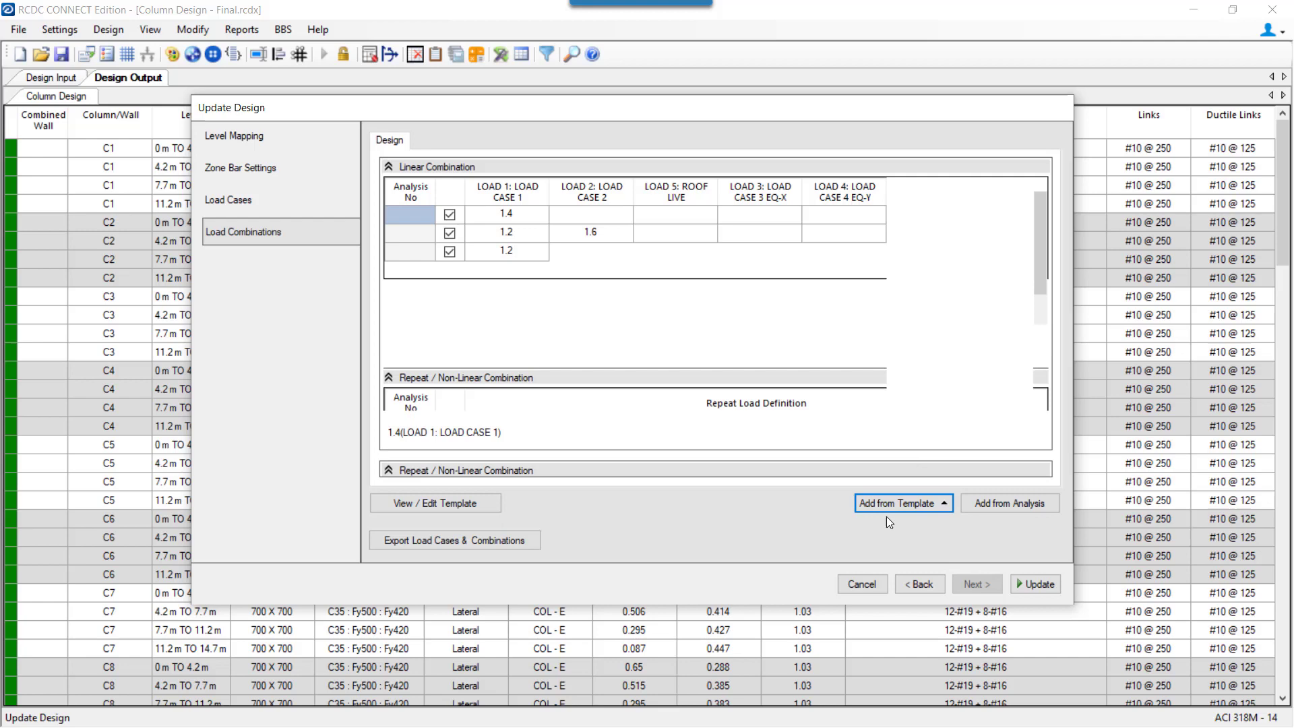
{"action": "left_click", "coordinate": [897, 503]}
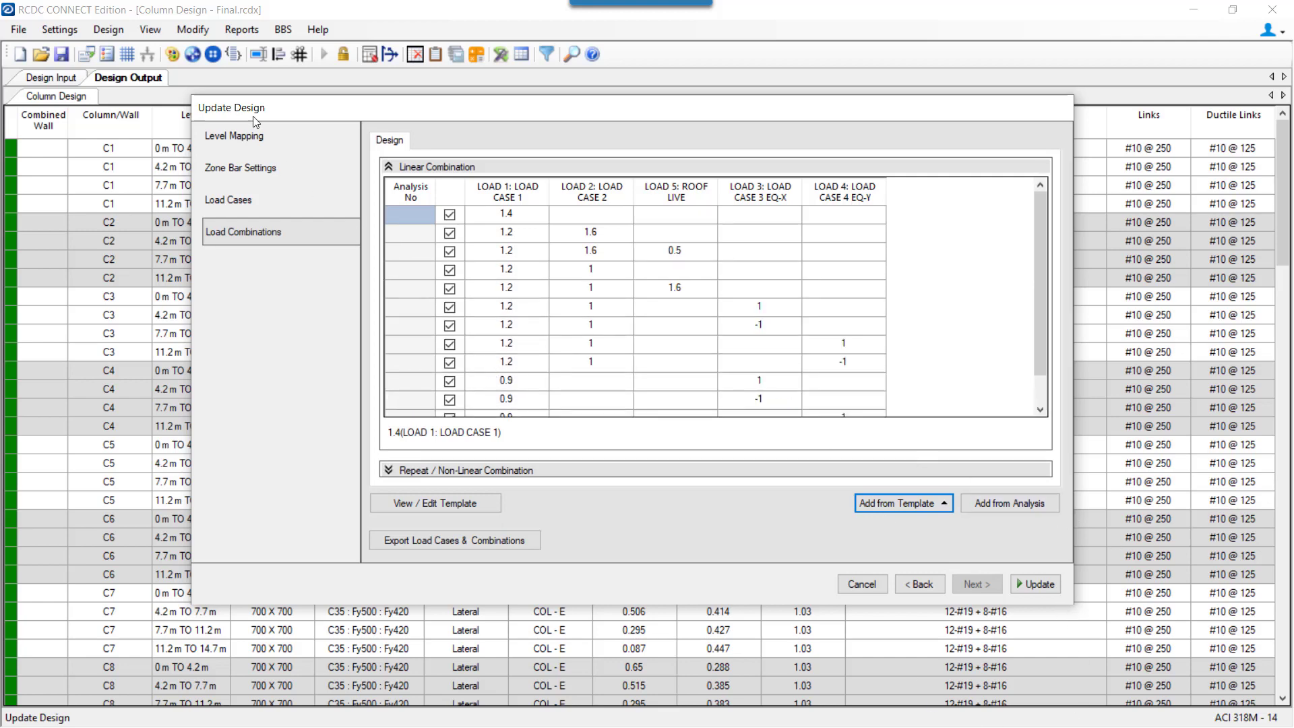
{"action": "mouse_move", "coordinate": [251, 271]}
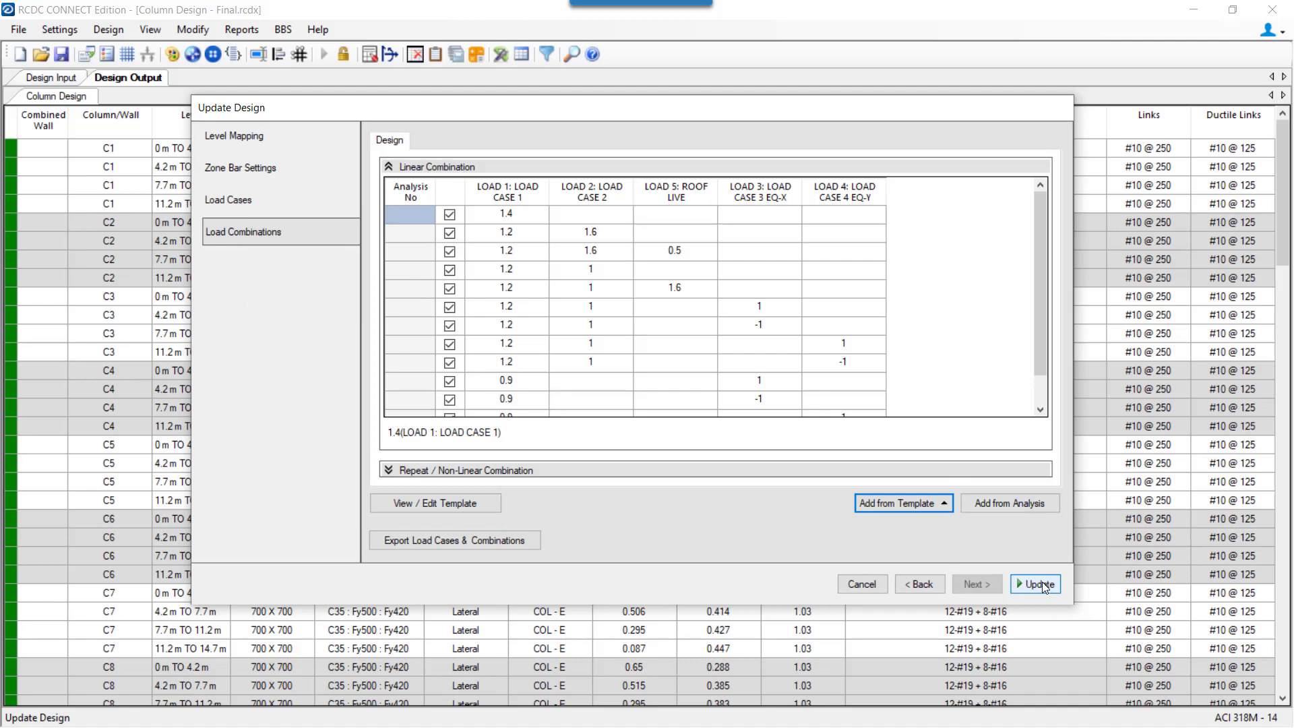
{"action": "left_click", "coordinate": [1034, 584]}
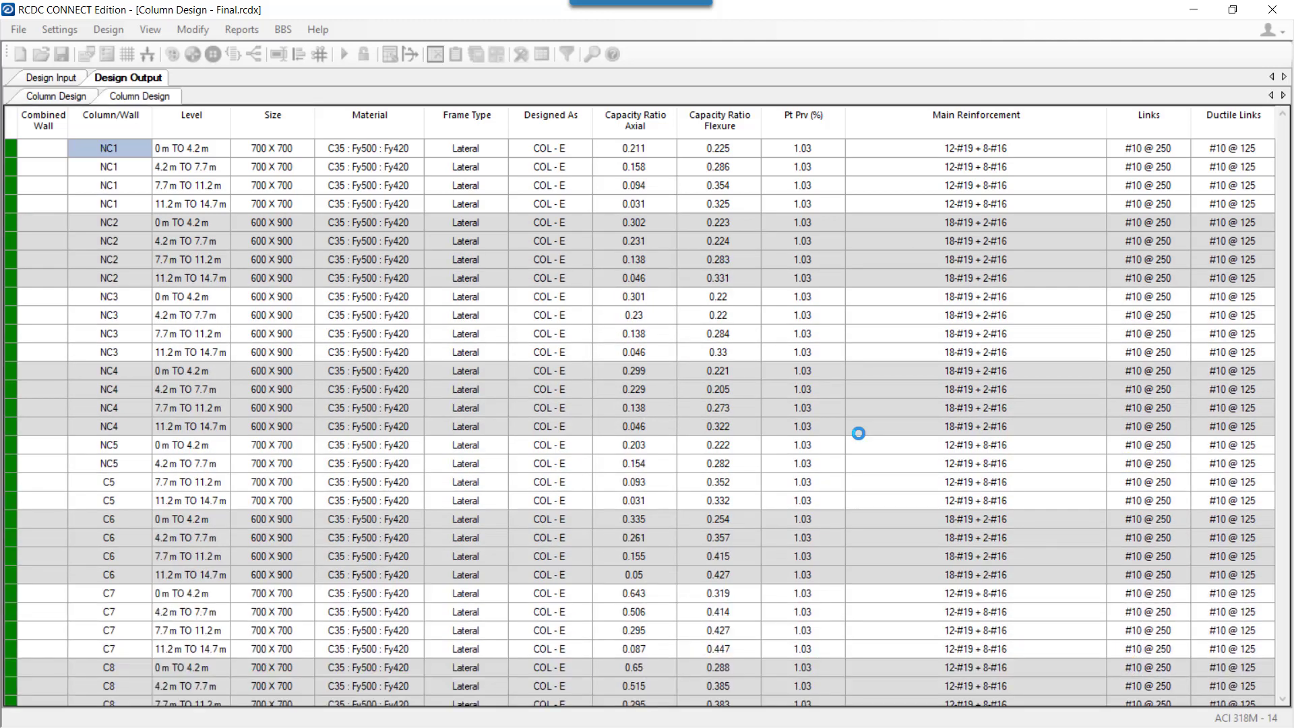
Step: Check Level Data for the new 14.7–18.2 m level, then open the Update Design report
{"action": "left_click", "coordinate": [49, 77]}
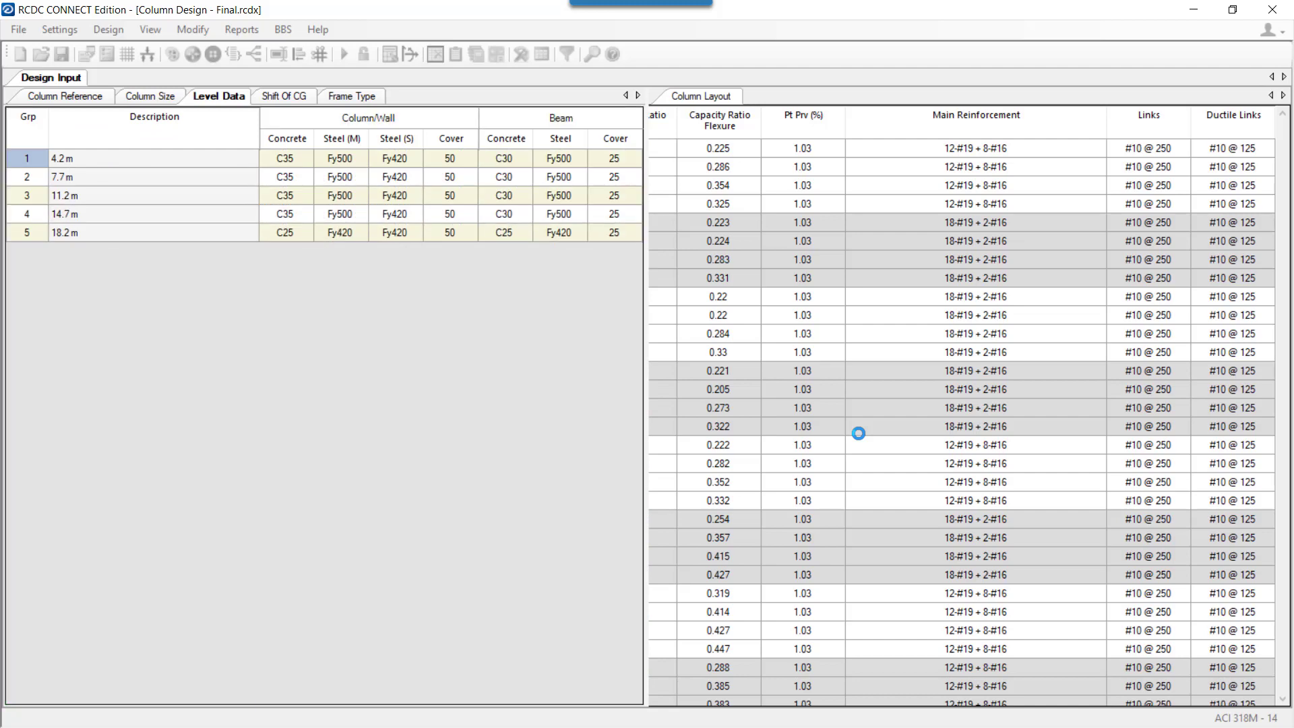
{"action": "left_click", "coordinate": [702, 96]}
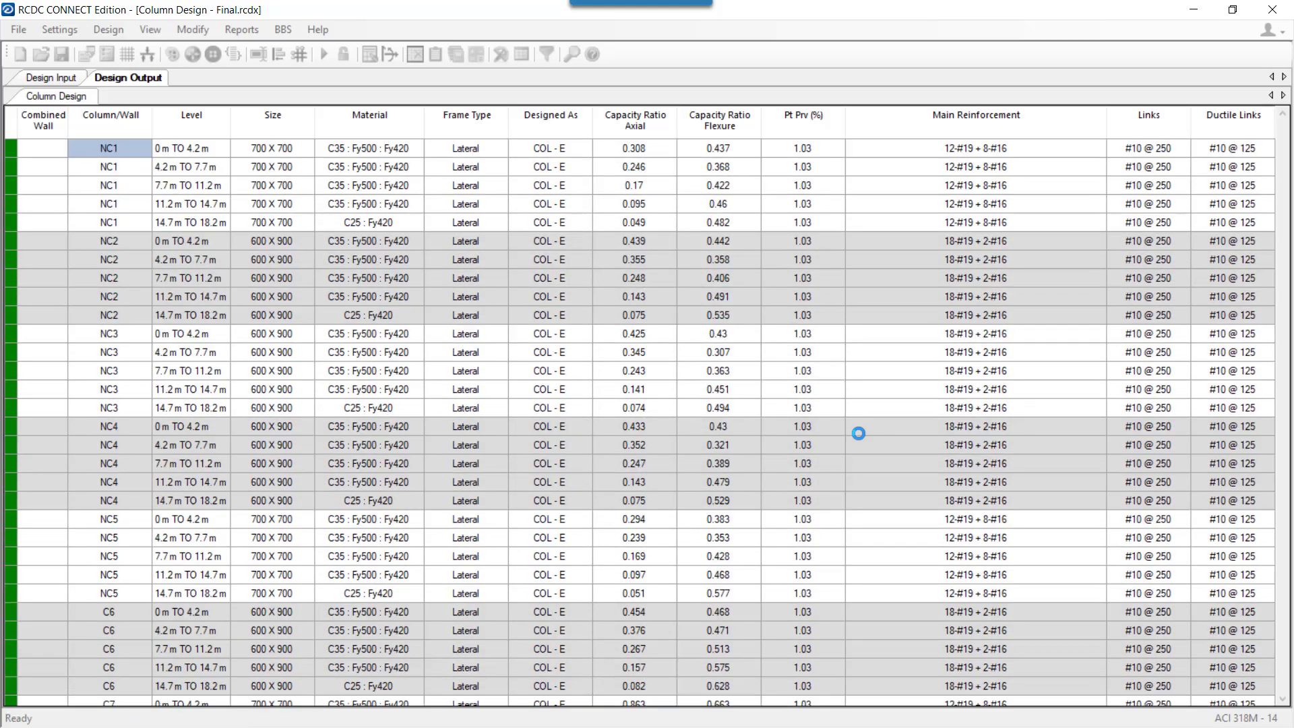
{"action": "left_click", "coordinate": [110, 149]}
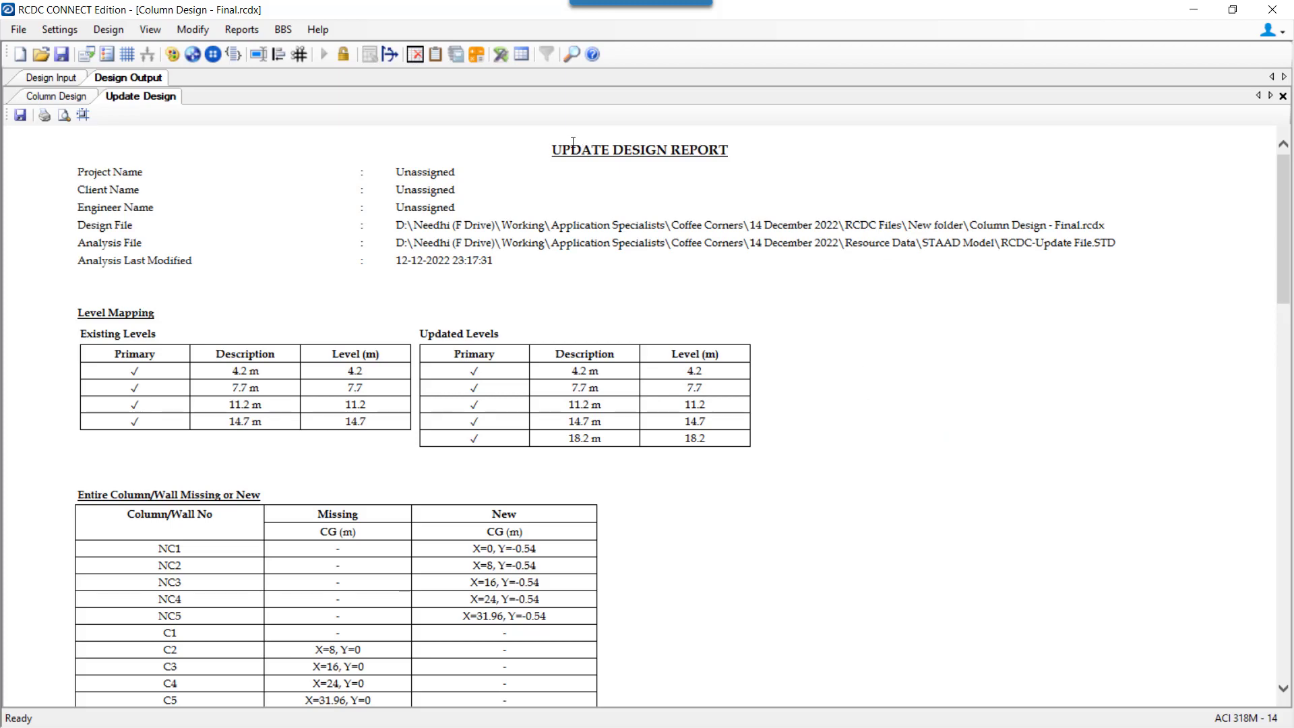
{"action": "mouse_move", "coordinate": [716, 111]}
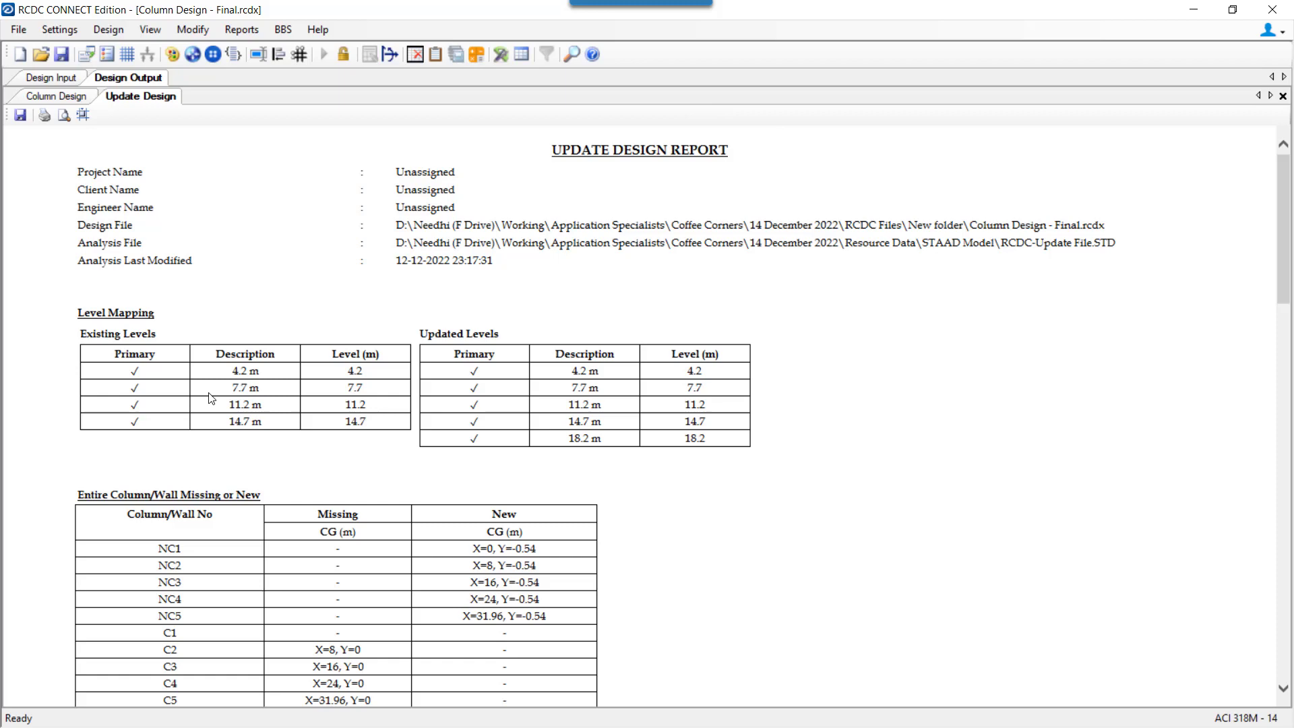
{"action": "scroll", "scroll_direction": "down", "scroll_amount": 3}
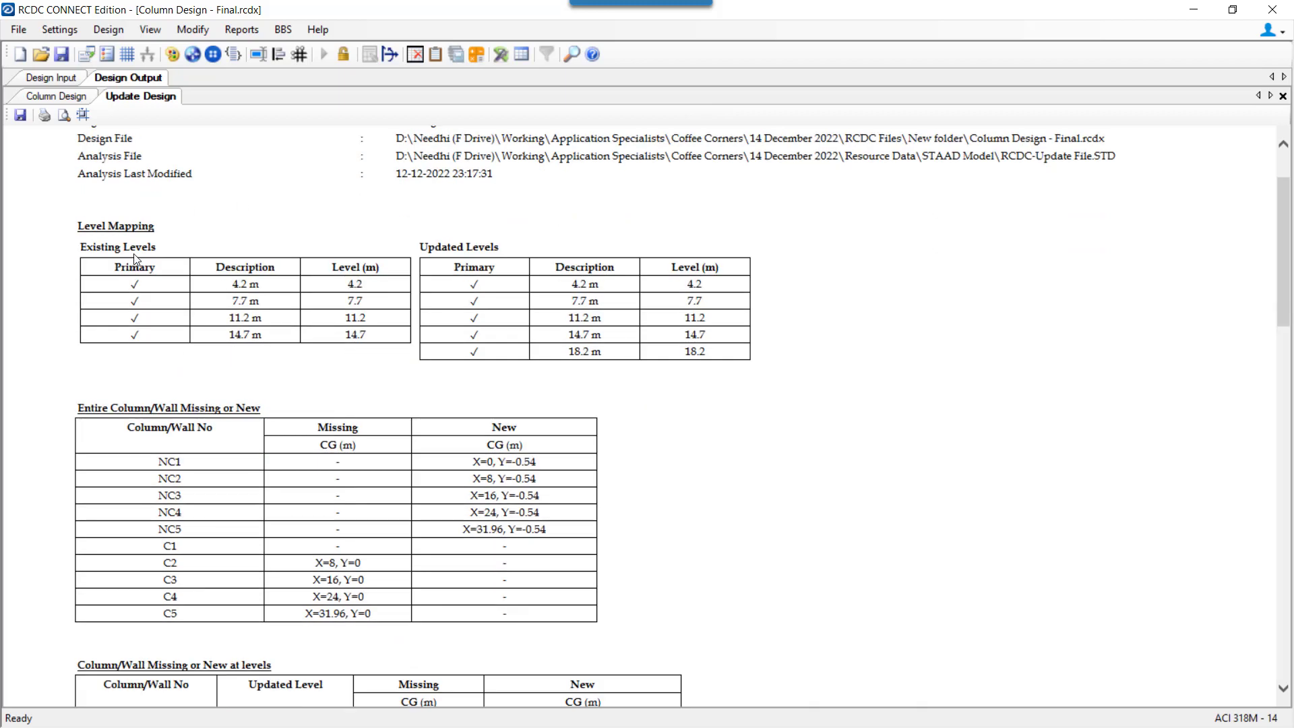
{"action": "mouse_move", "coordinate": [312, 363]}
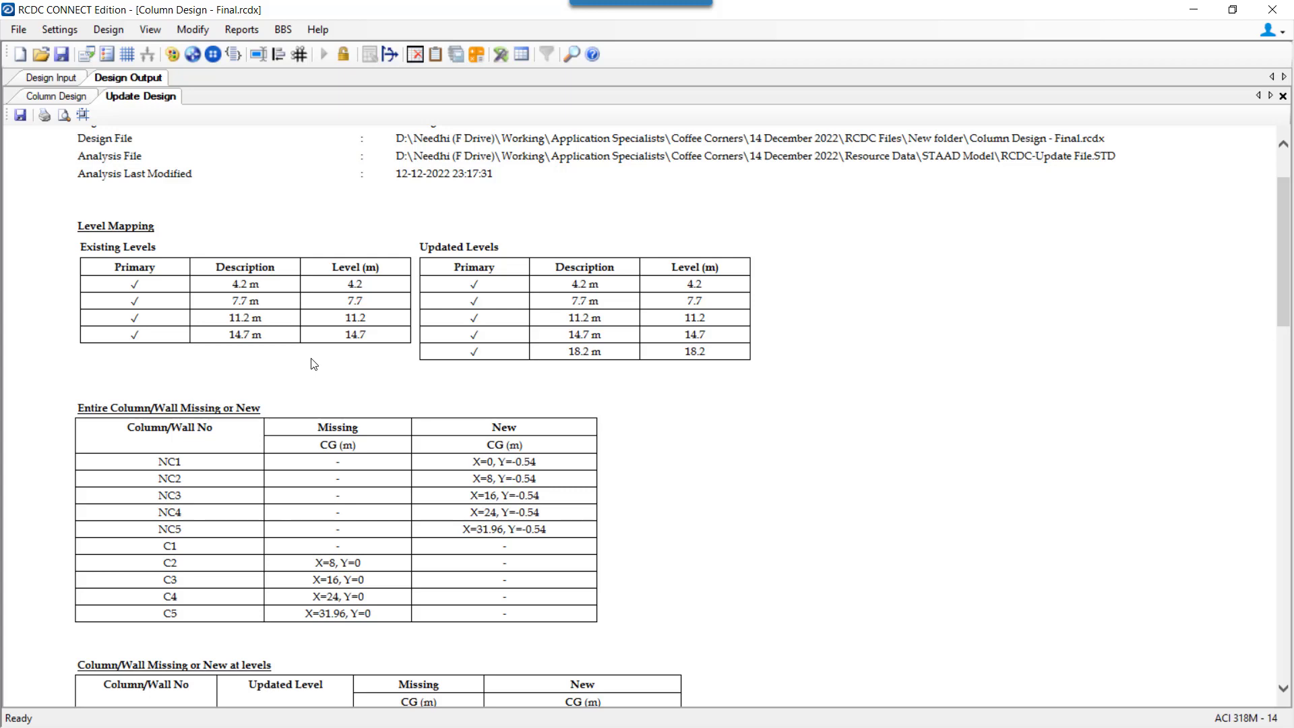
{"action": "scroll", "scroll_direction": "down", "scroll_amount": 3}
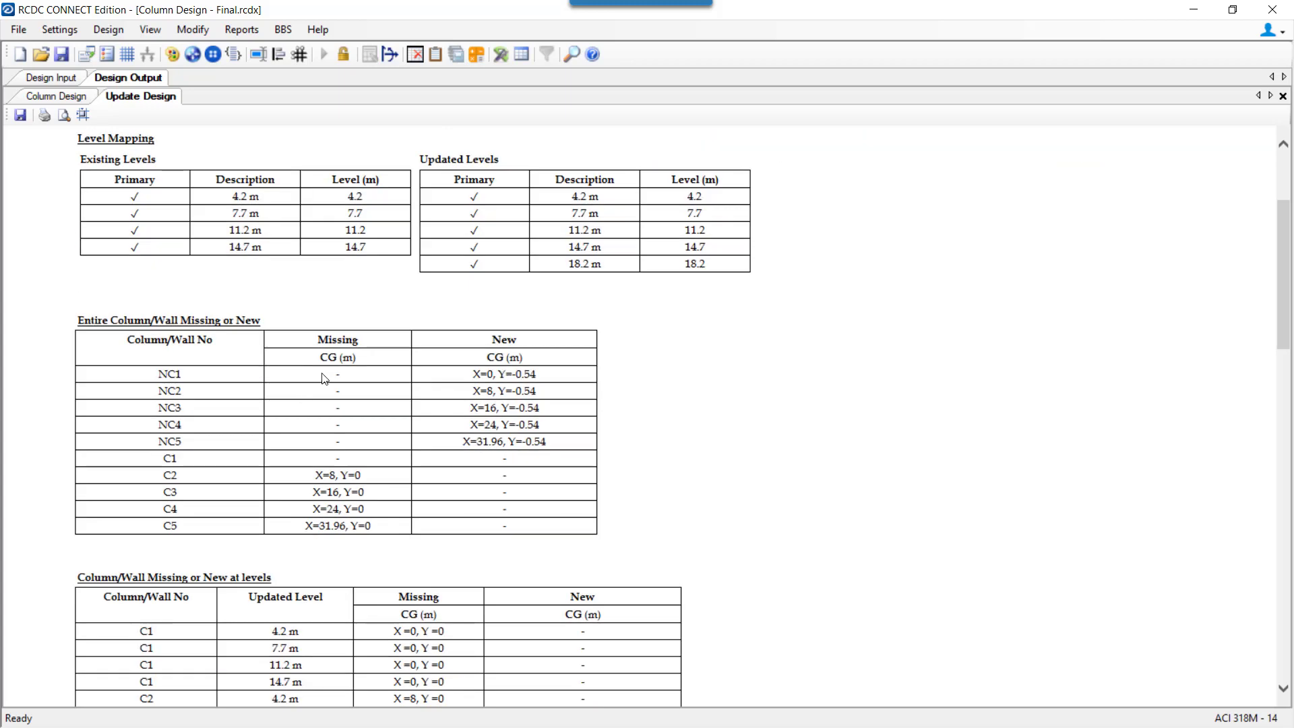
{"action": "scroll", "scroll_direction": "down", "scroll_amount": 3}
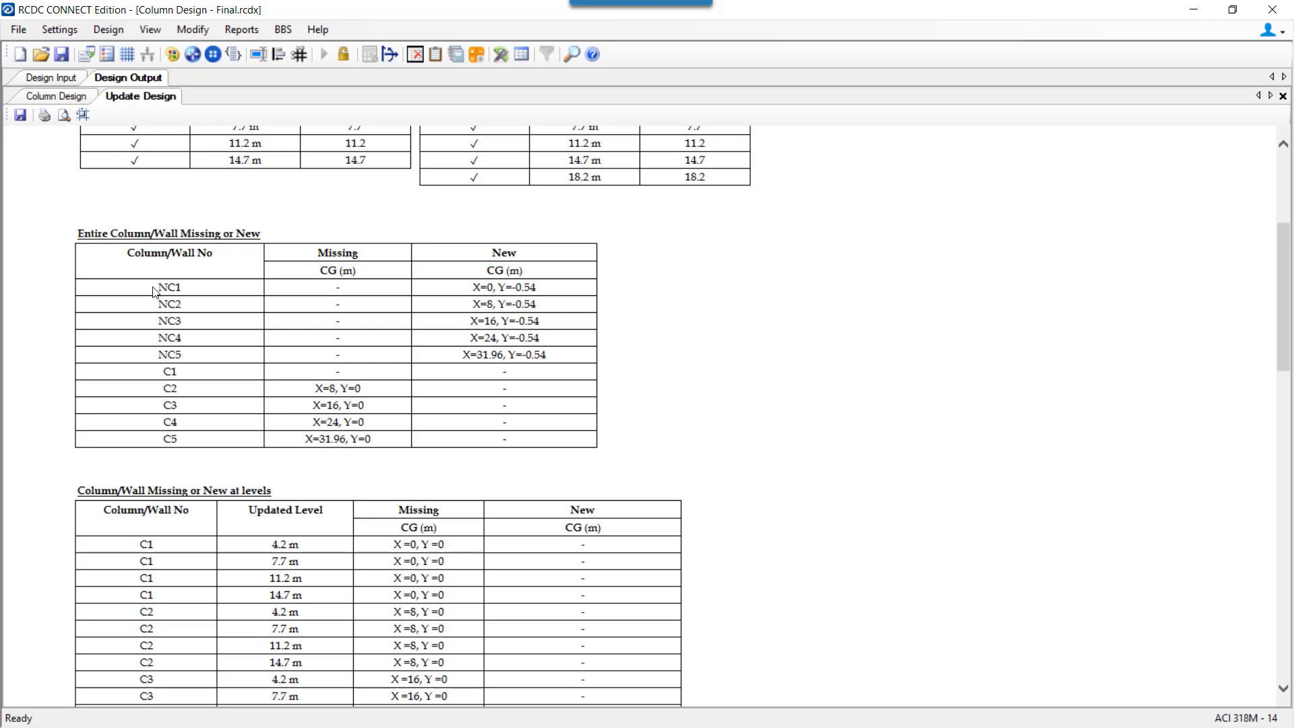
{"action": "double_click", "coordinate": [170, 287]}
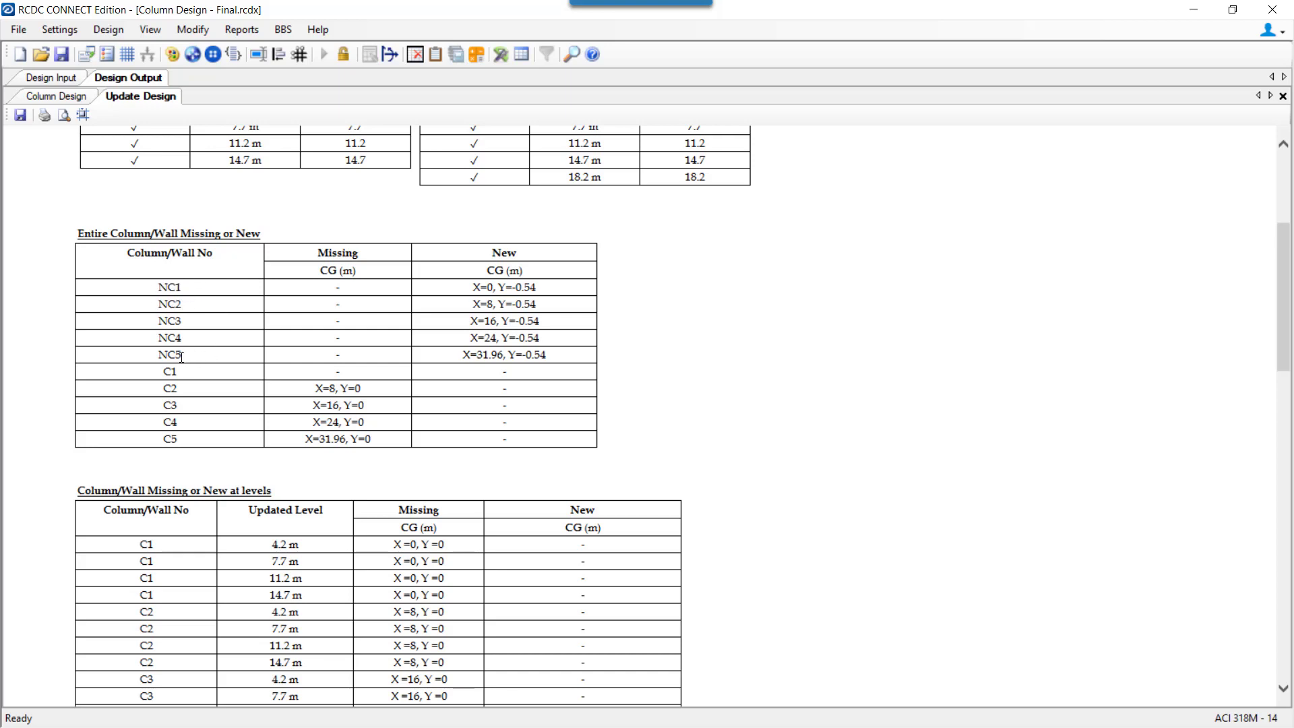
{"action": "mouse_move", "coordinate": [551, 364]}
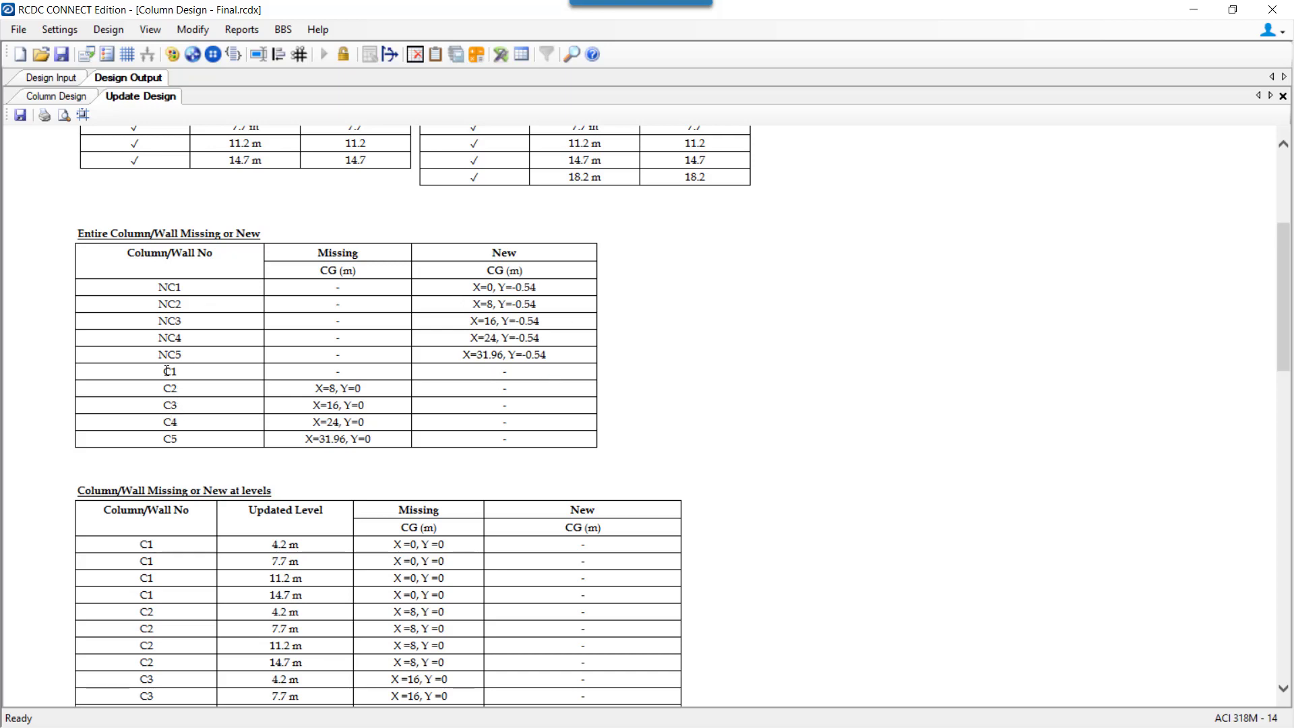
{"action": "mouse_move", "coordinate": [368, 417]}
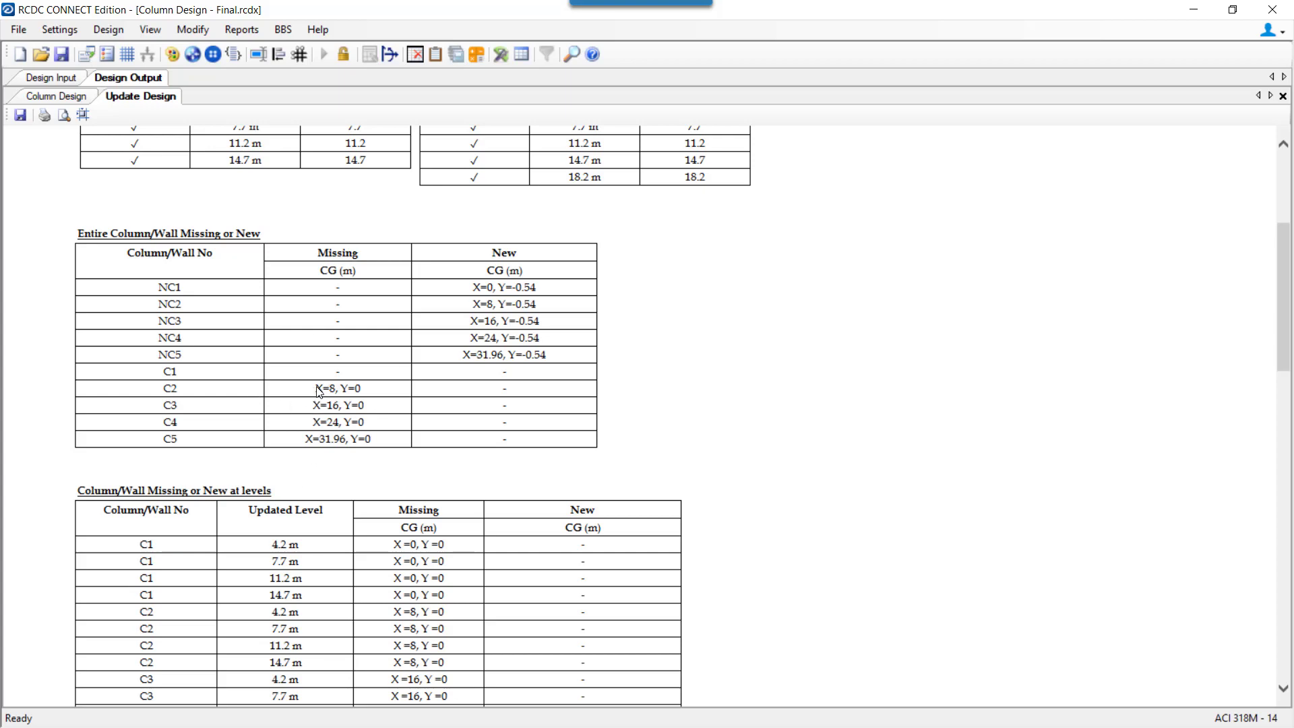
{"action": "mouse_move", "coordinate": [357, 440]}
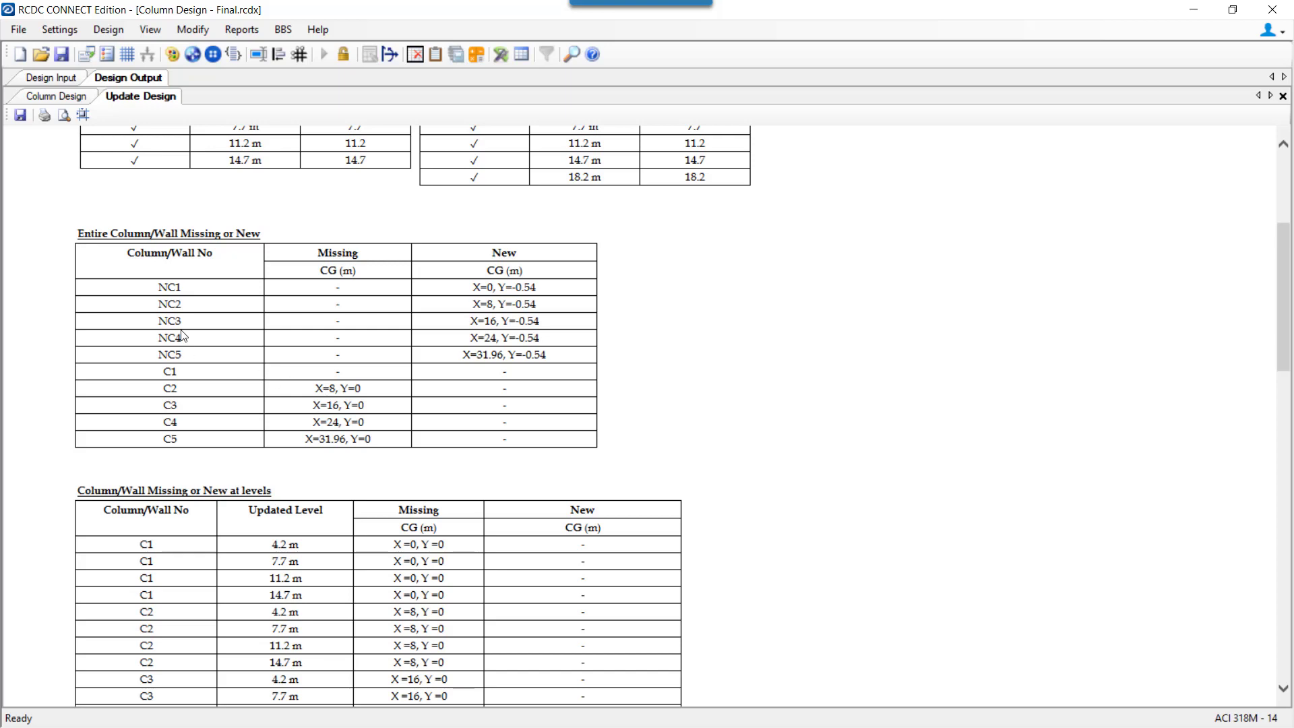
{"action": "mouse_move", "coordinate": [74, 87]}
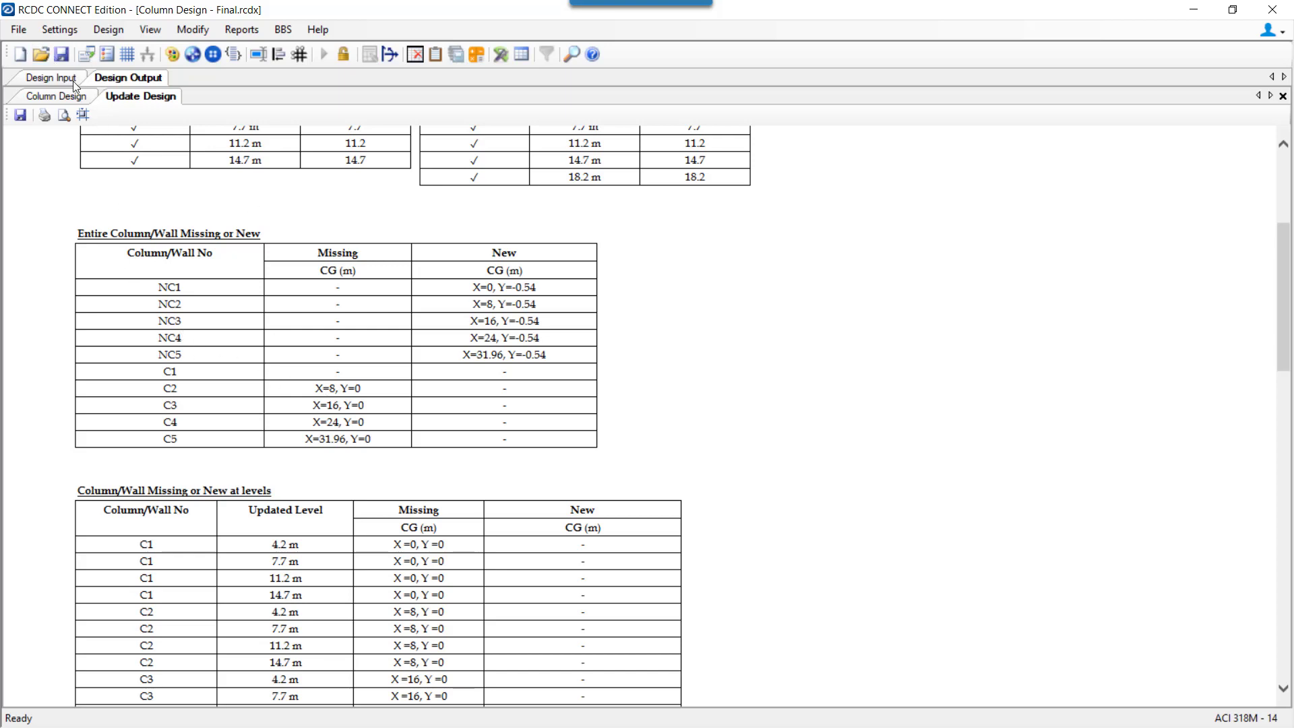
{"action": "left_click", "coordinate": [51, 77]}
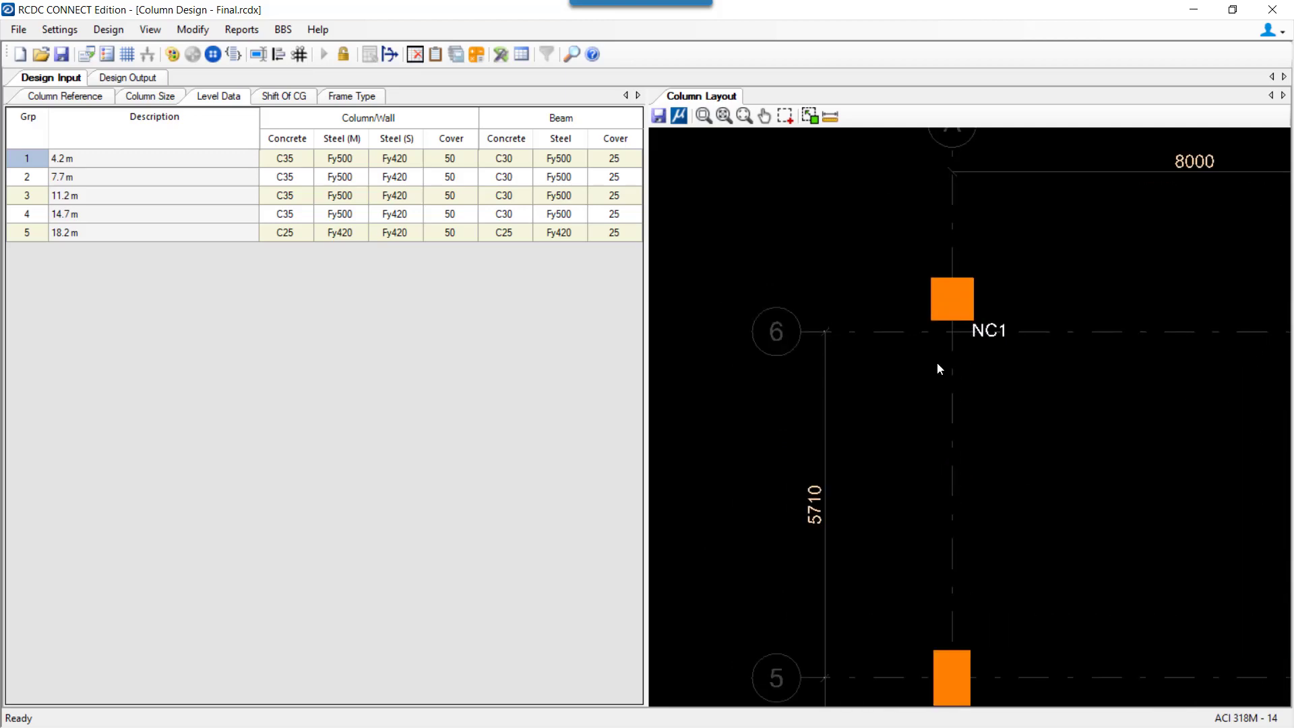
{"action": "mouse_move", "coordinate": [957, 330]}
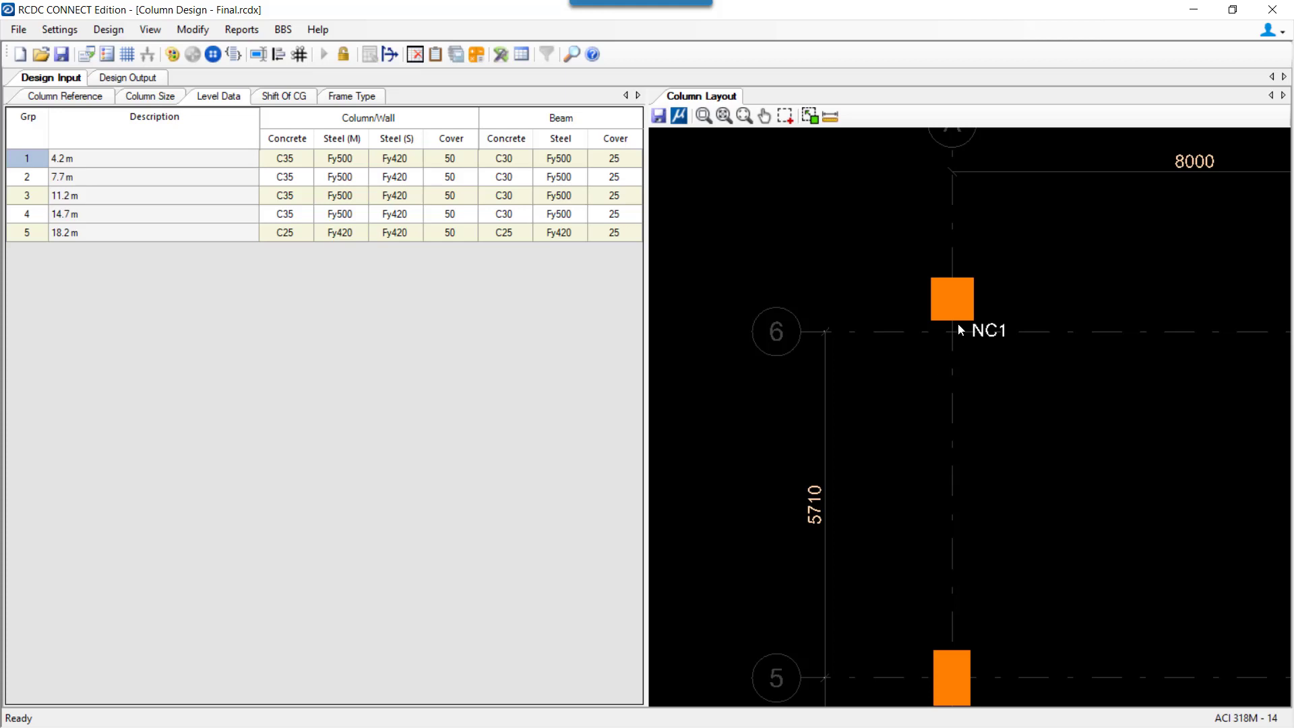
{"action": "mouse_move", "coordinate": [966, 307]}
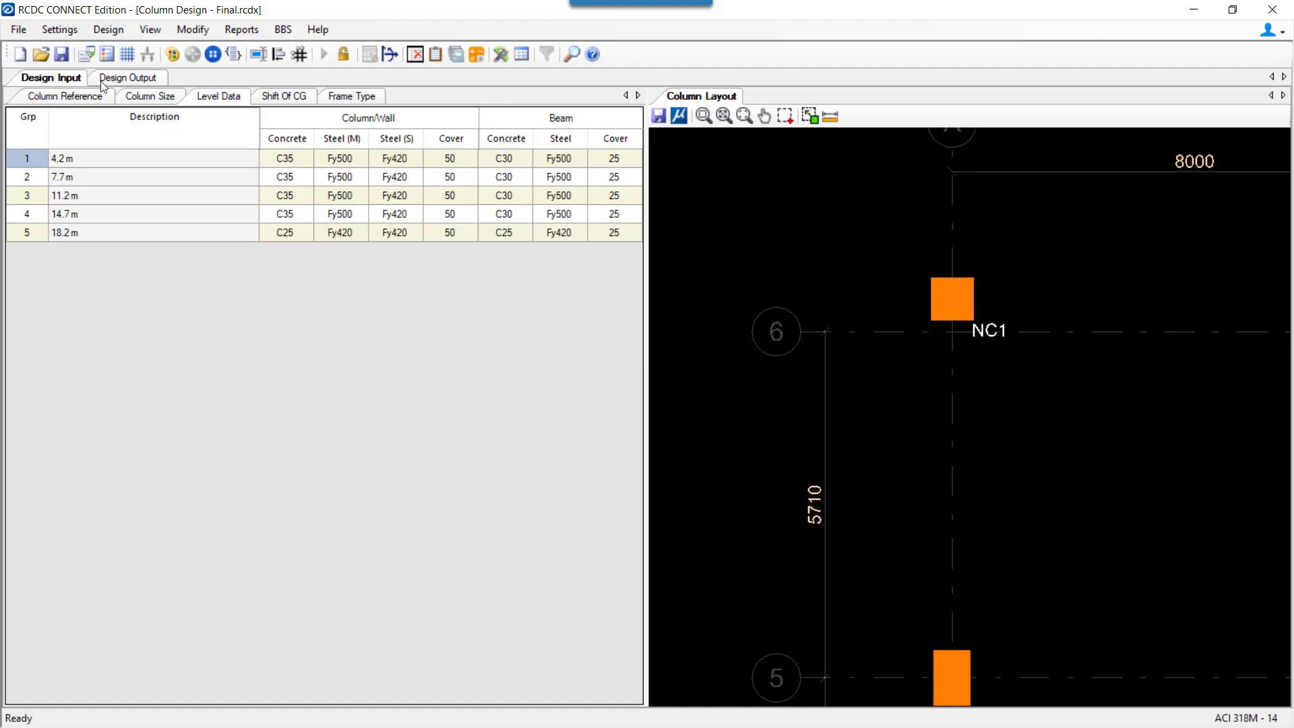
{"action": "left_click", "coordinate": [128, 76]}
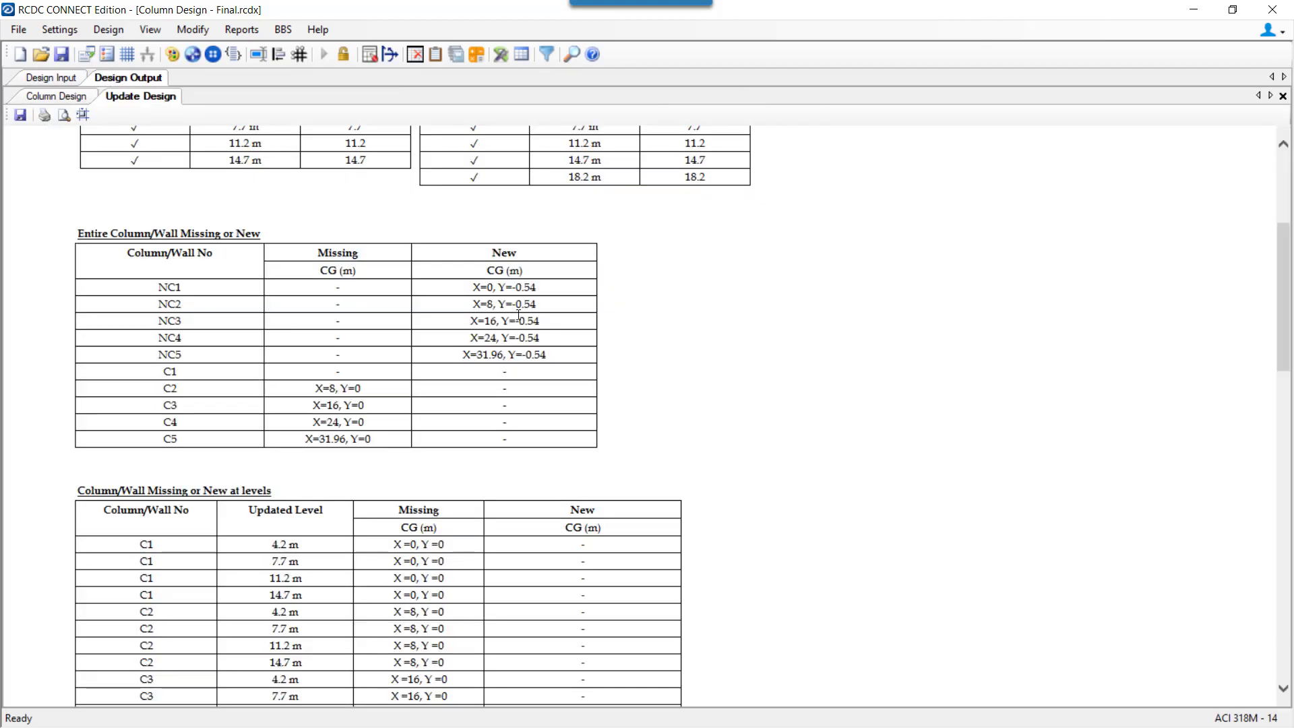
{"action": "scroll", "scroll_direction": "down", "scroll_amount": 3}
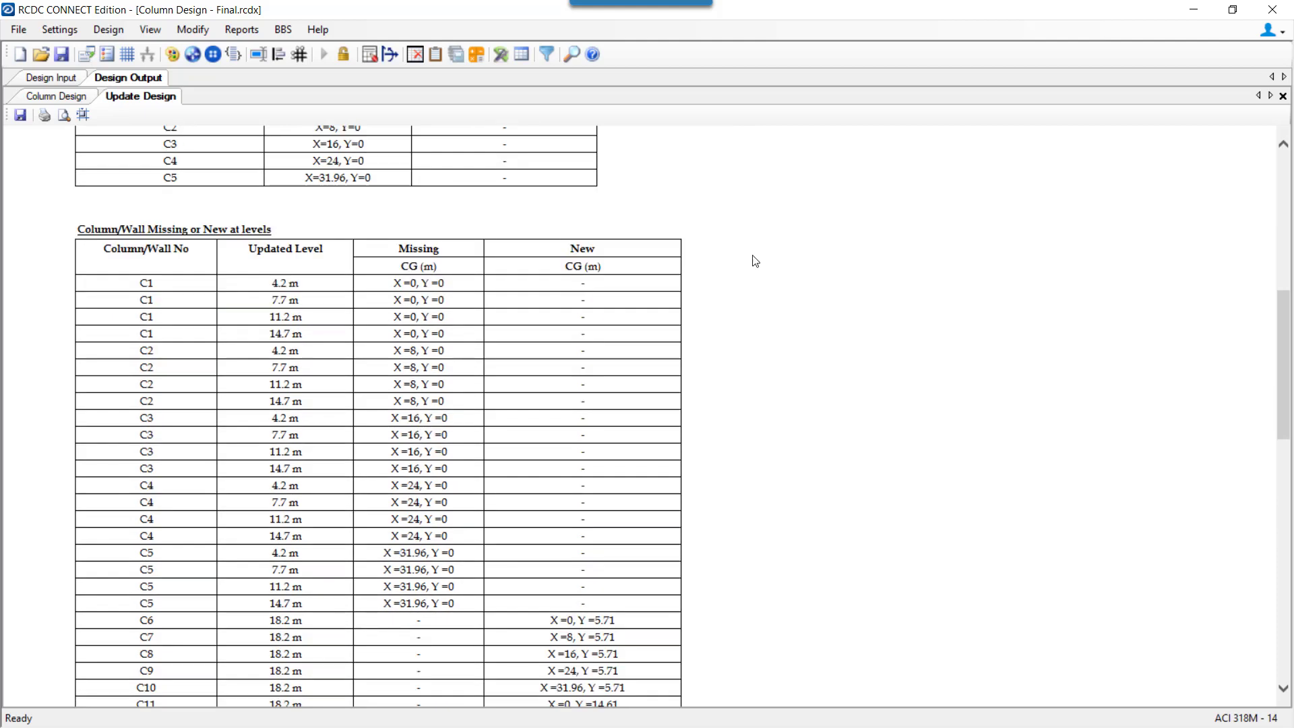
{"action": "mouse_move", "coordinate": [425, 419]}
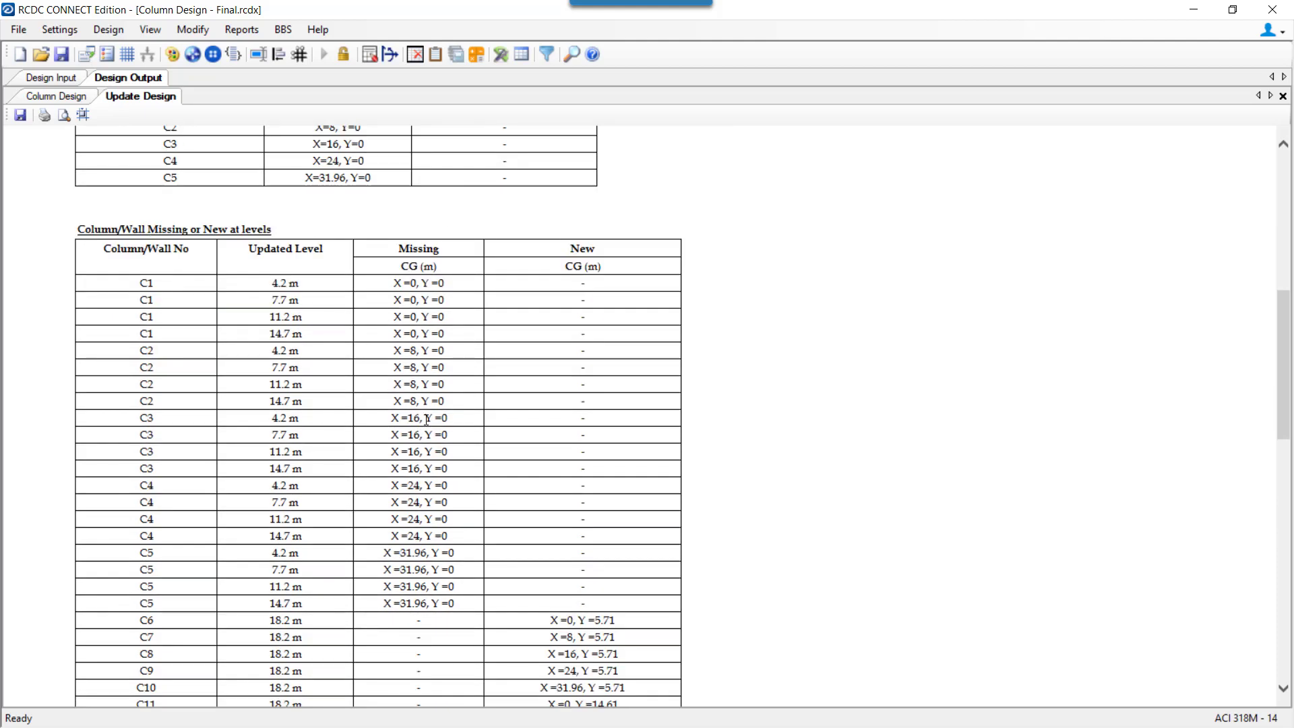
{"action": "mouse_move", "coordinate": [341, 294]}
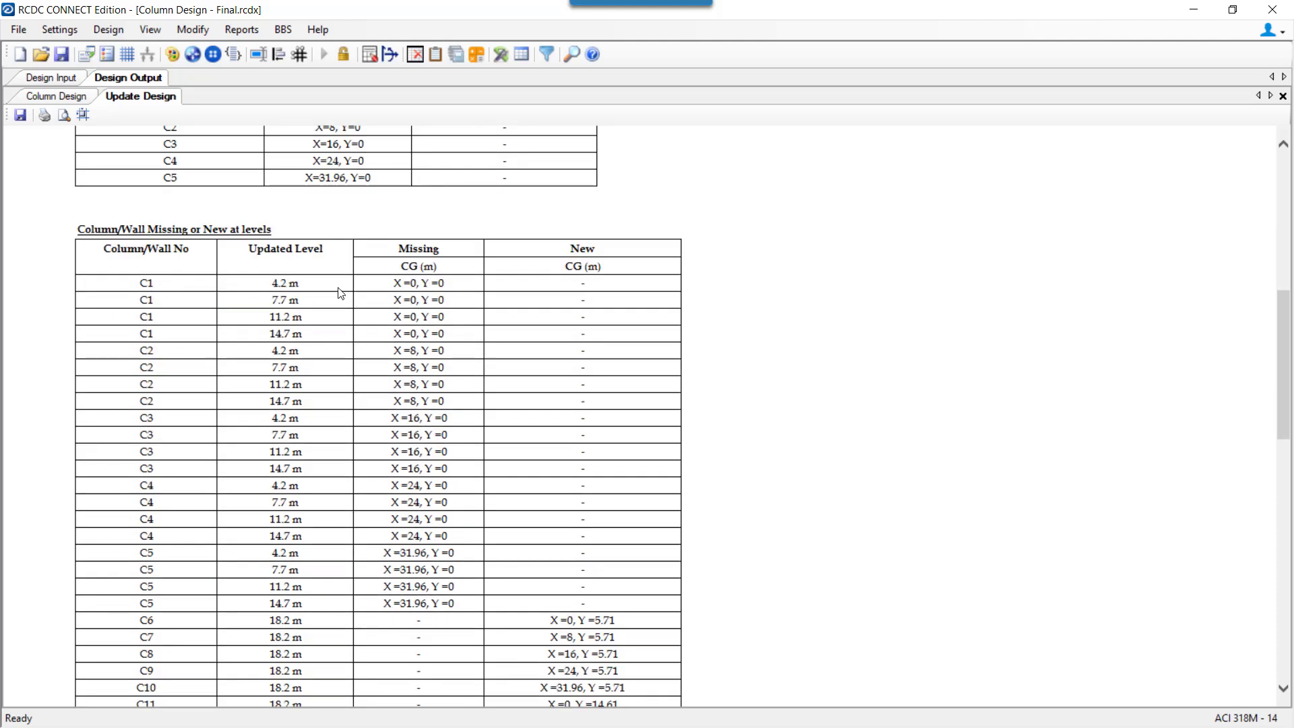
{"action": "mouse_move", "coordinate": [372, 403]}
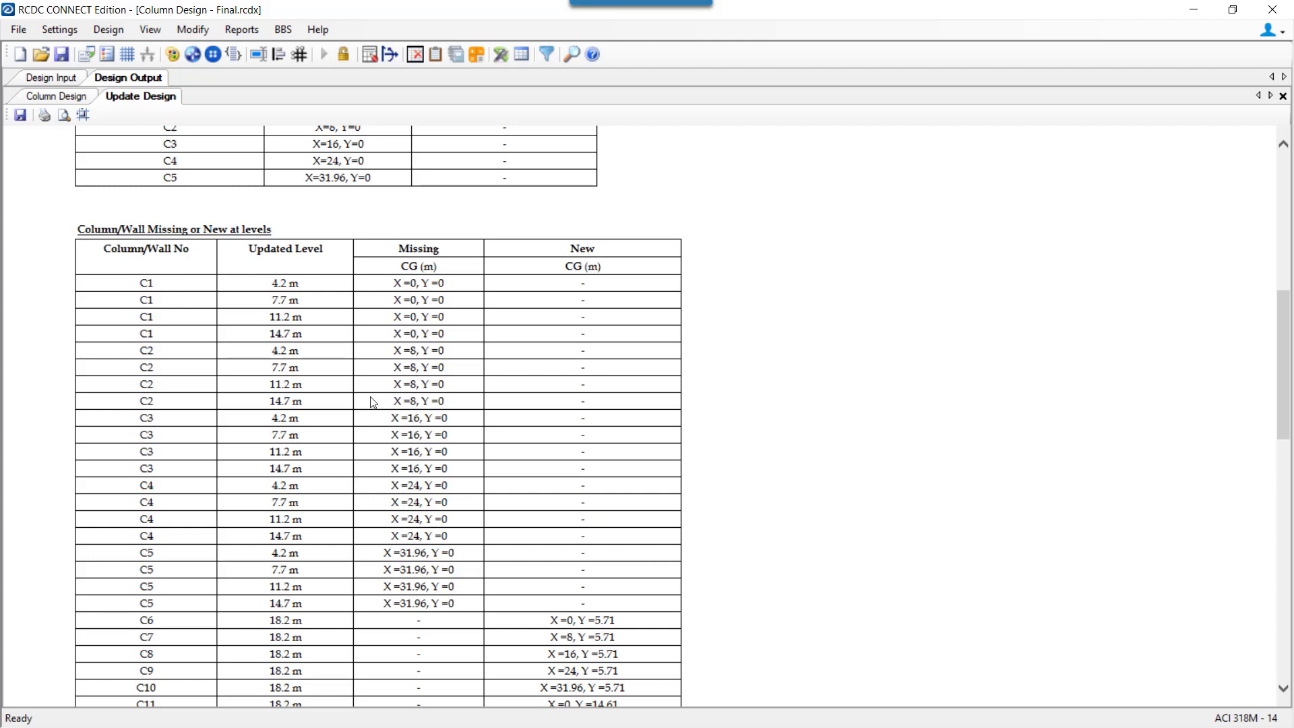
{"action": "mouse_move", "coordinate": [148, 283]}
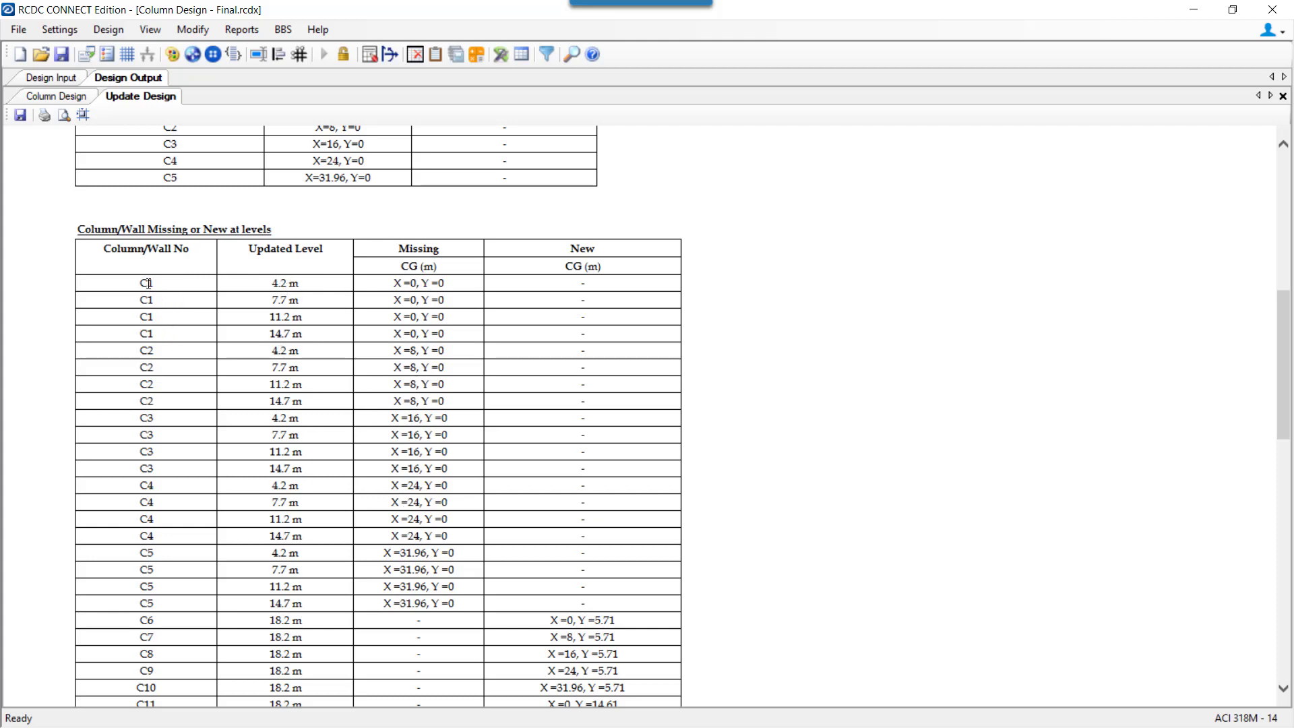
{"action": "mouse_move", "coordinate": [170, 614]}
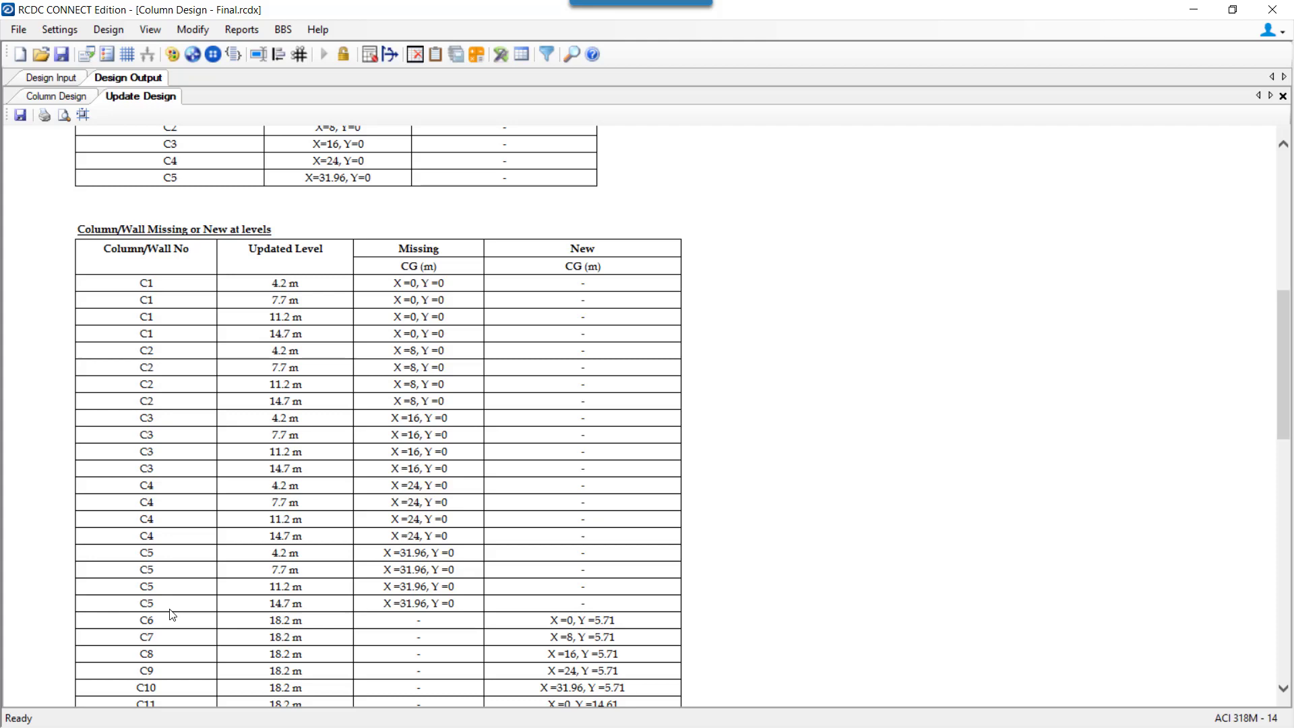
{"action": "mouse_move", "coordinate": [313, 577]}
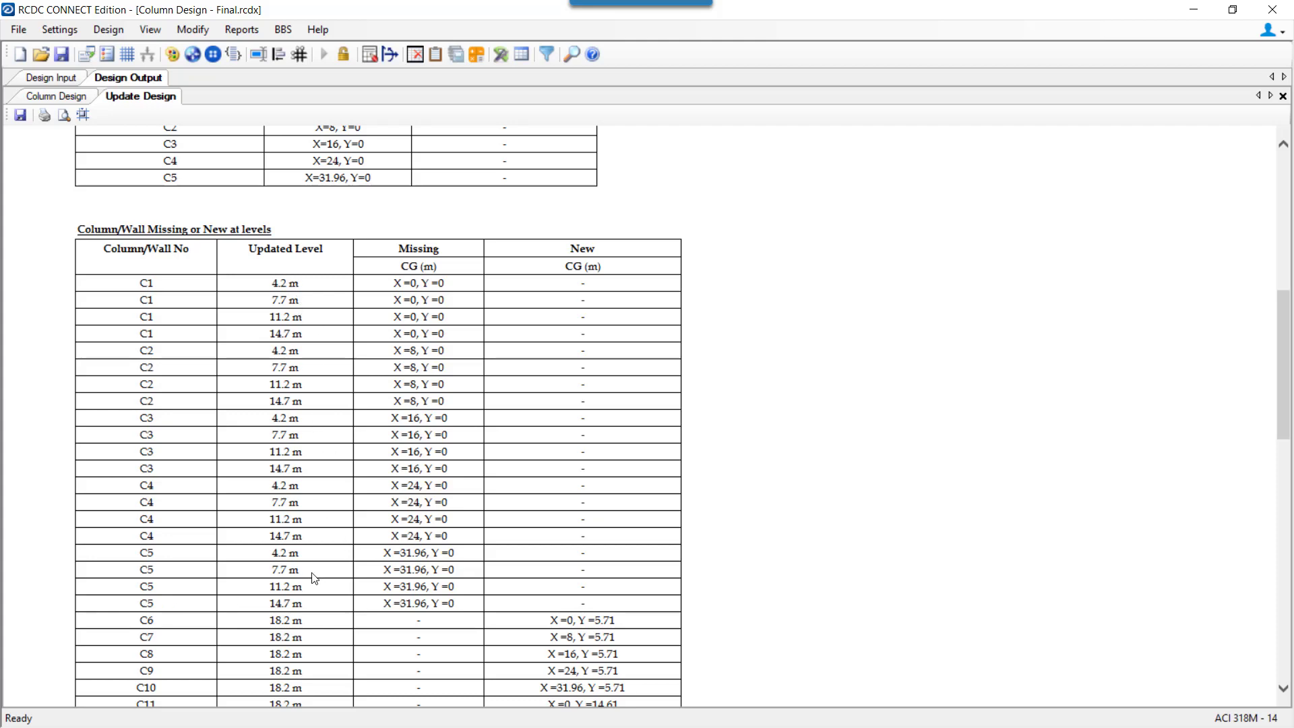
{"action": "scroll", "scroll_direction": "down", "scroll_amount": 3}
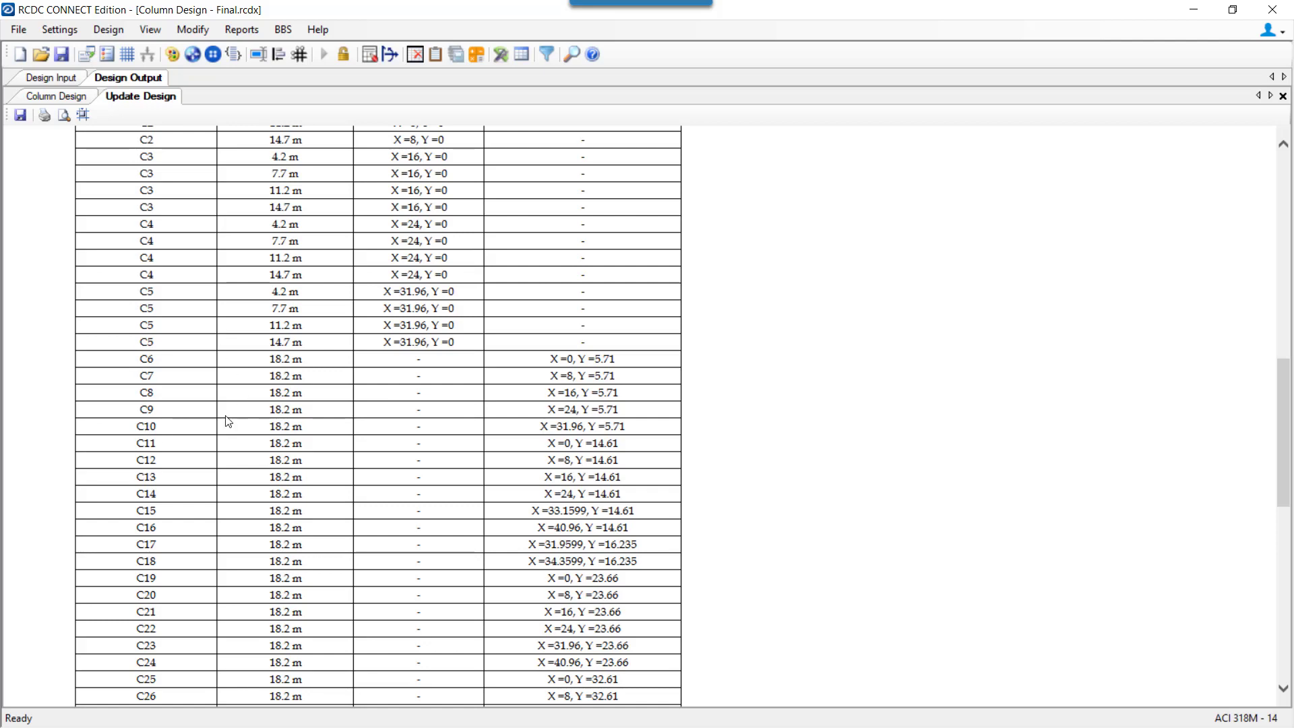
{"action": "scroll", "scroll_direction": "down", "scroll_amount": 3}
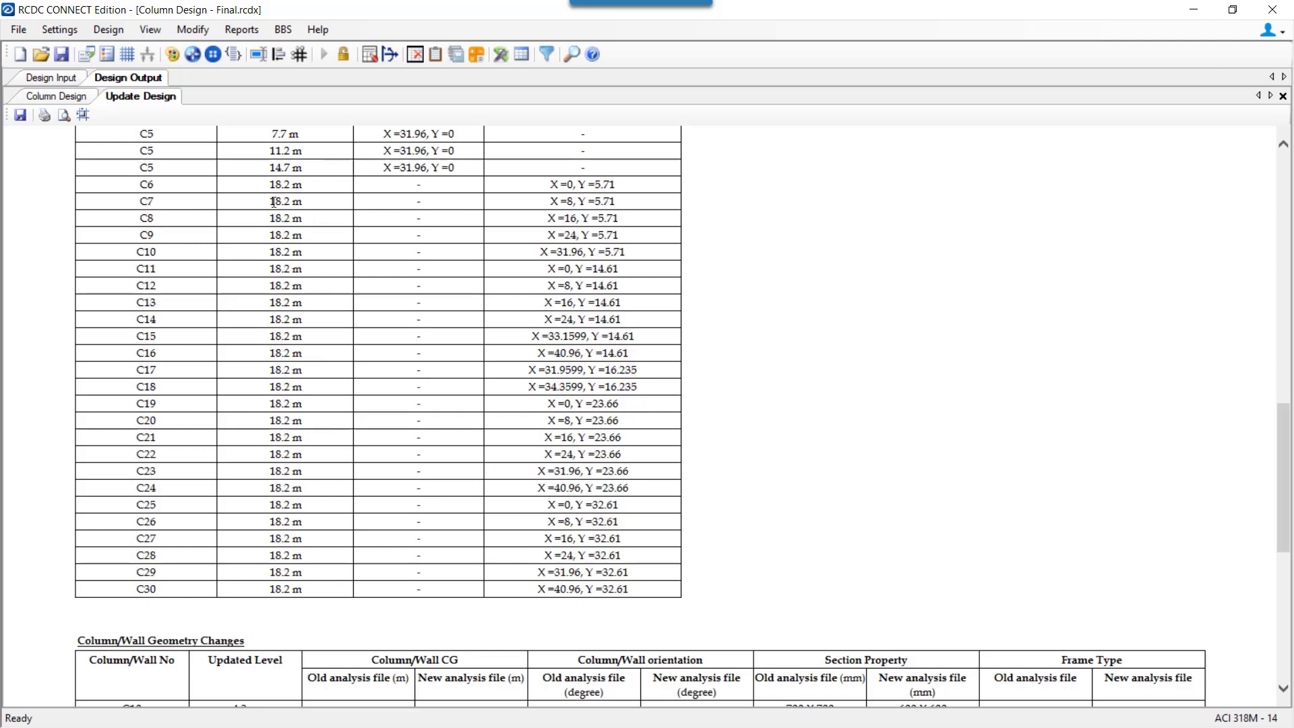
{"action": "mouse_move", "coordinate": [303, 195]}
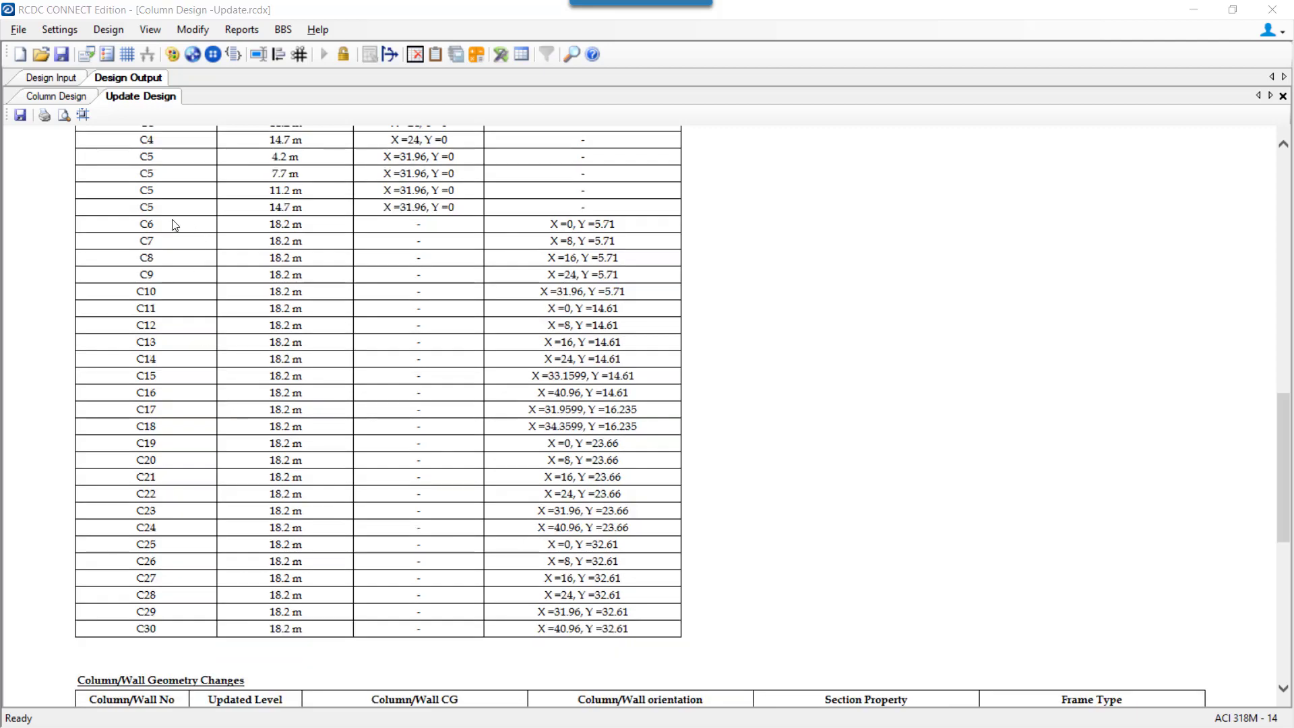
{"action": "mouse_move", "coordinate": [137, 238]}
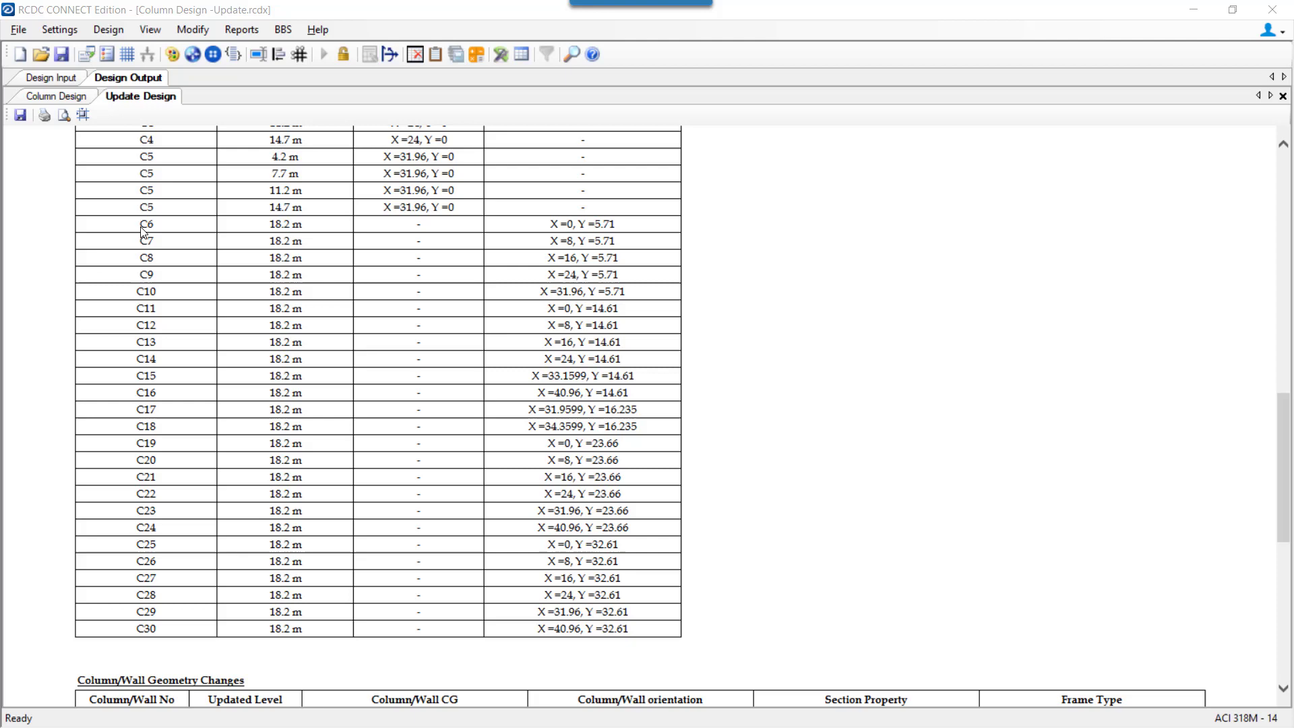
{"action": "mouse_move", "coordinate": [120, 280]}
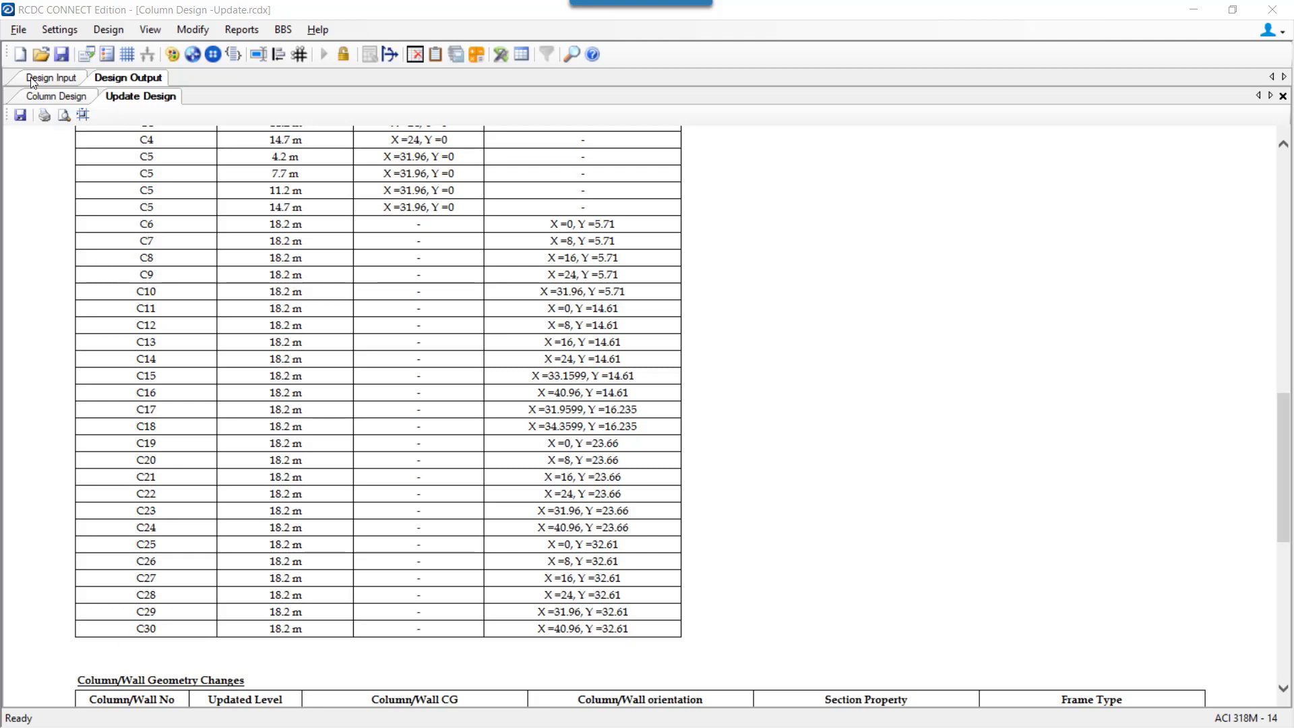
{"action": "left_click", "coordinate": [51, 76]}
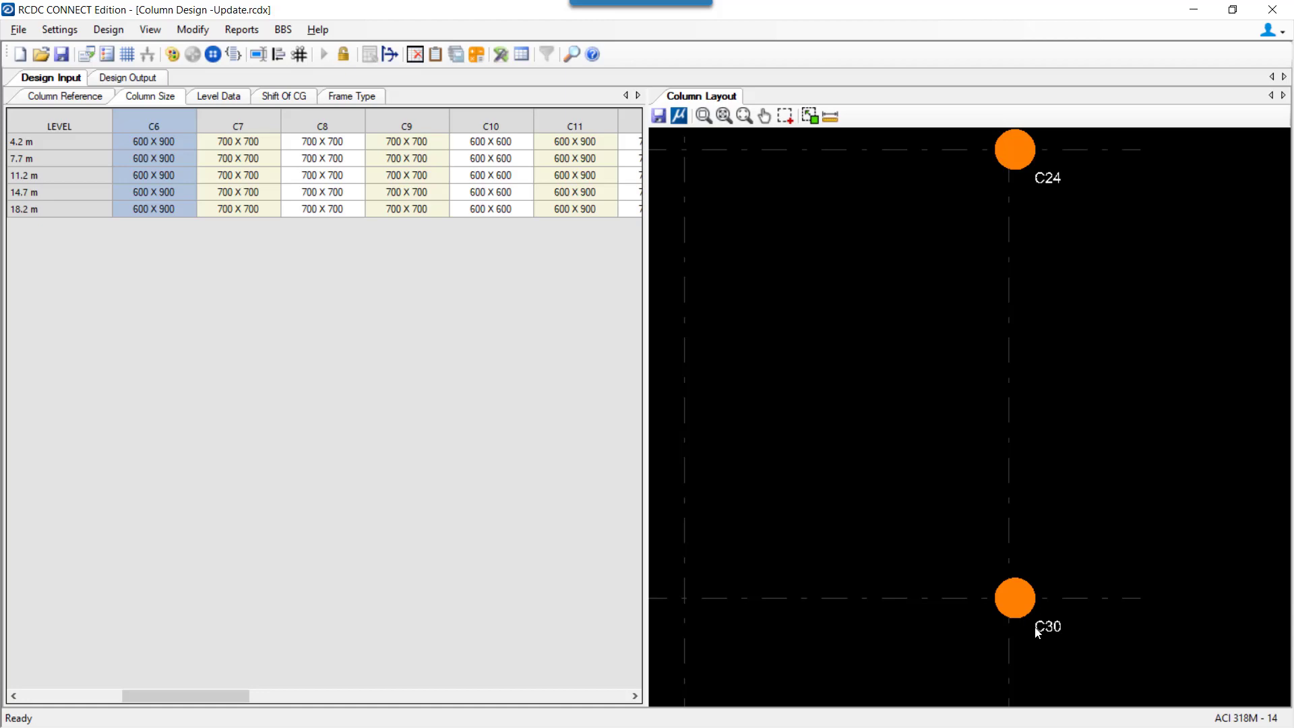
{"action": "mouse_move", "coordinate": [68, 239]}
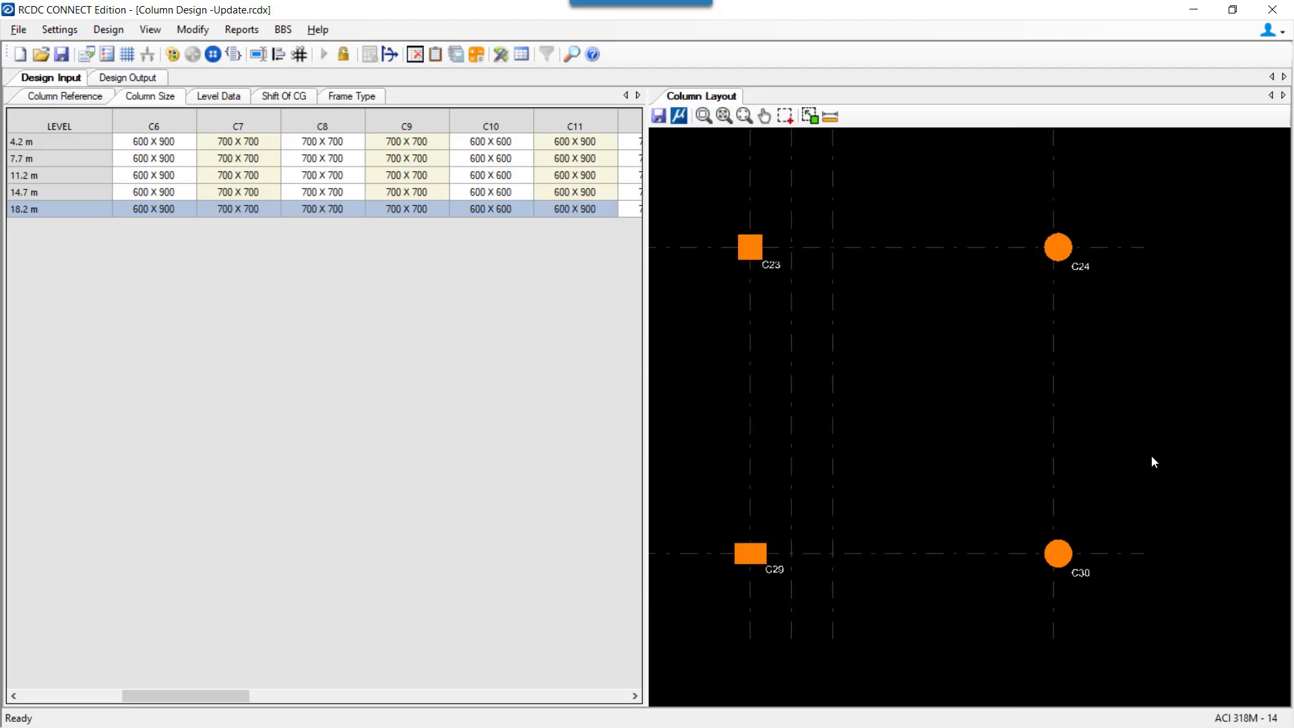
{"action": "mouse_move", "coordinate": [993, 171]}
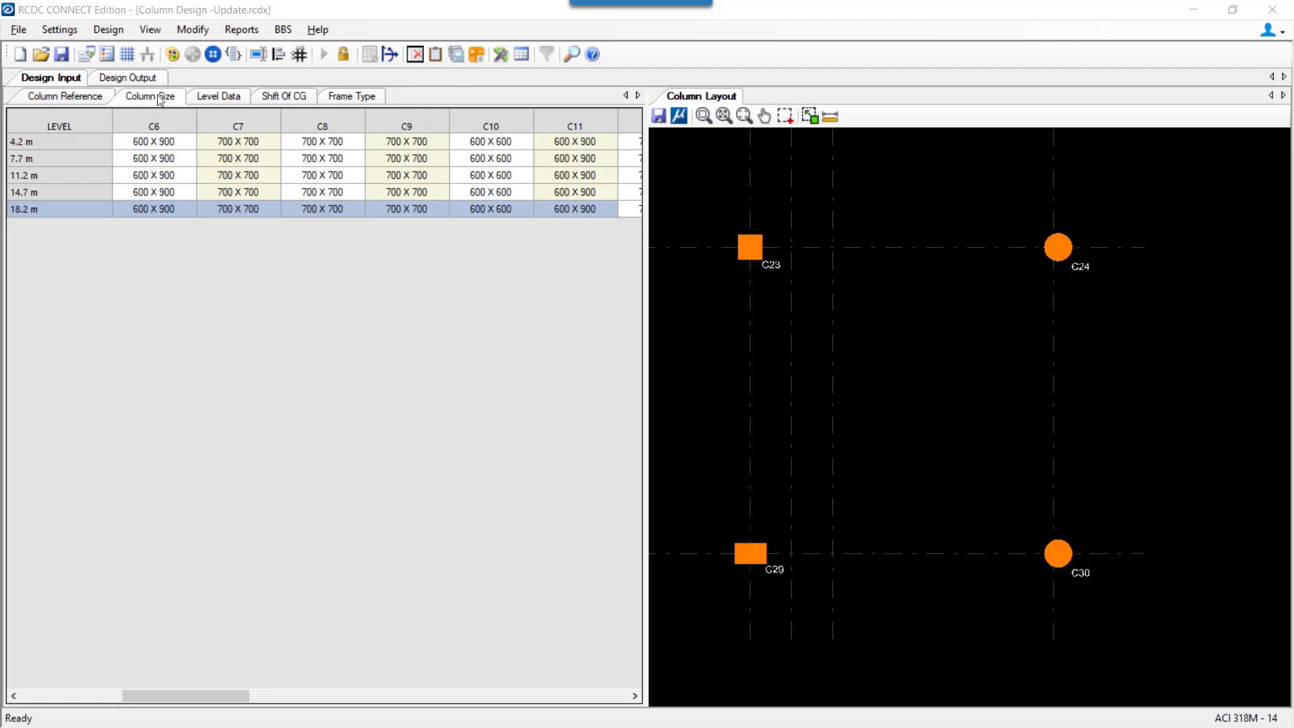
Step: Scroll the Update Design report to geometry changes: C10/C16 resized to 600×600, C16/C24/C30 shifted
{"action": "left_click", "coordinate": [128, 78]}
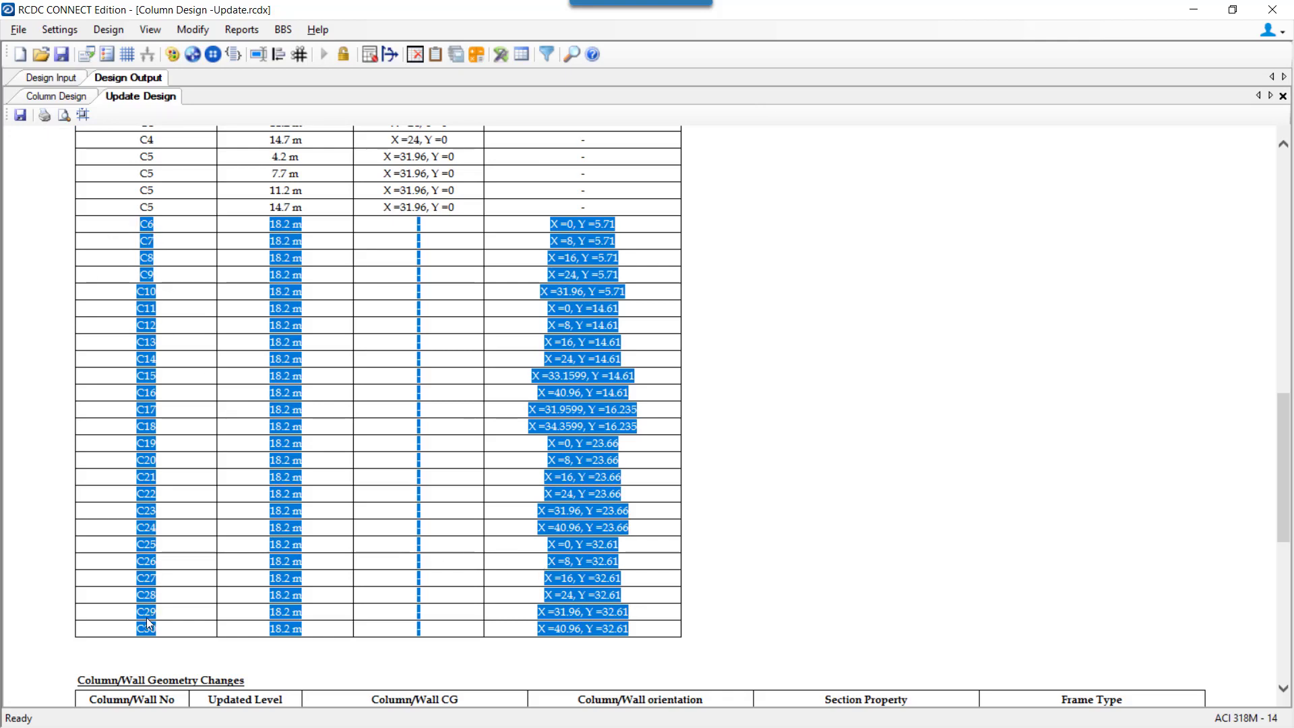
{"action": "scroll", "scroll_direction": "down", "scroll_amount": 3}
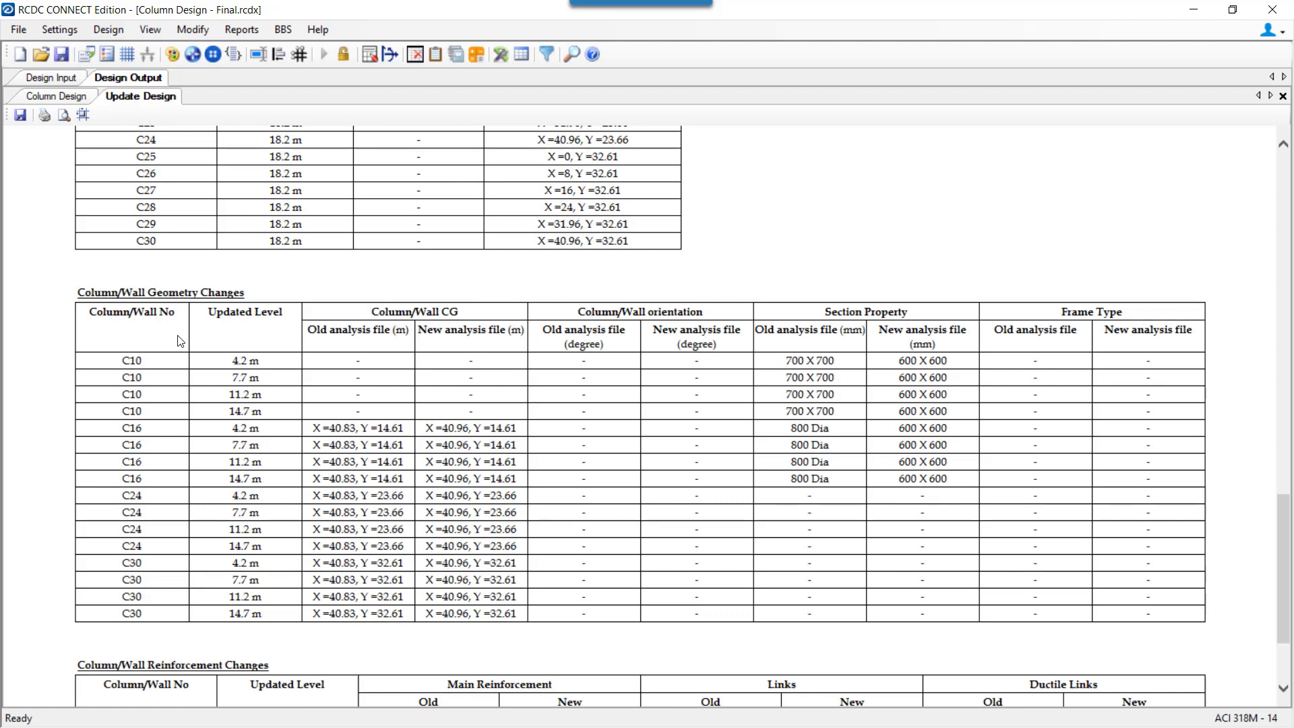
{"action": "mouse_move", "coordinate": [161, 376]}
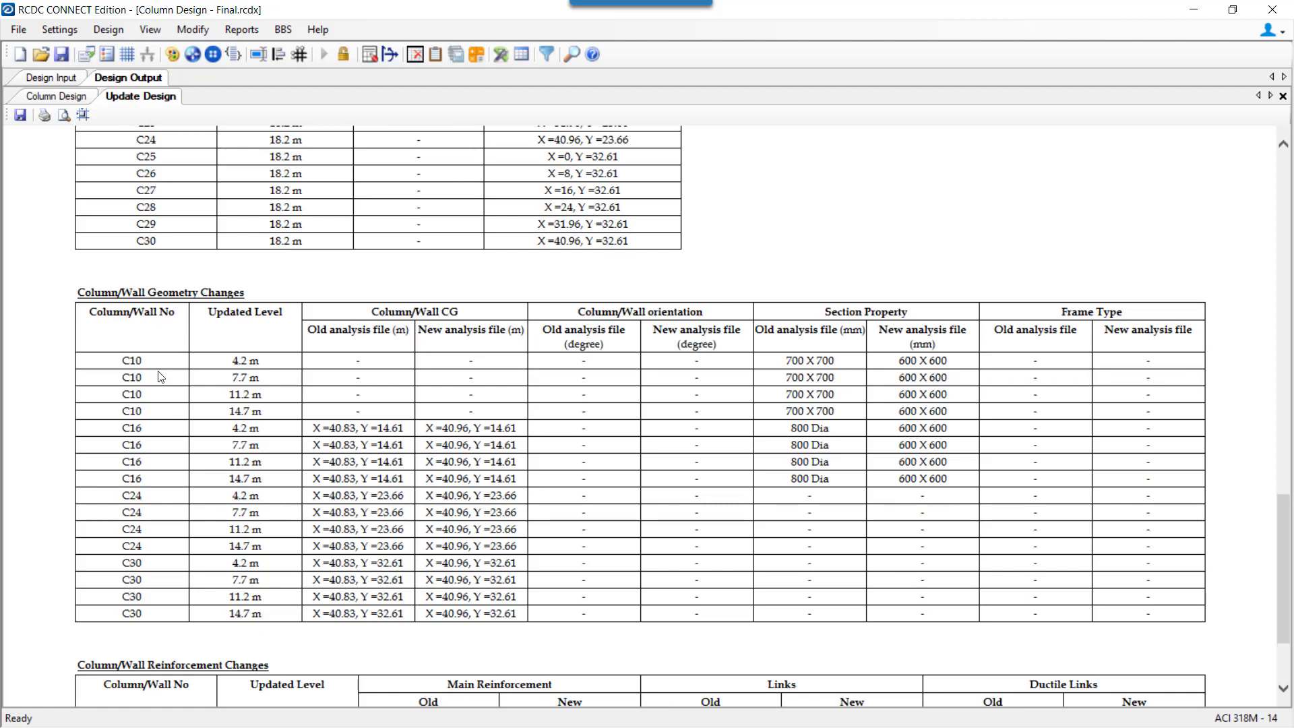
{"action": "mouse_move", "coordinate": [152, 386]}
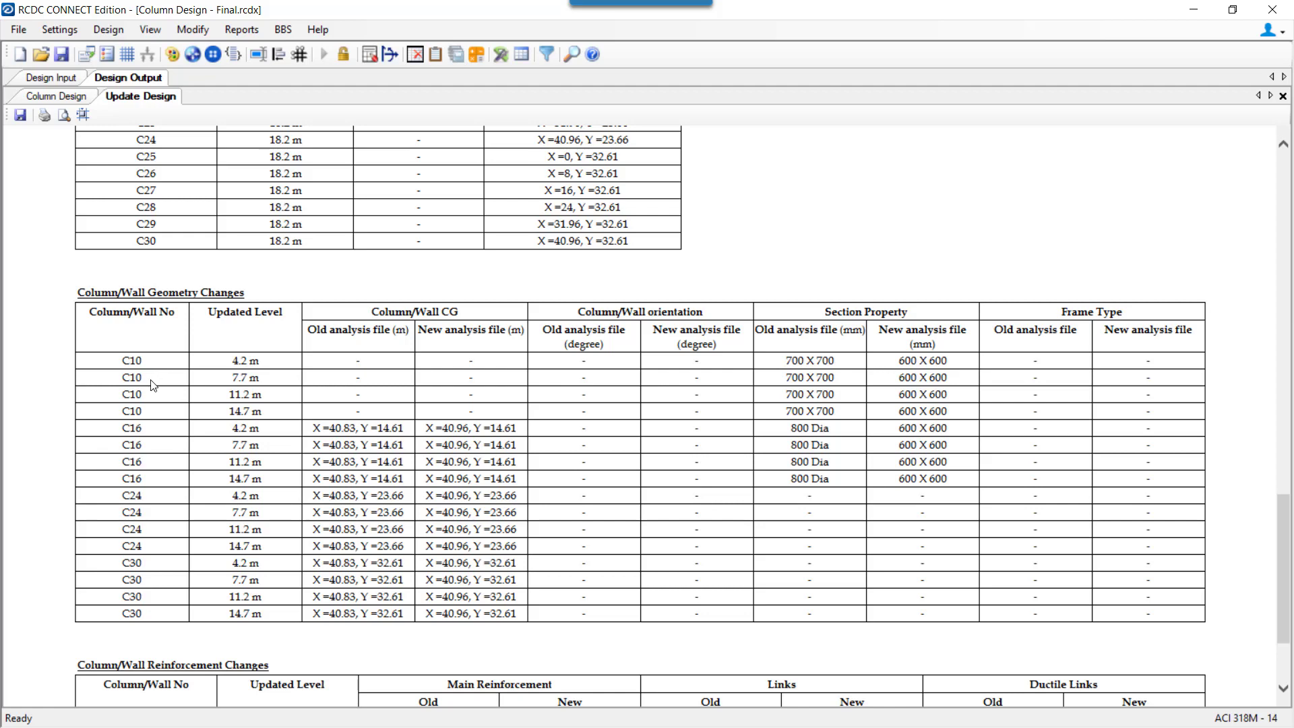
{"action": "mouse_move", "coordinate": [155, 541]}
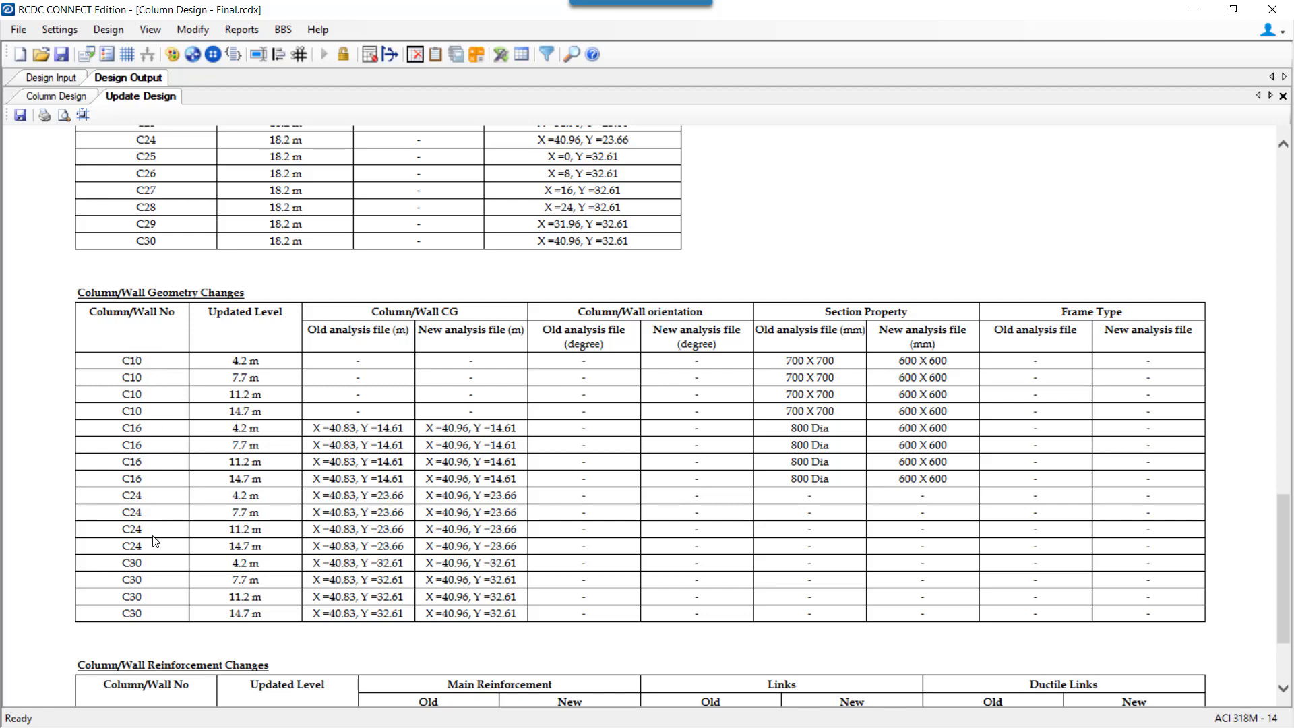
{"action": "mouse_move", "coordinate": [188, 456]}
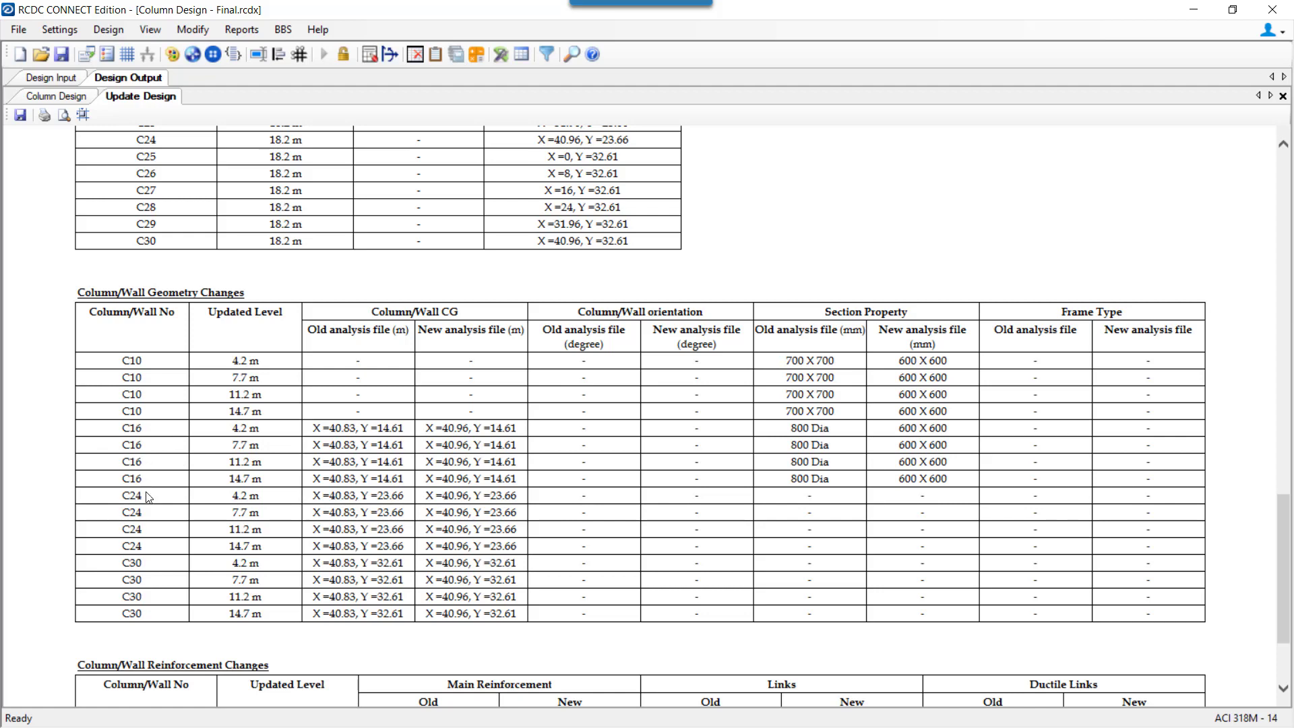
{"action": "mouse_move", "coordinate": [850, 426]}
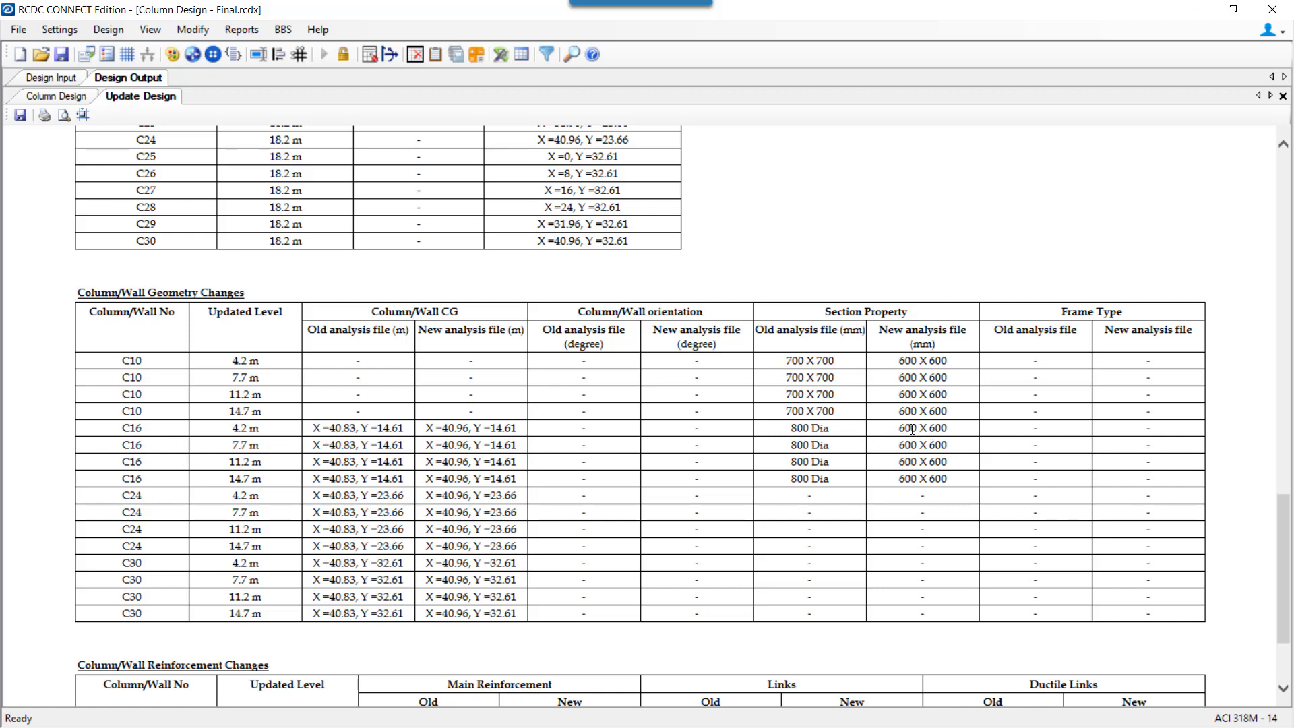
{"action": "mouse_move", "coordinate": [136, 428]}
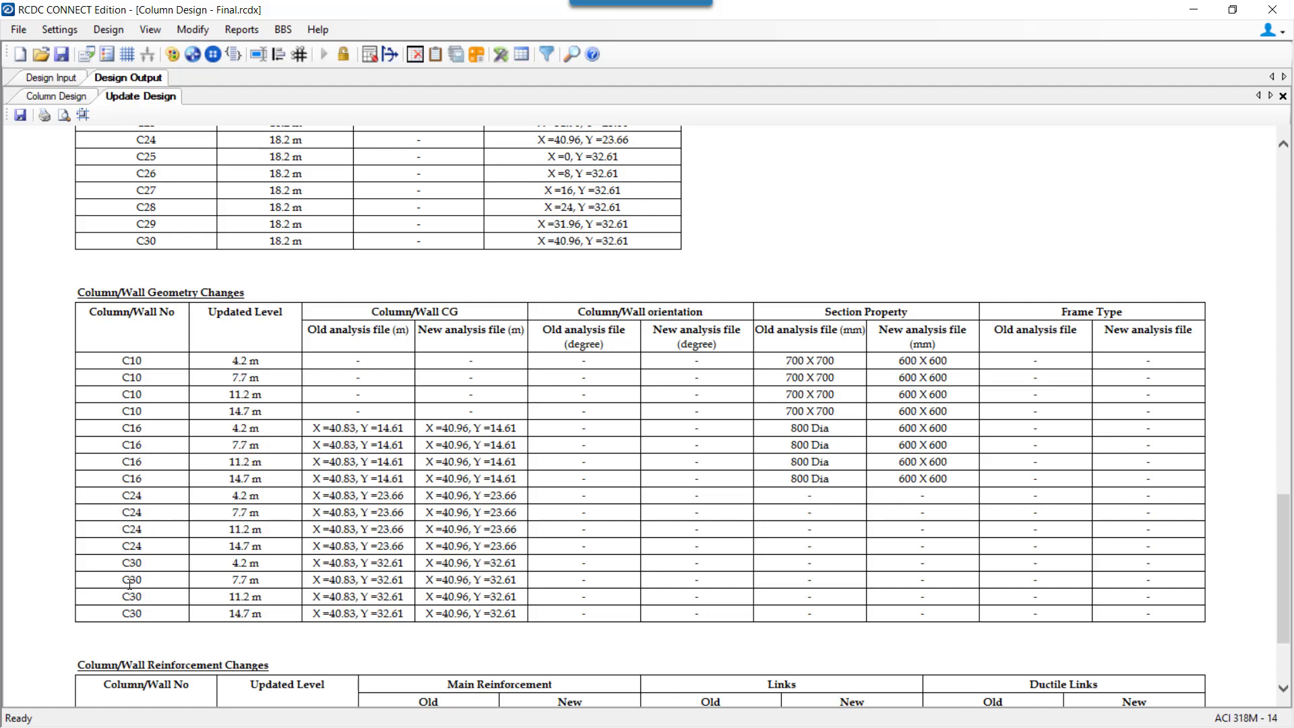
{"action": "mouse_move", "coordinate": [147, 448]}
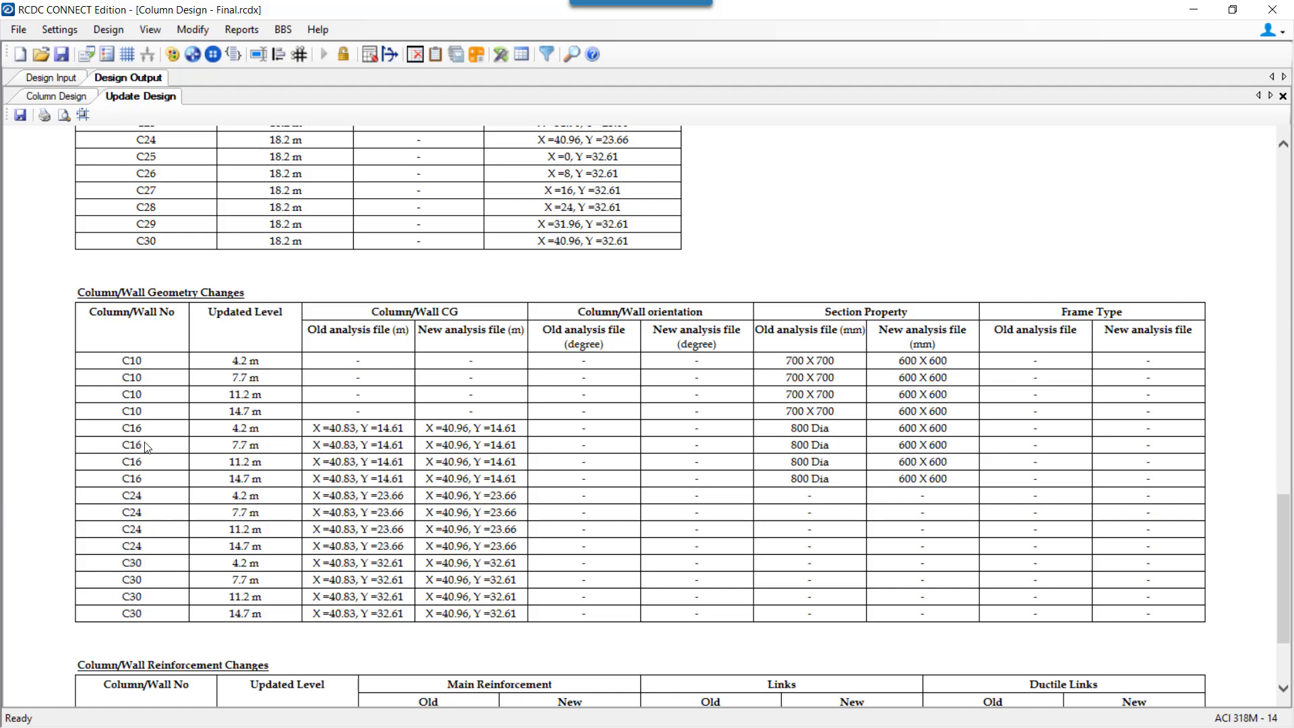
{"action": "mouse_move", "coordinate": [151, 614]}
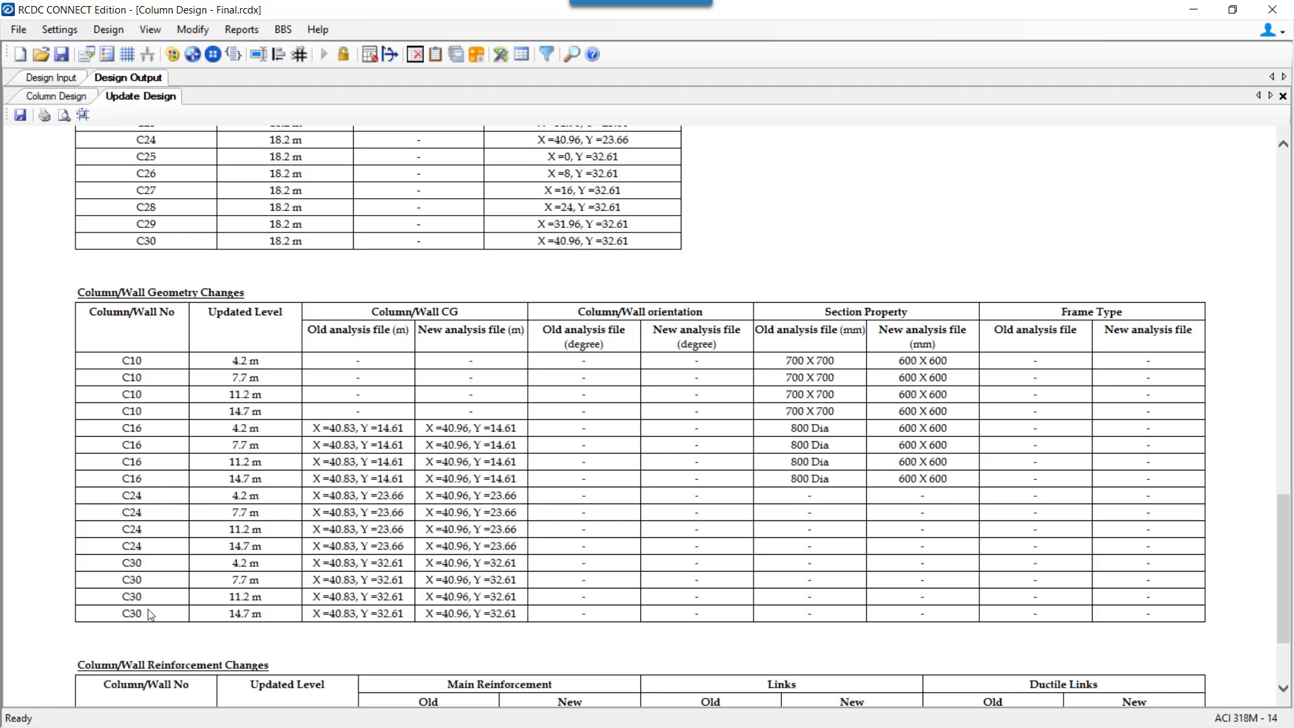
{"action": "mouse_move", "coordinate": [372, 361]}
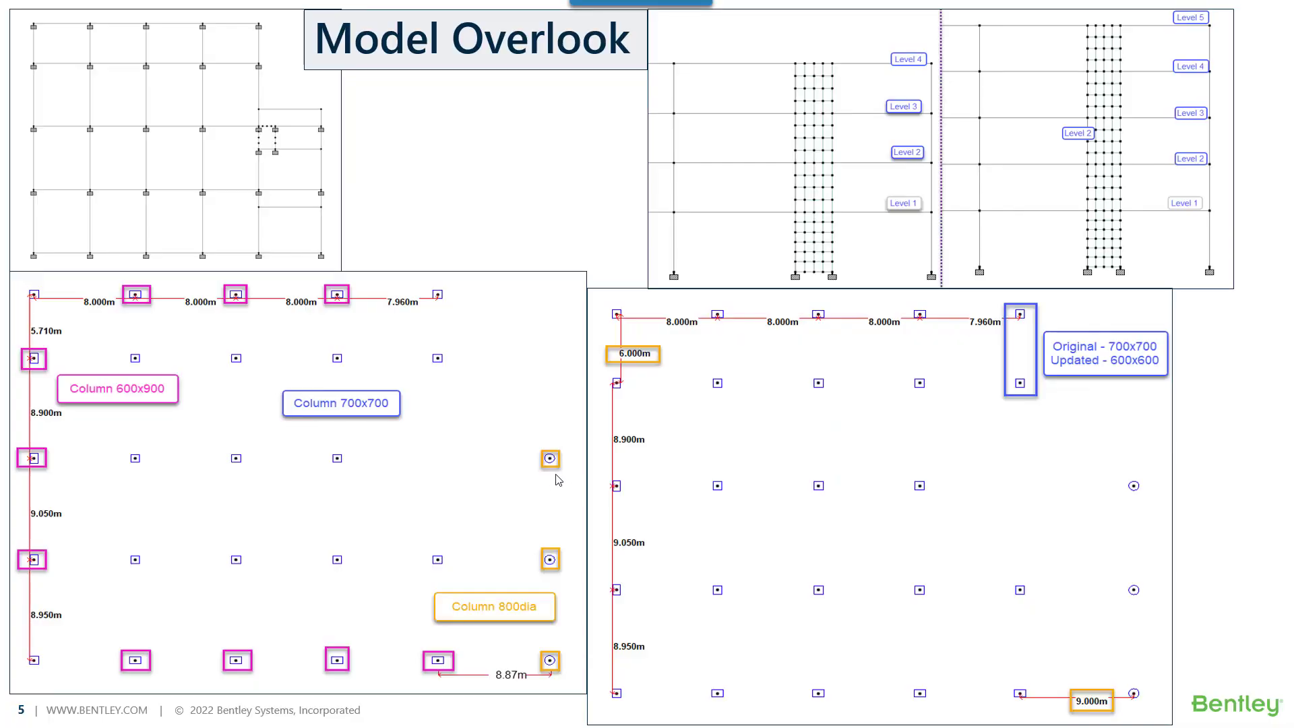
{"action": "mouse_move", "coordinate": [559, 565]}
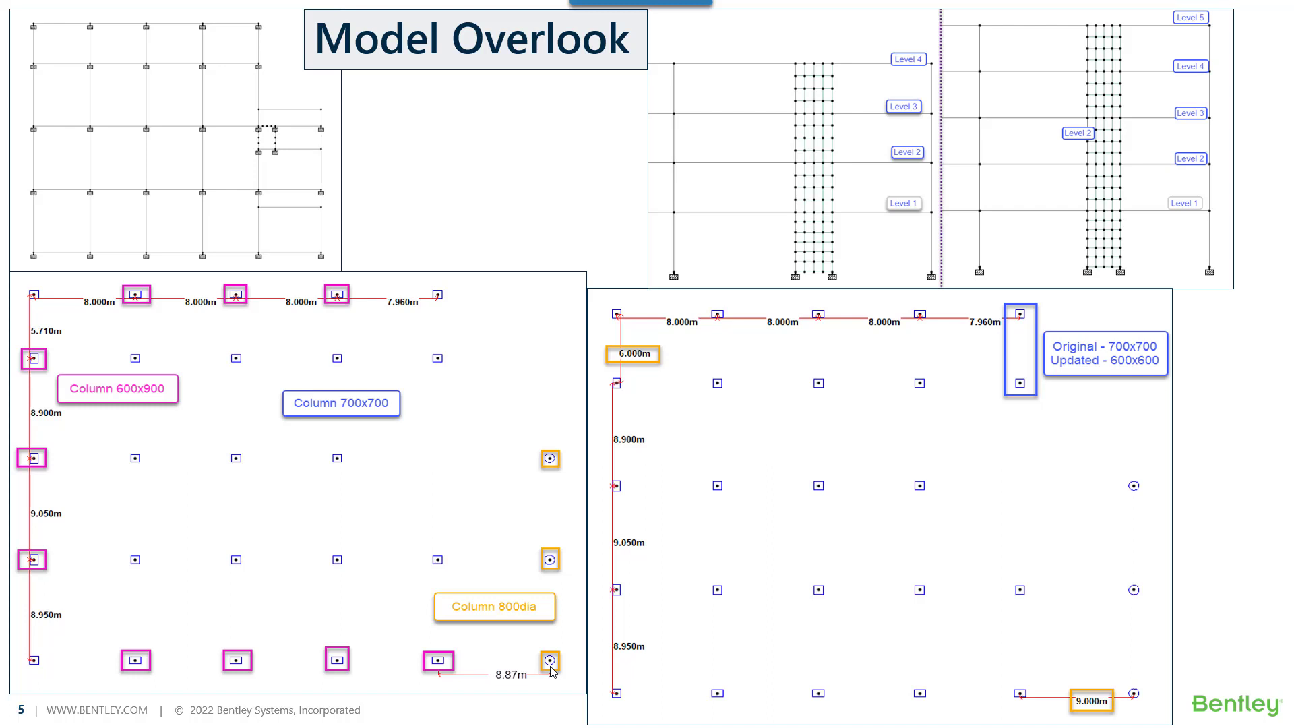
{"action": "mouse_move", "coordinate": [469, 689]}
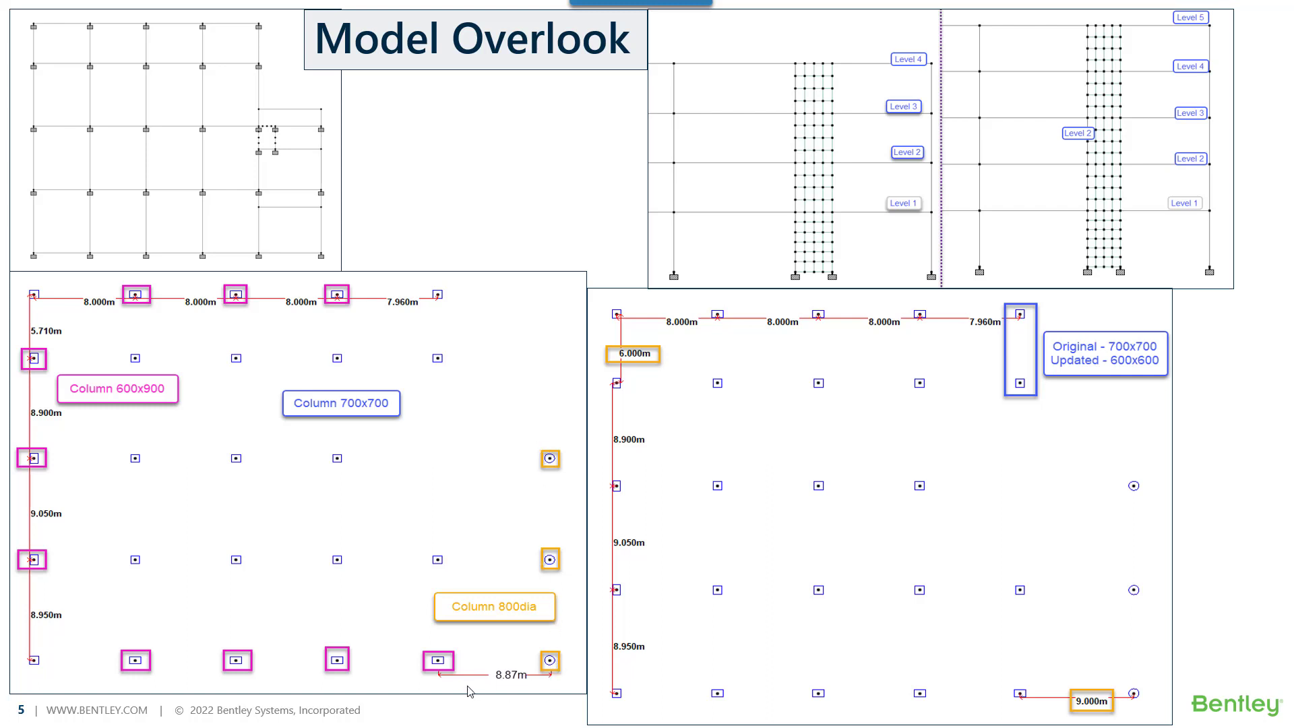
{"action": "mouse_move", "coordinate": [508, 685]}
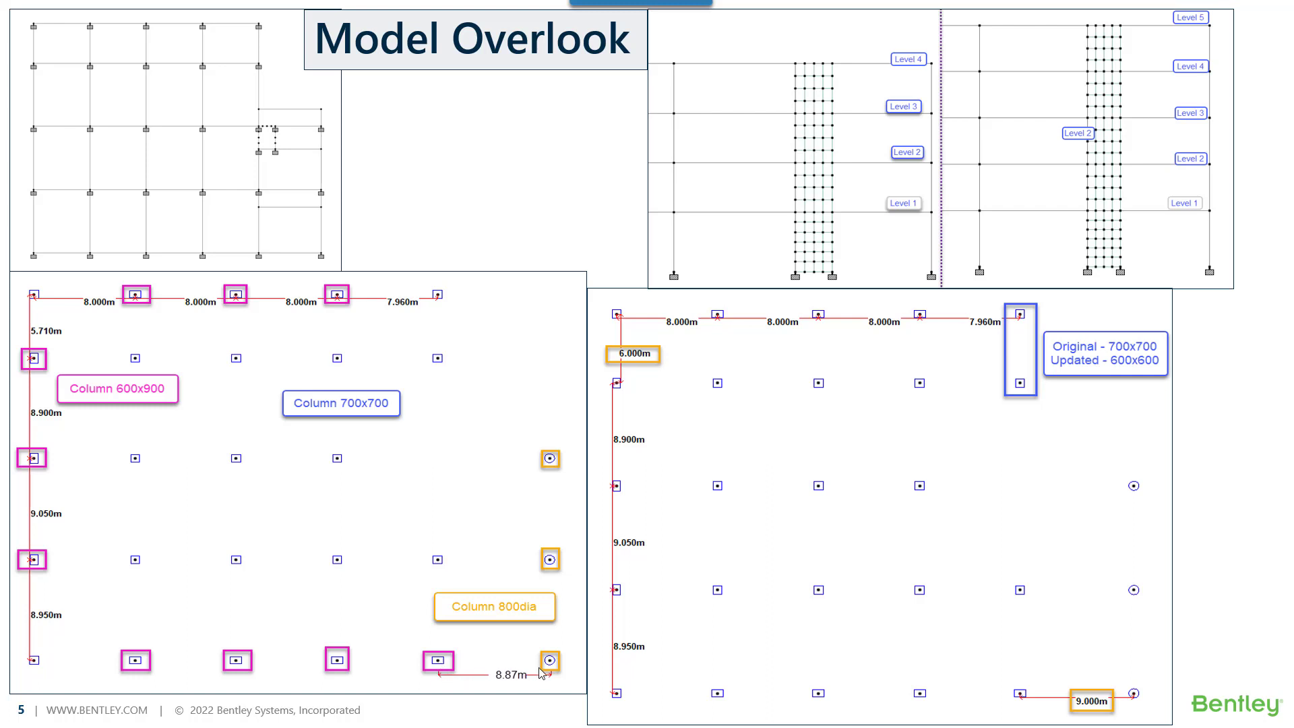
{"action": "mouse_move", "coordinate": [1117, 703]}
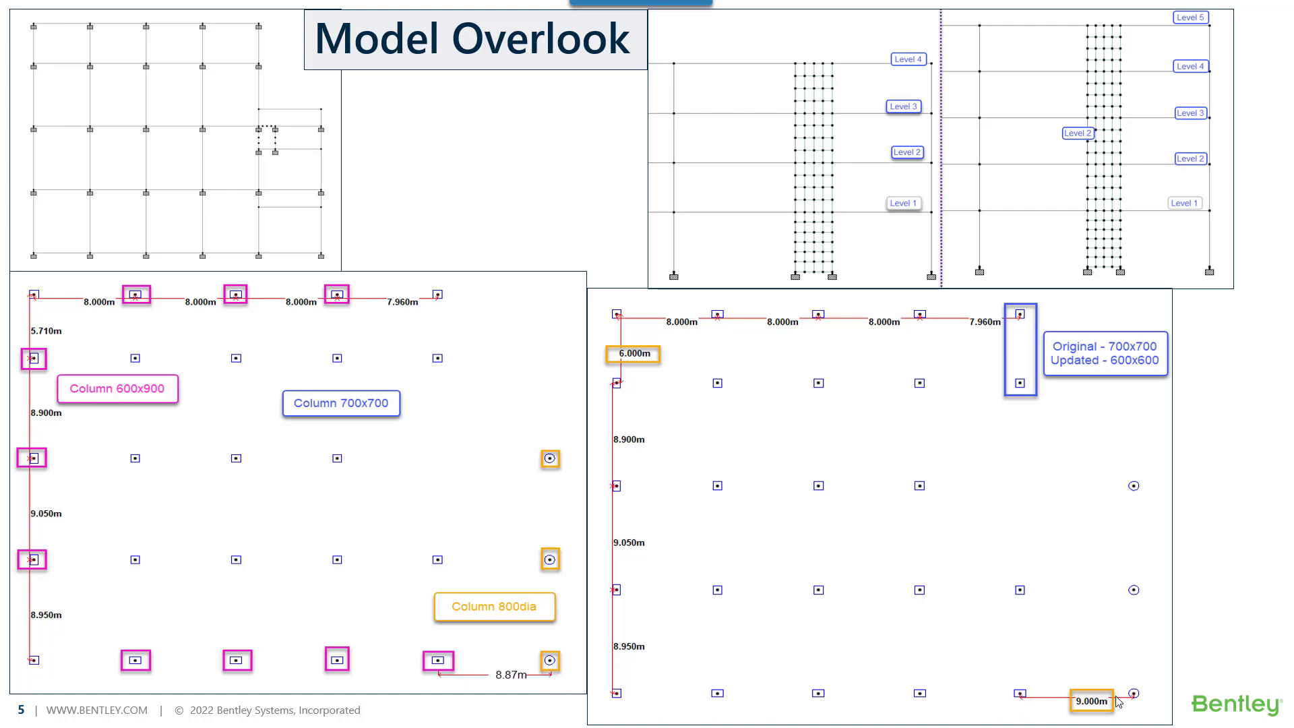
{"action": "mouse_move", "coordinate": [1137, 708]}
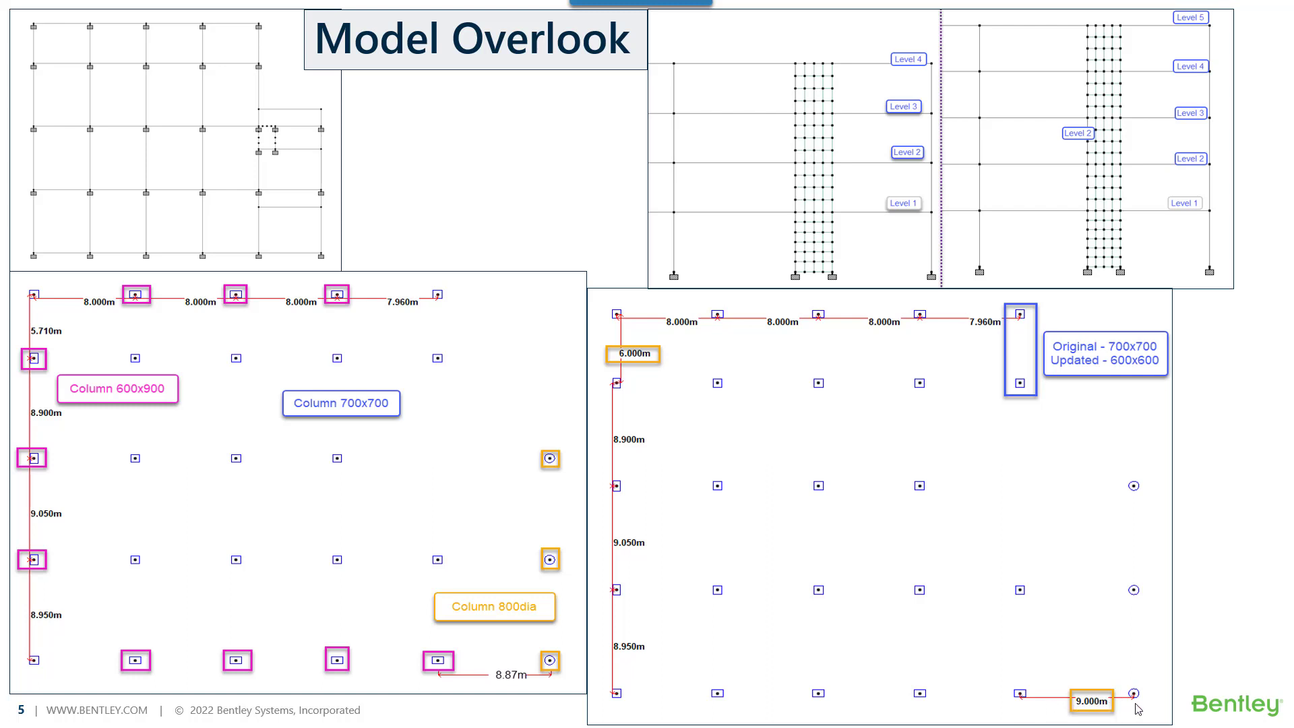
{"action": "mouse_move", "coordinate": [1172, 571]}
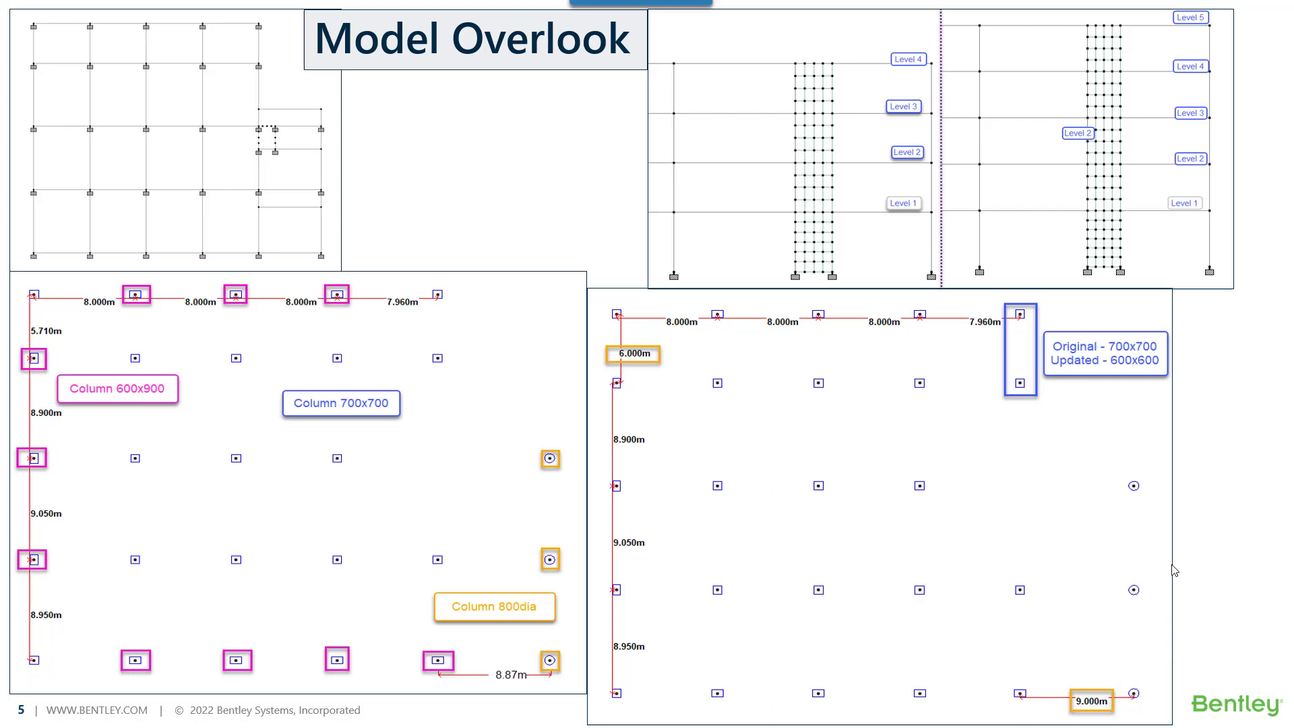
{"action": "mouse_move", "coordinate": [1134, 701]}
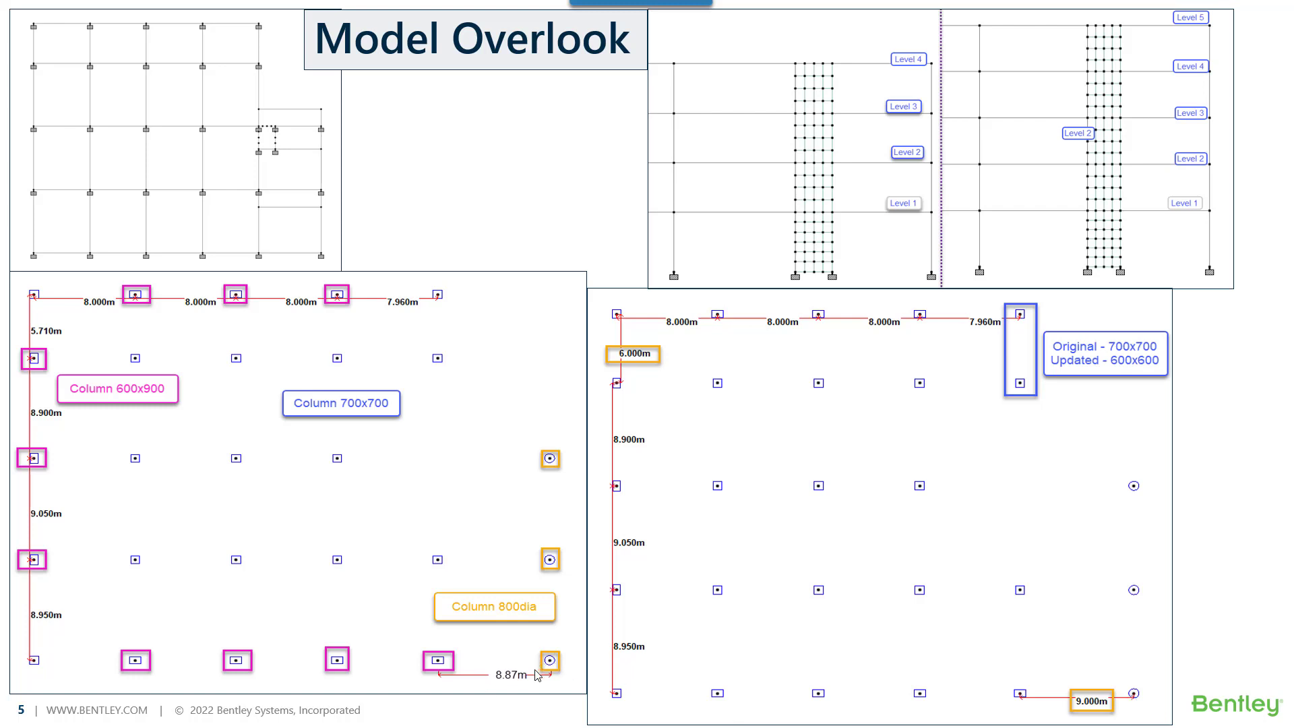
{"action": "mouse_move", "coordinate": [614, 649]}
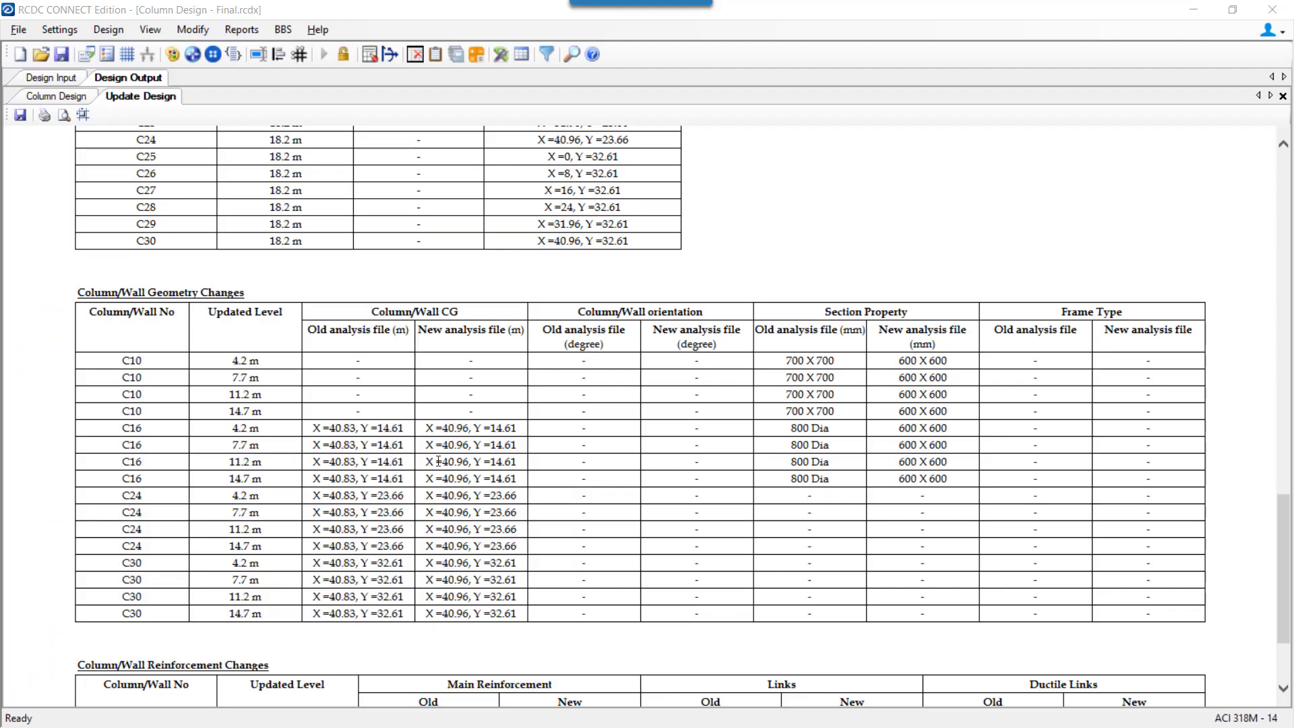
Step: Scroll the Update Design report to the reinforcement changes, e.g. C14 main bars 20-#19
{"action": "scroll", "scroll_direction": "down", "scroll_amount": 3}
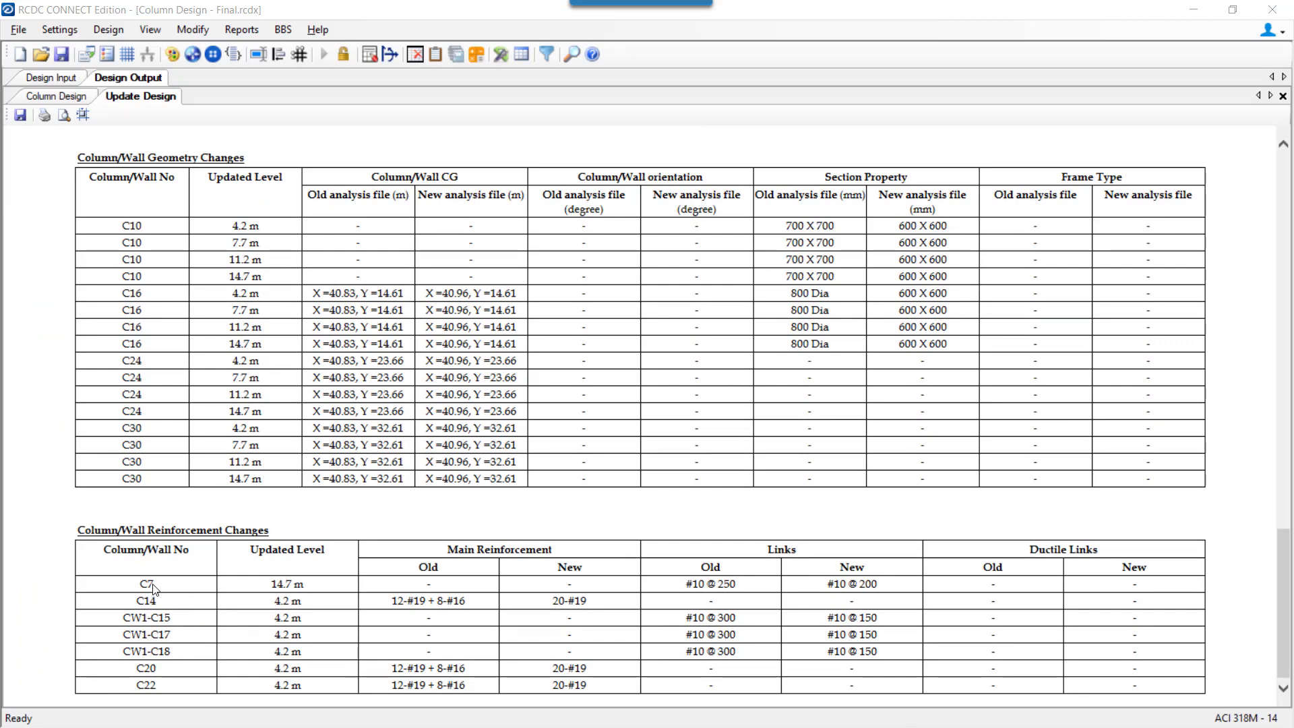
{"action": "mouse_move", "coordinate": [147, 582]}
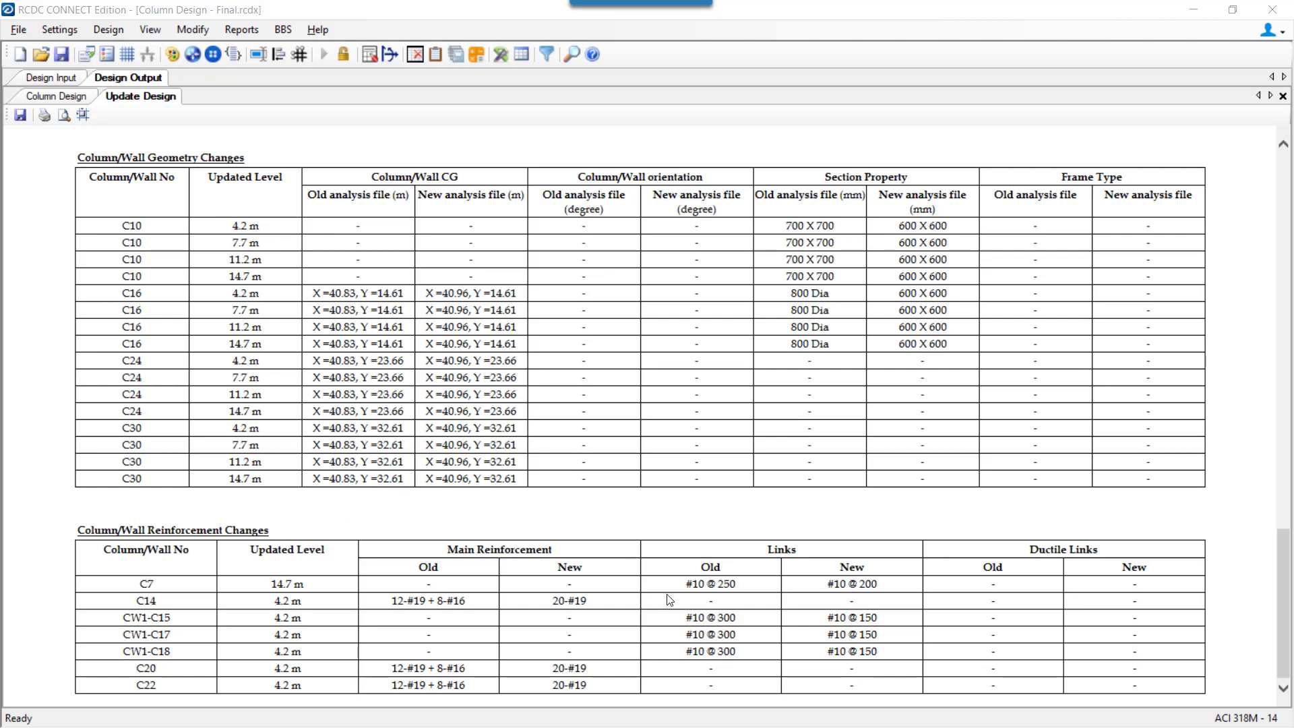
{"action": "mouse_move", "coordinate": [725, 600]}
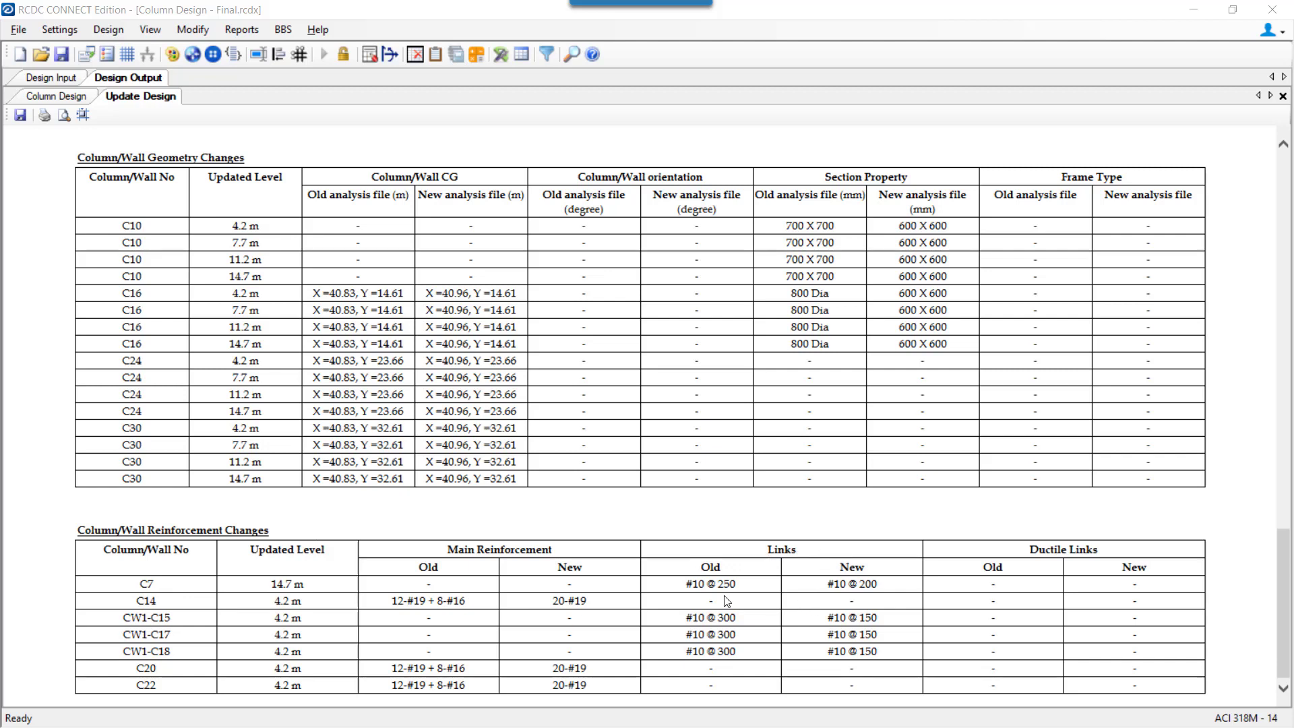
{"action": "mouse_move", "coordinate": [186, 607]}
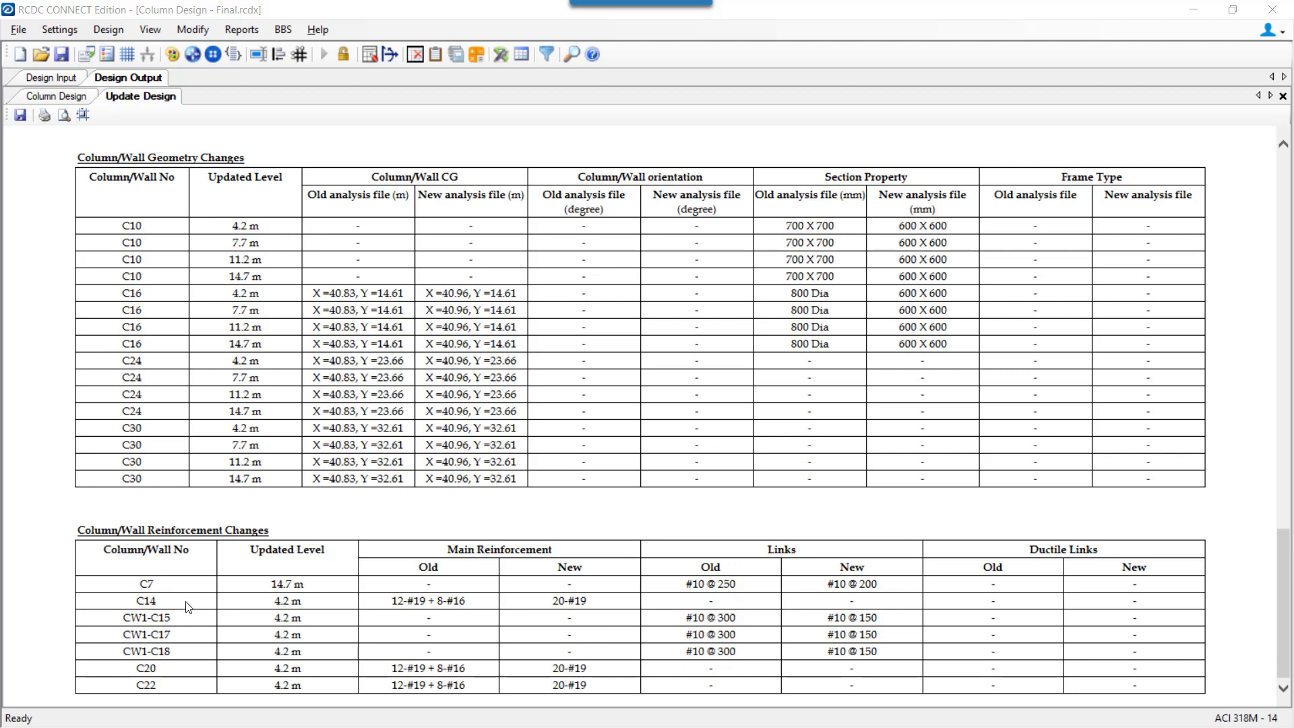
{"action": "mouse_move", "coordinate": [737, 589]}
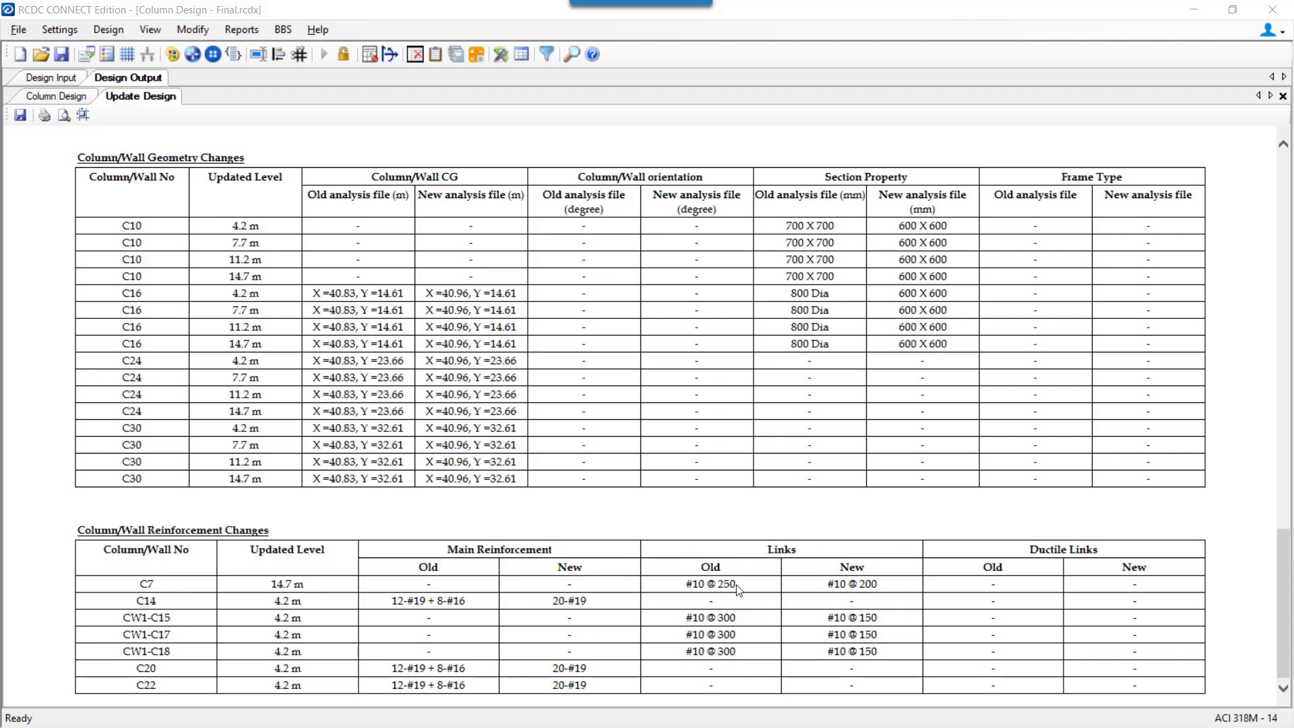
{"action": "mouse_move", "coordinate": [898, 599]}
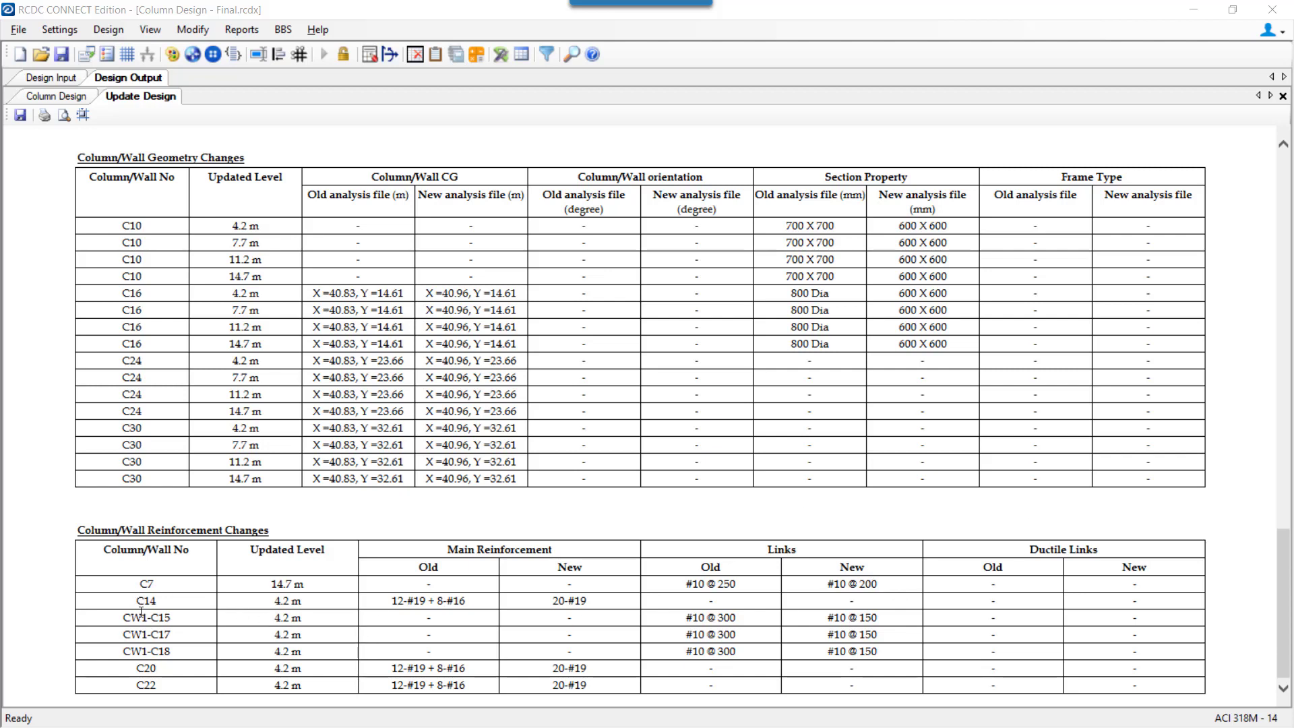
{"action": "mouse_move", "coordinate": [124, 629]}
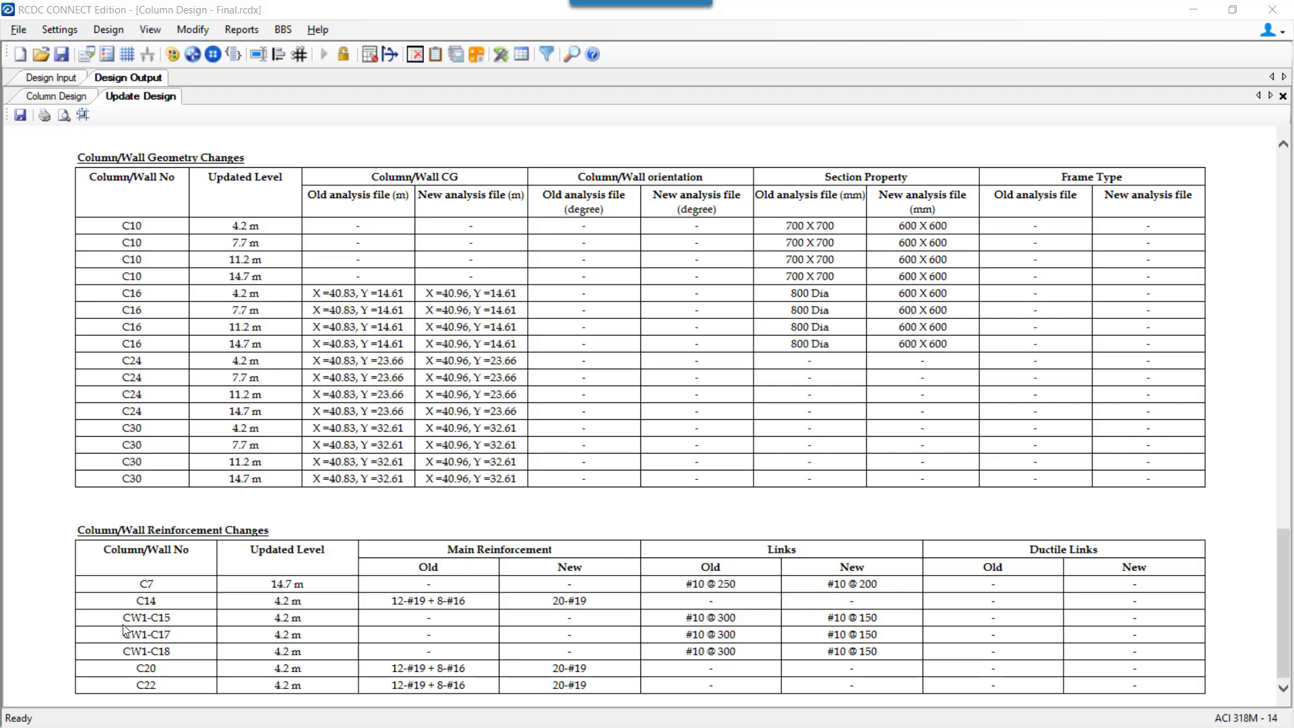
{"action": "mouse_move", "coordinate": [209, 633]}
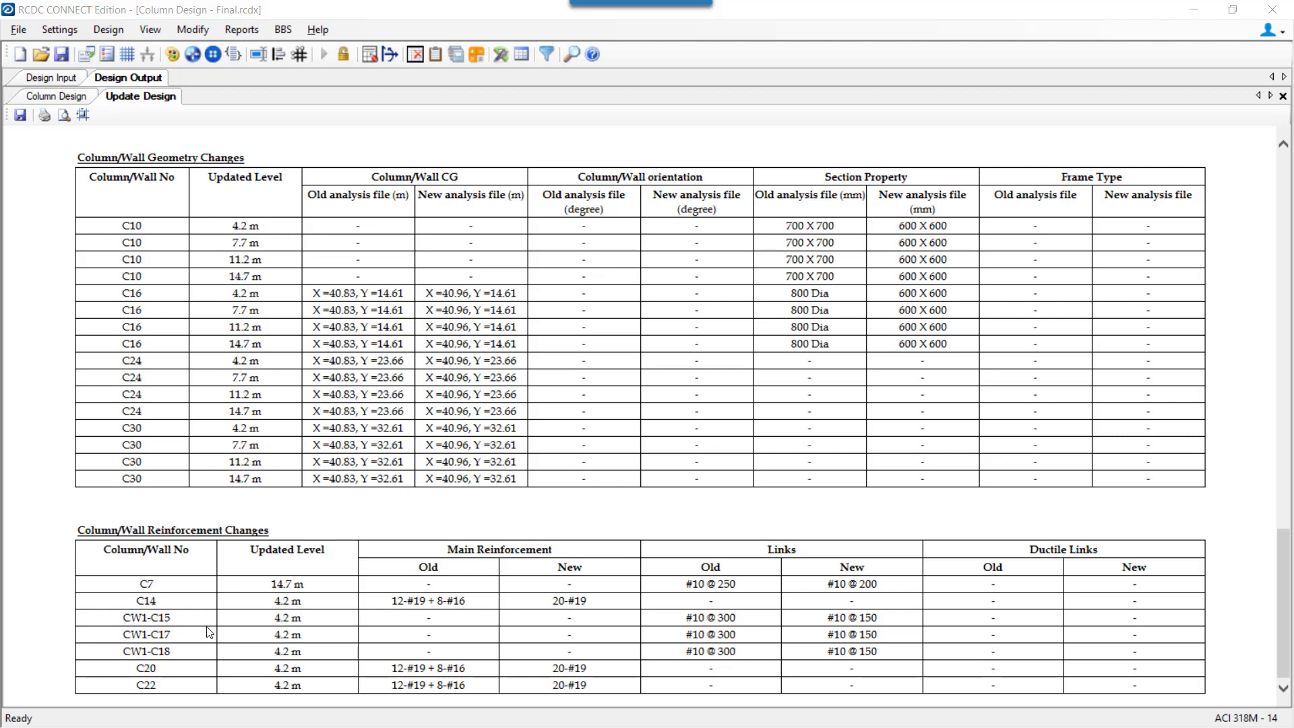
{"action": "mouse_move", "coordinate": [730, 611]}
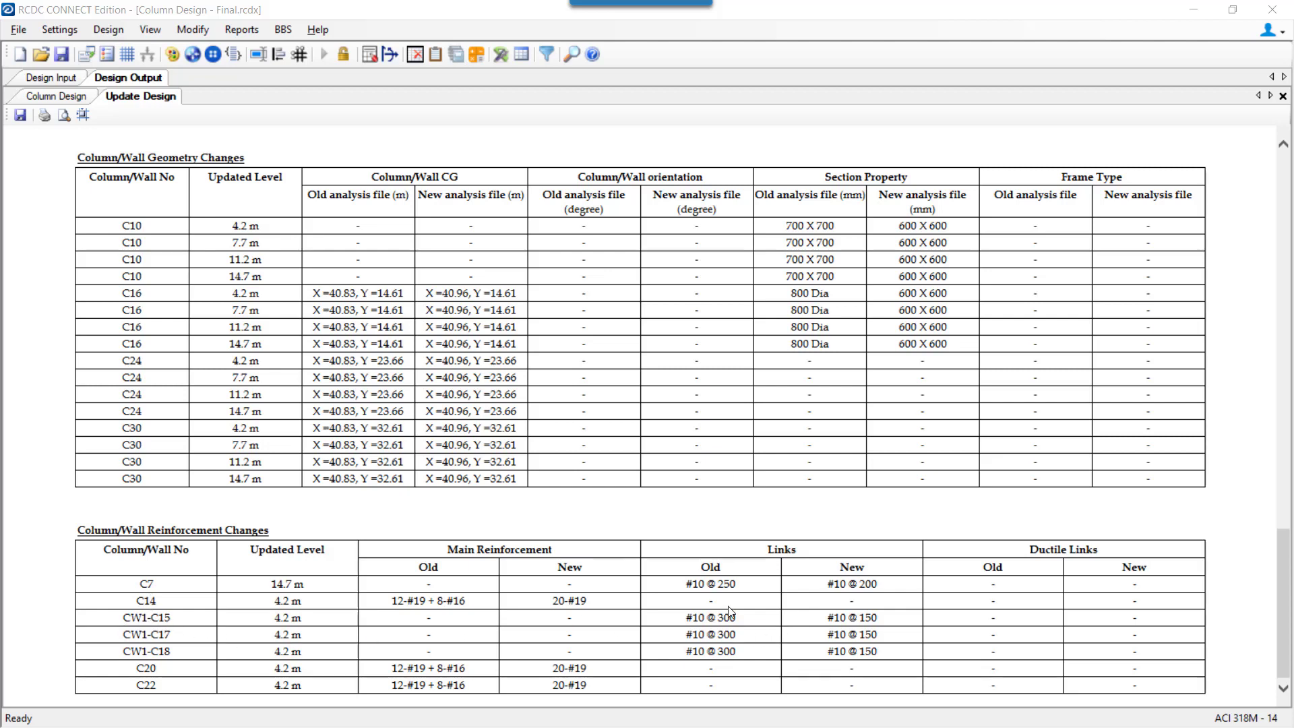
{"action": "mouse_move", "coordinate": [335, 322]}
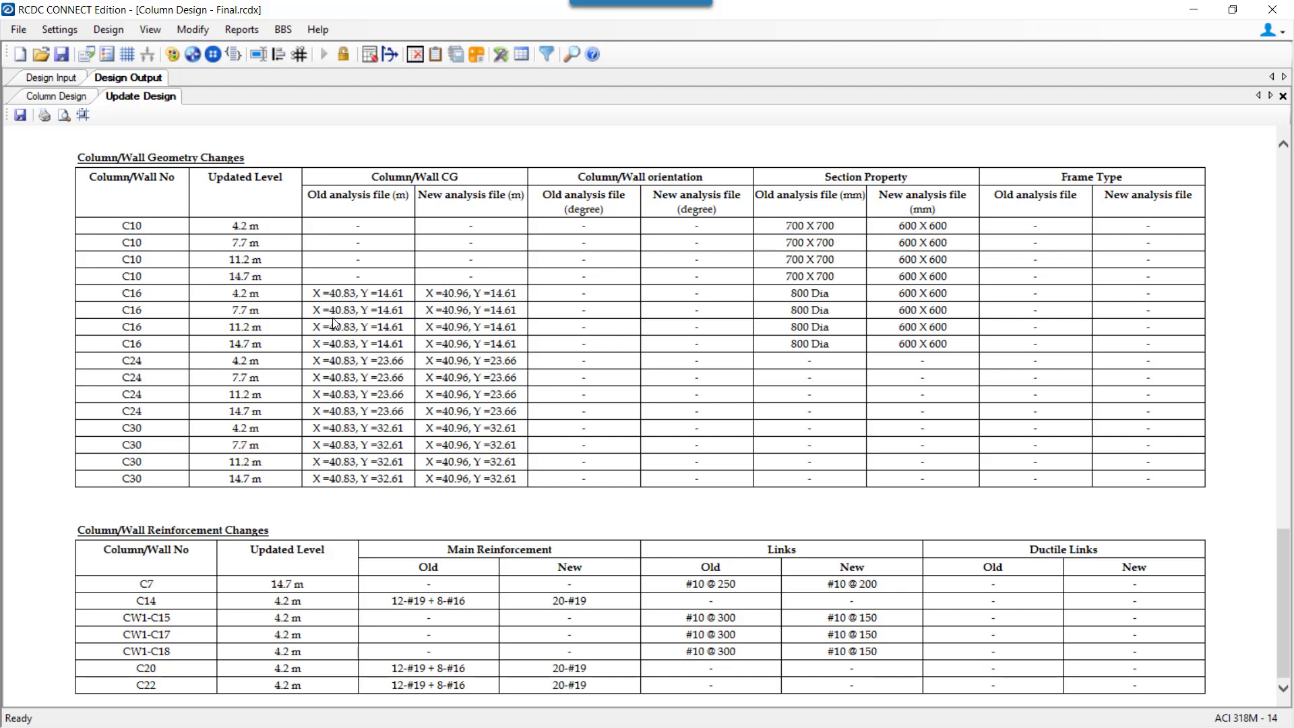
{"action": "mouse_move", "coordinate": [7, 59]}
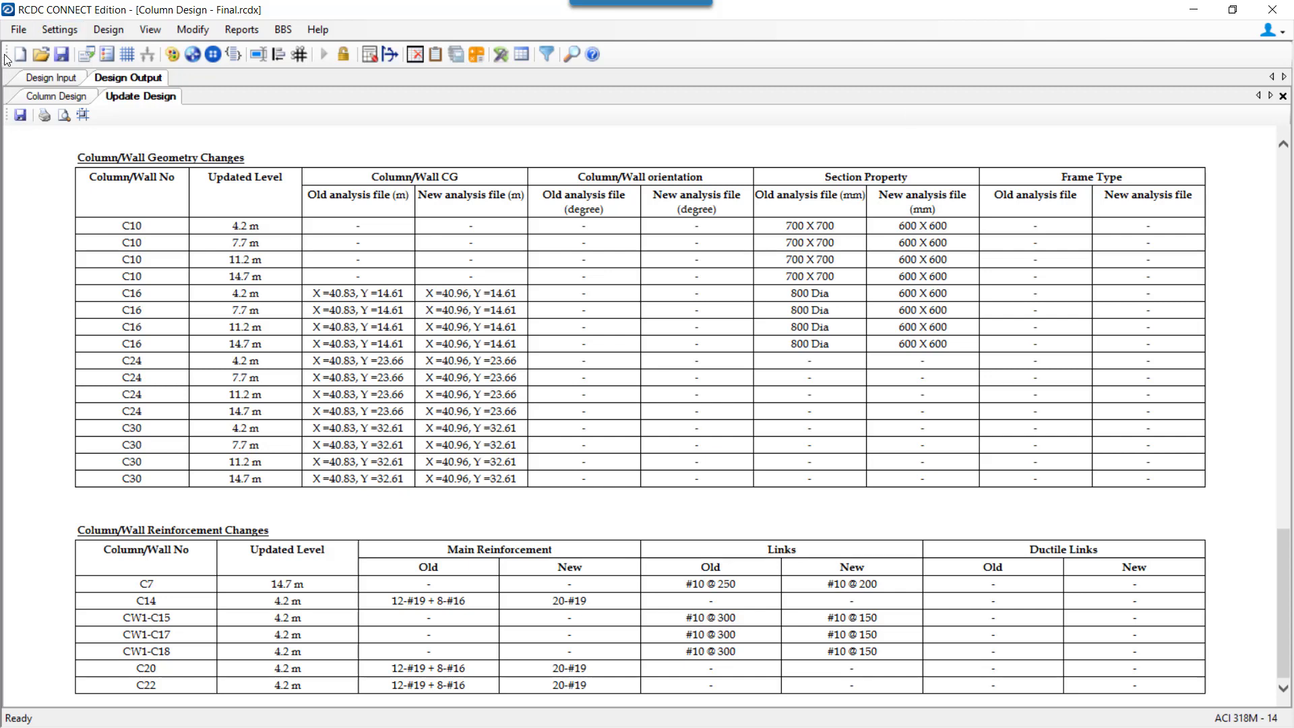
{"action": "mouse_move", "coordinate": [345, 102]}
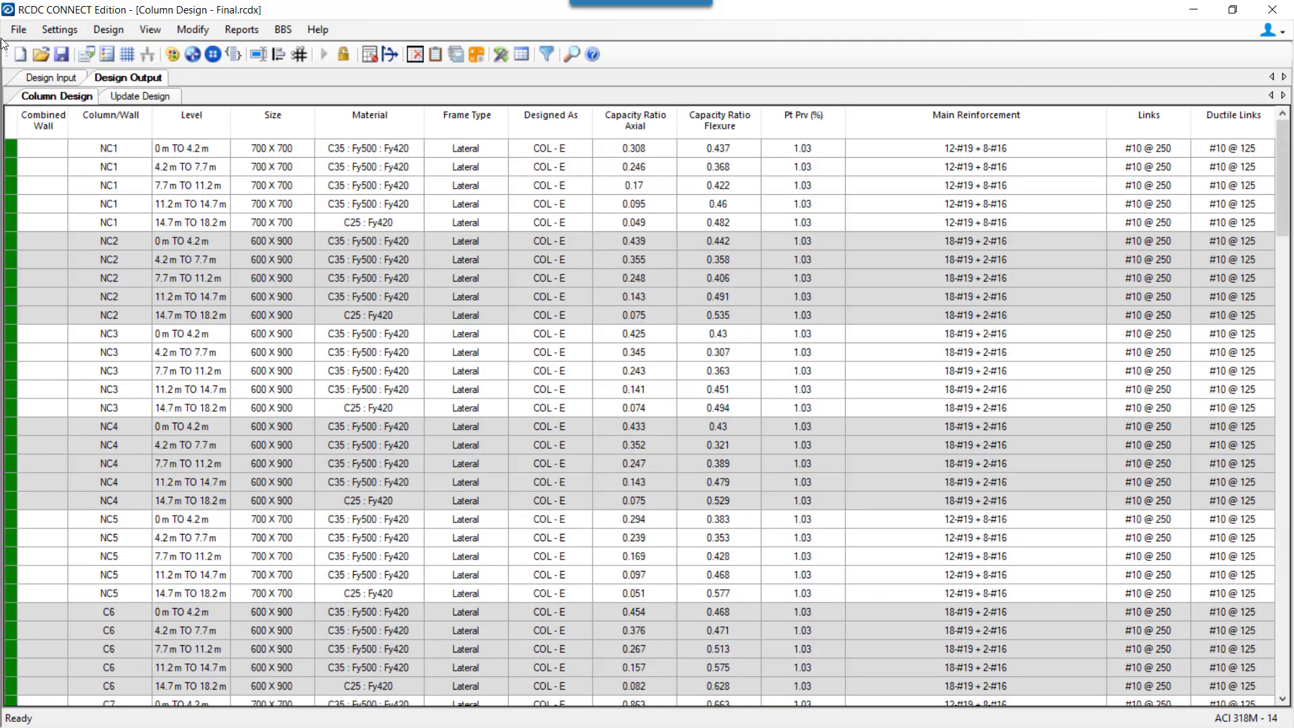
Step: Open the File menu from the Column Design results view
{"action": "left_click", "coordinate": [17, 28]}
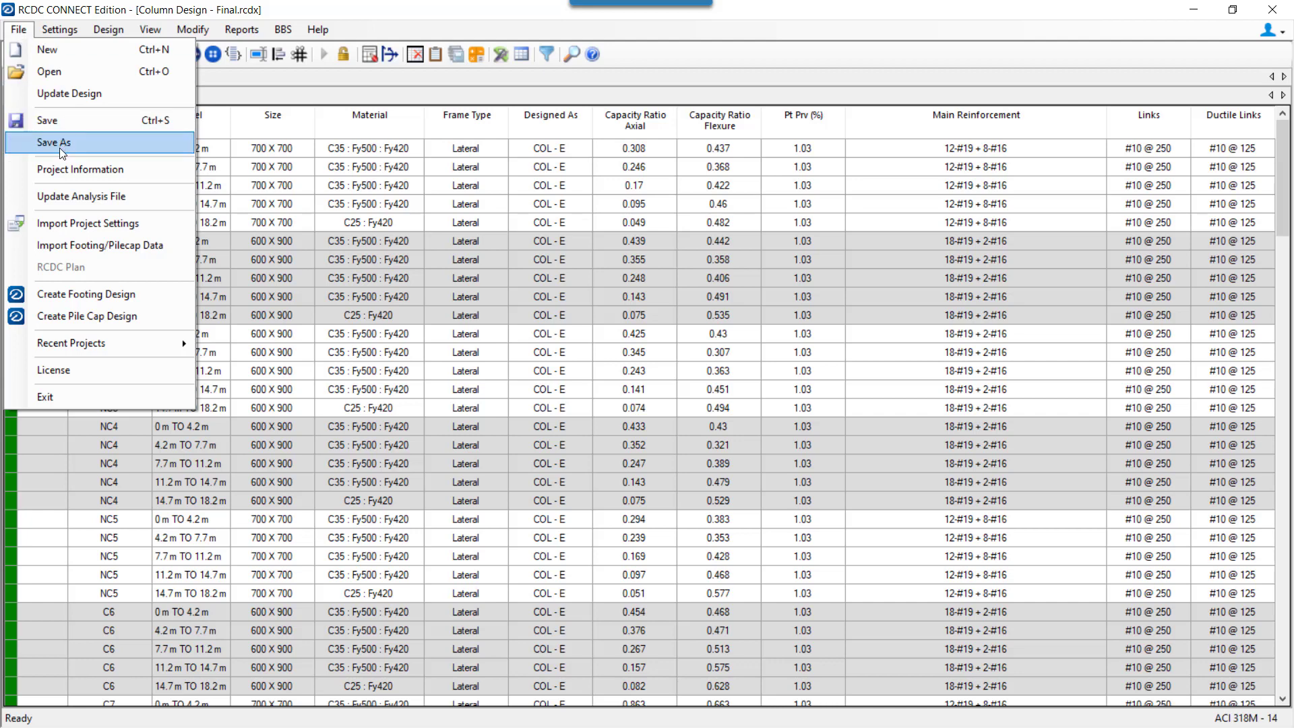
{"action": "mouse_move", "coordinate": [1026, 274]}
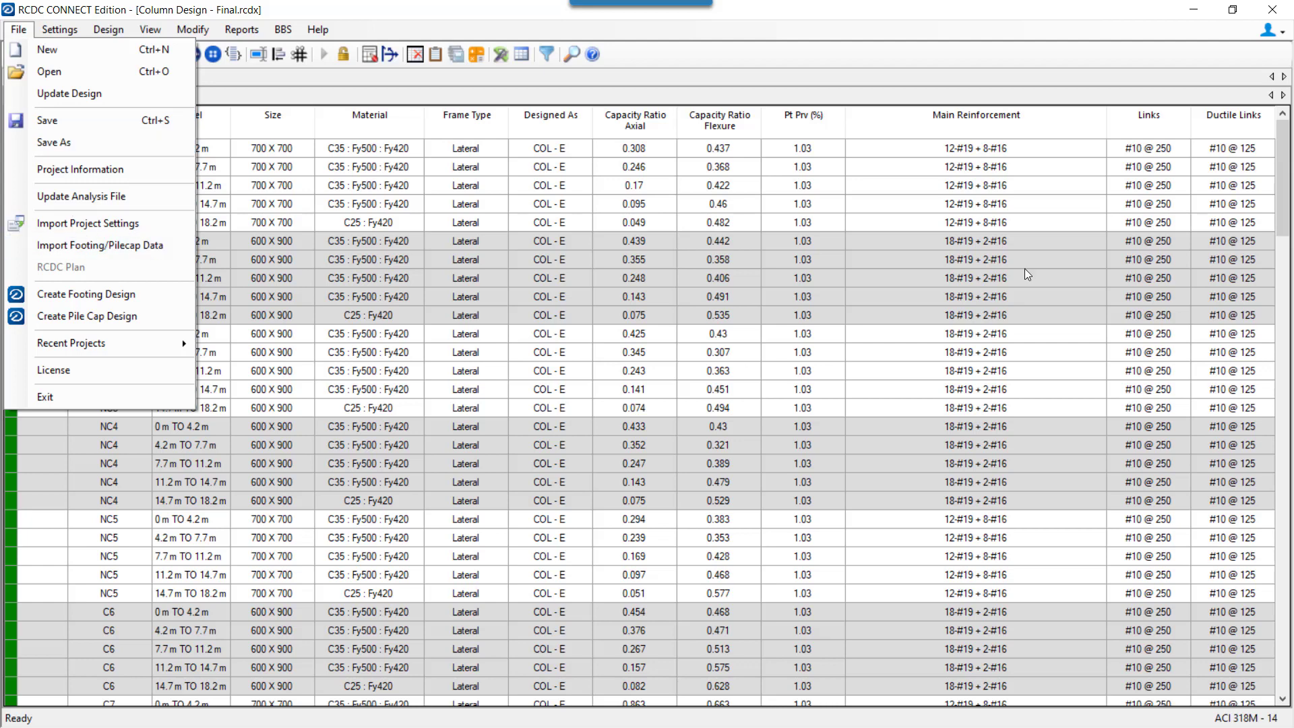
{"action": "mouse_move", "coordinate": [975, 223]}
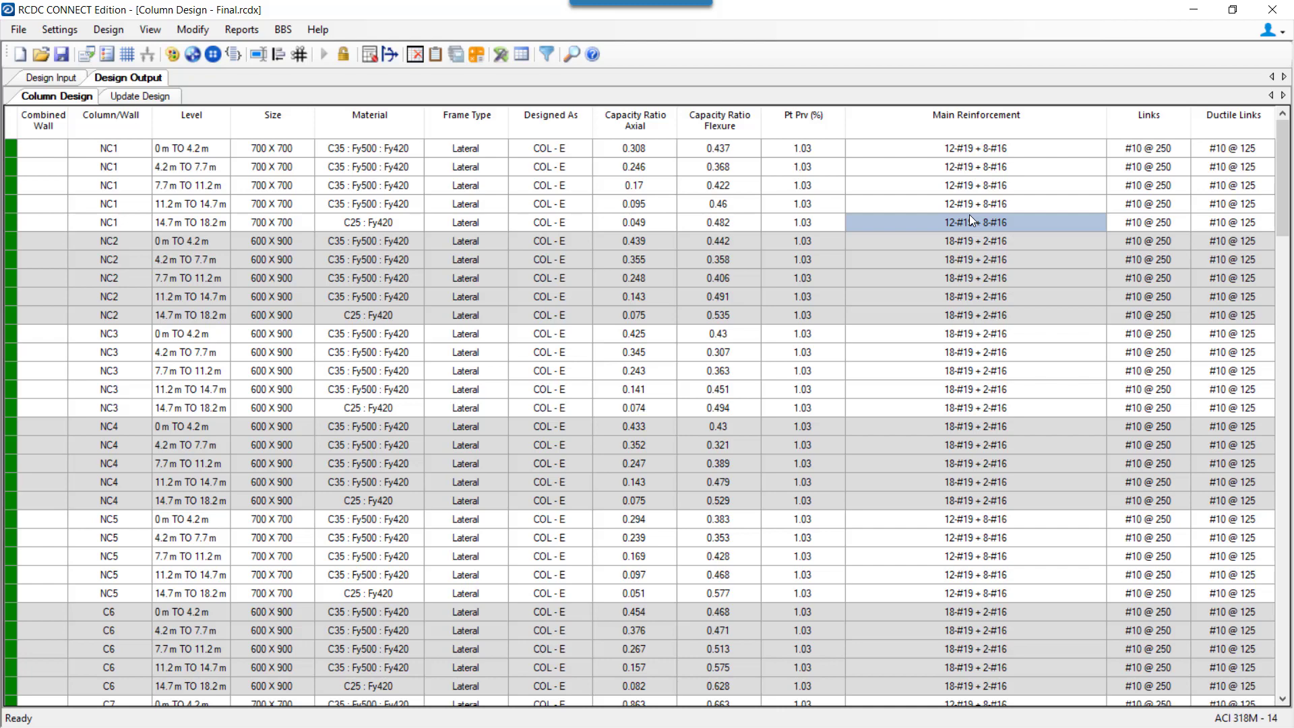
{"action": "mouse_move", "coordinate": [47, 150]}
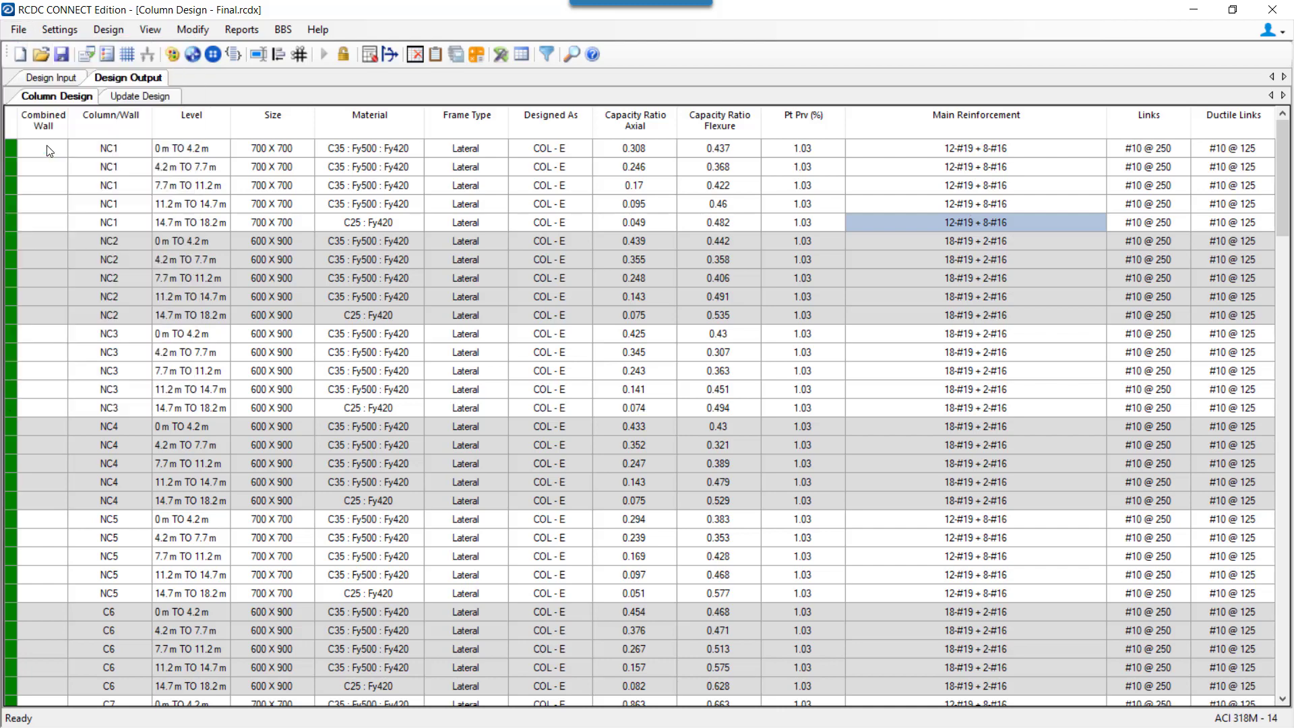
Step: Save the project as 'Column Design - Update.rcdx' in RCDC Files > New folder
{"action": "left_click", "coordinate": [62, 54]}
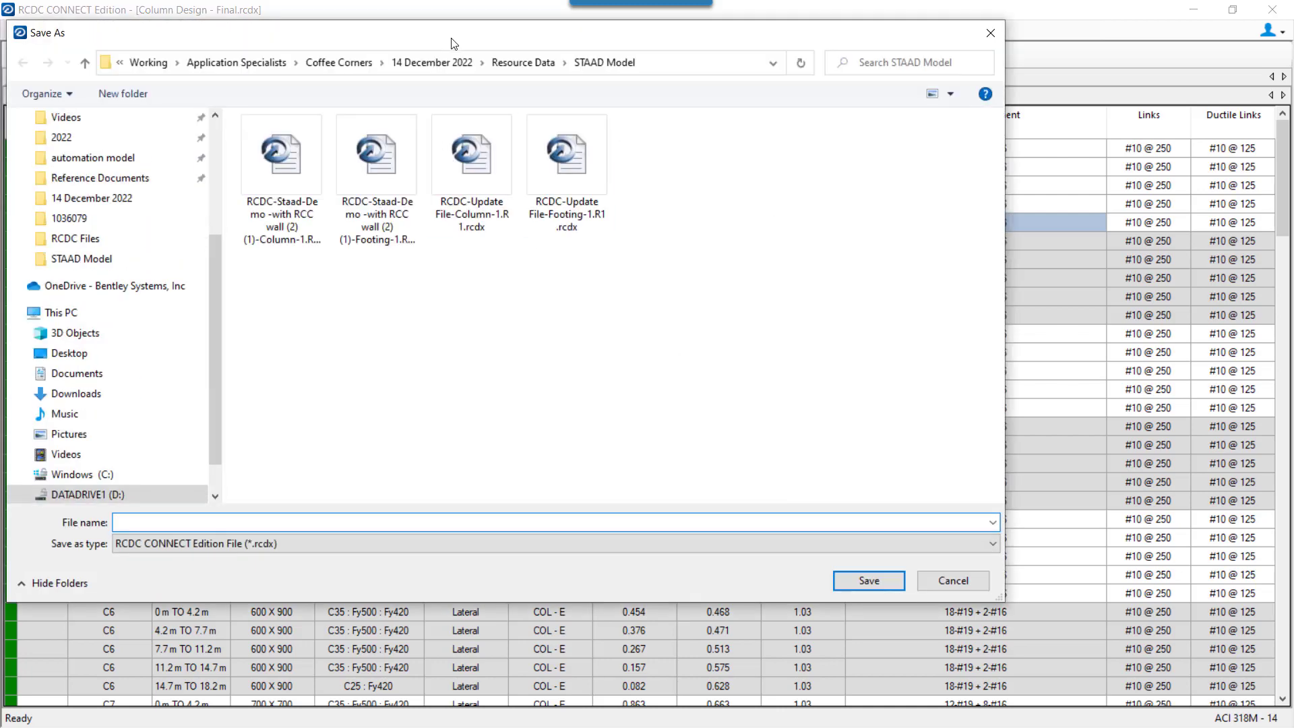
{"action": "left_click", "coordinate": [74, 238]}
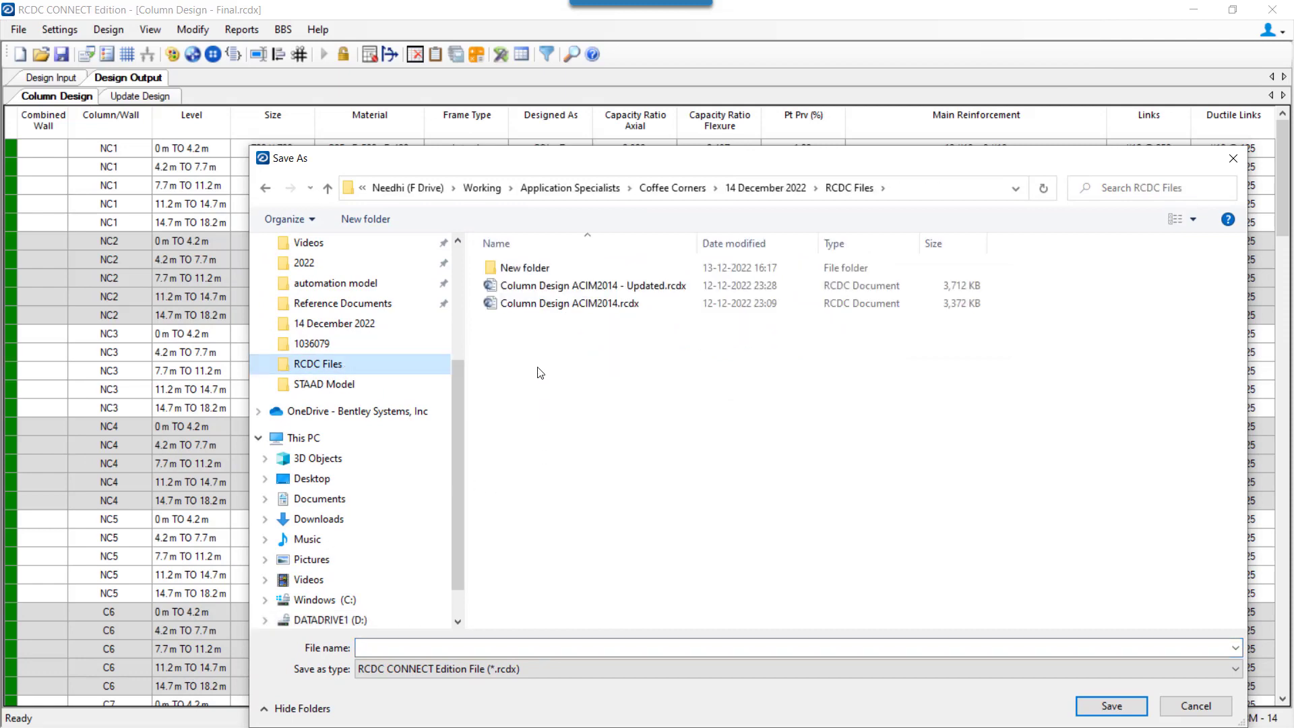
{"action": "double_click", "coordinate": [526, 267]}
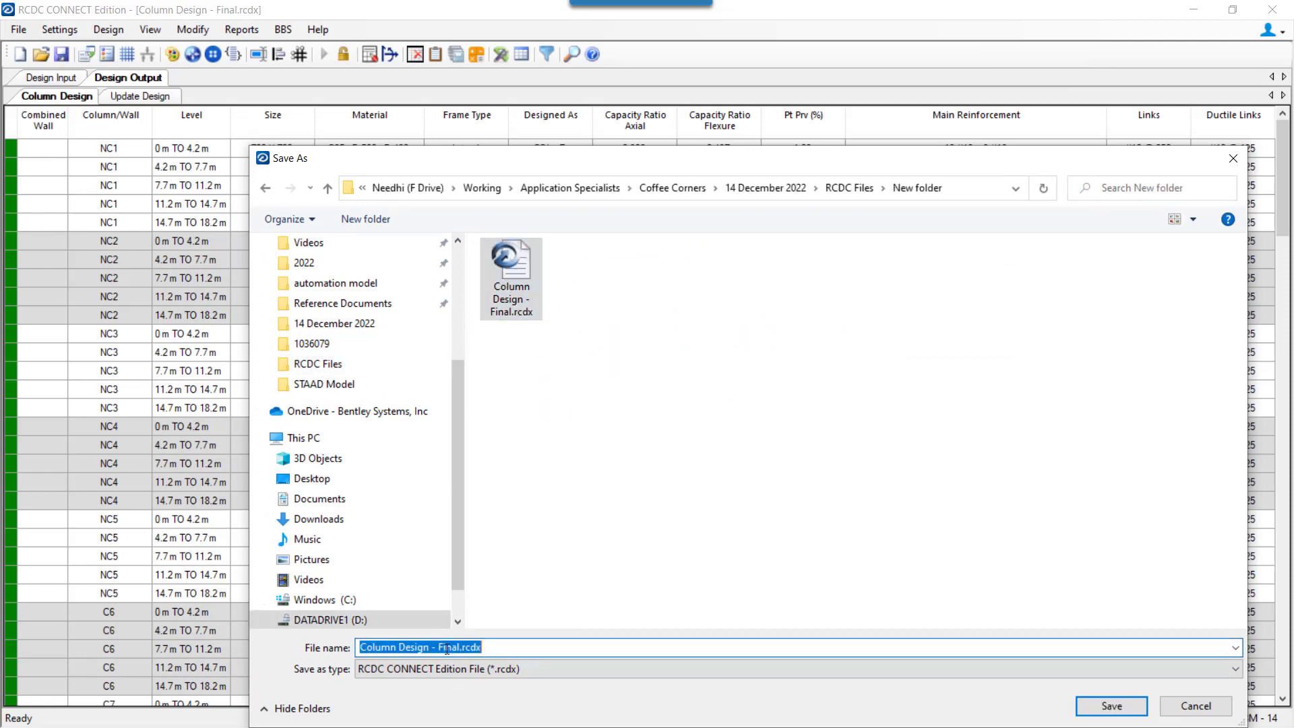
{"action": "double_click", "coordinate": [448, 647]}
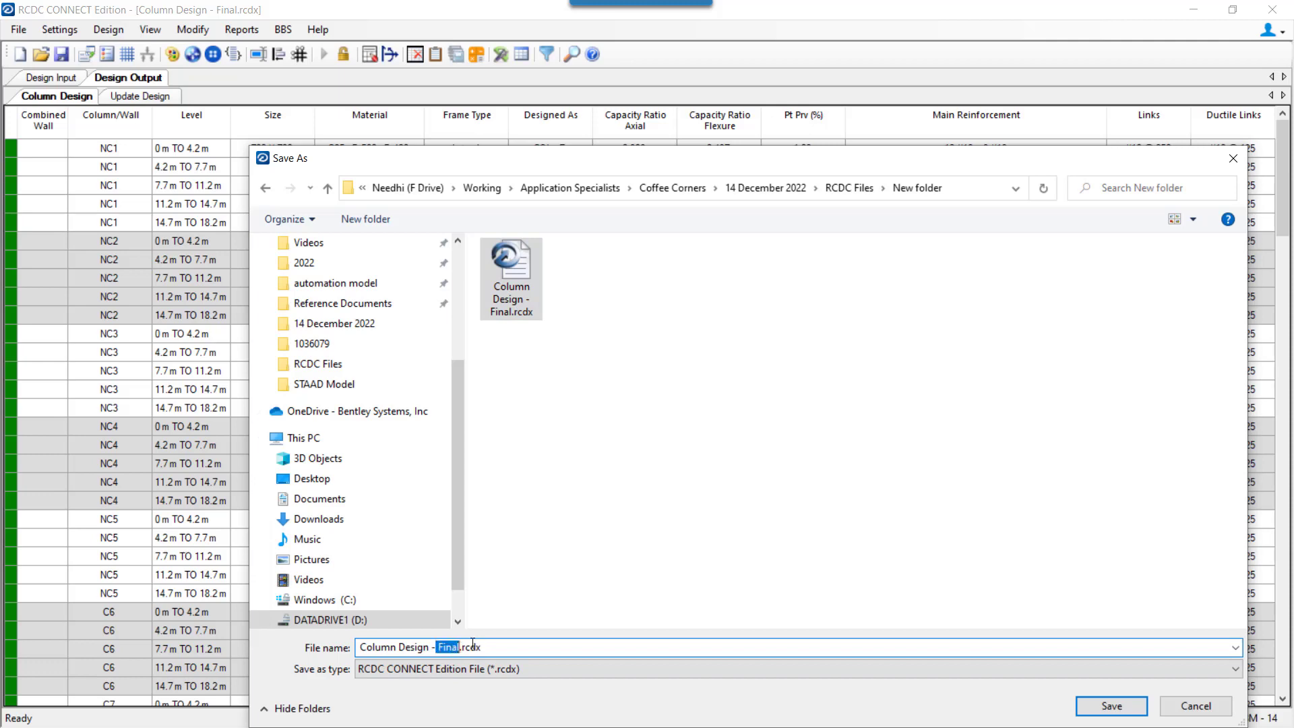
{"action": "type", "text": "U"}
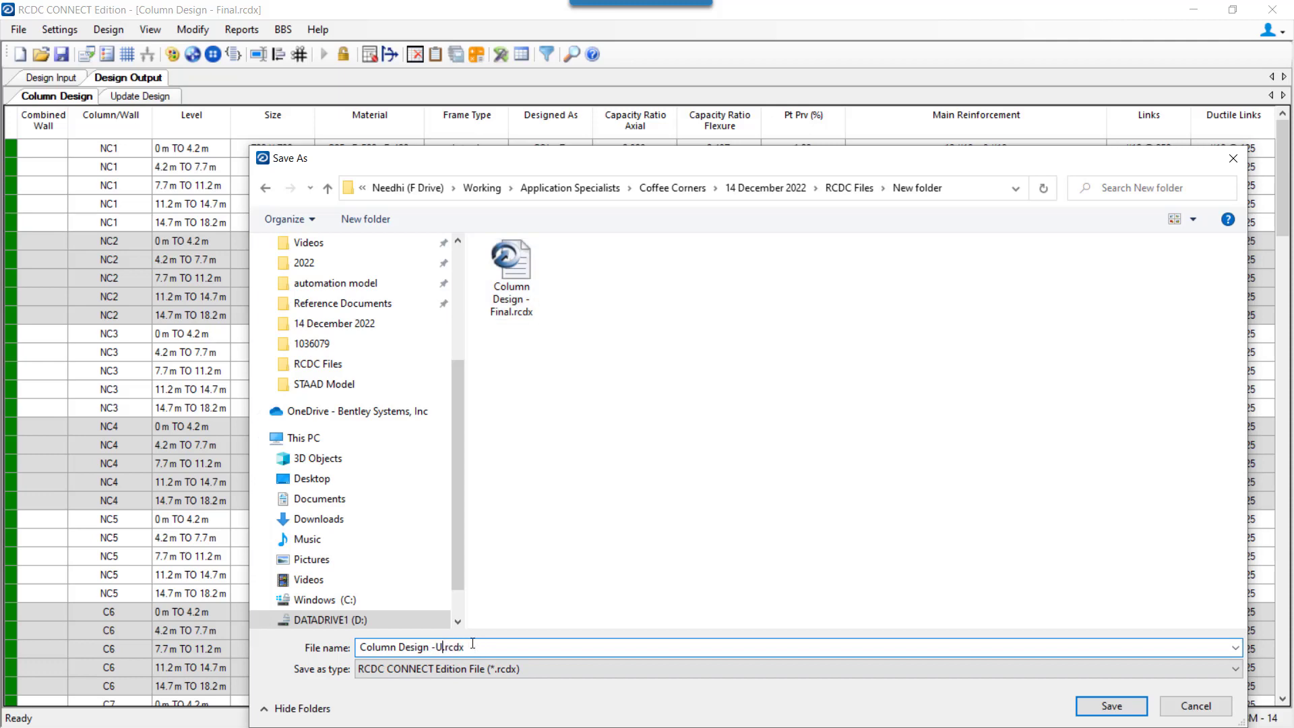
{"action": "left_click", "coordinate": [1110, 706]}
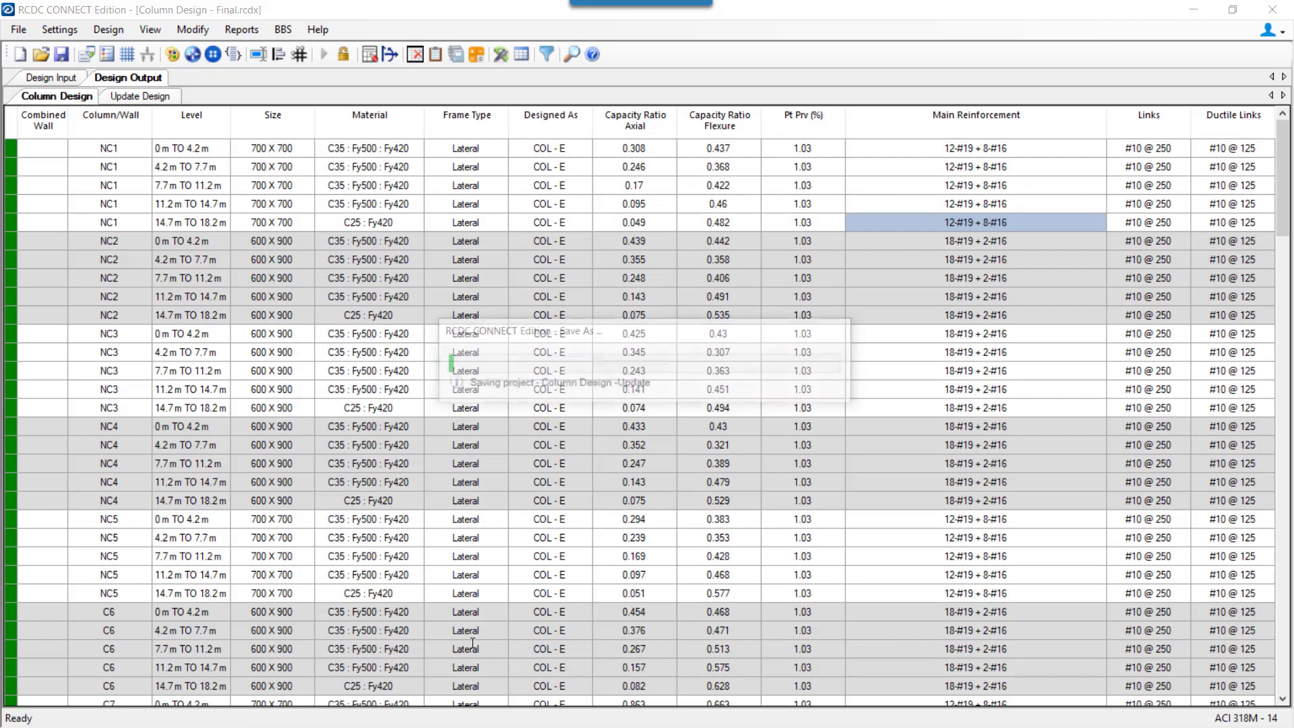